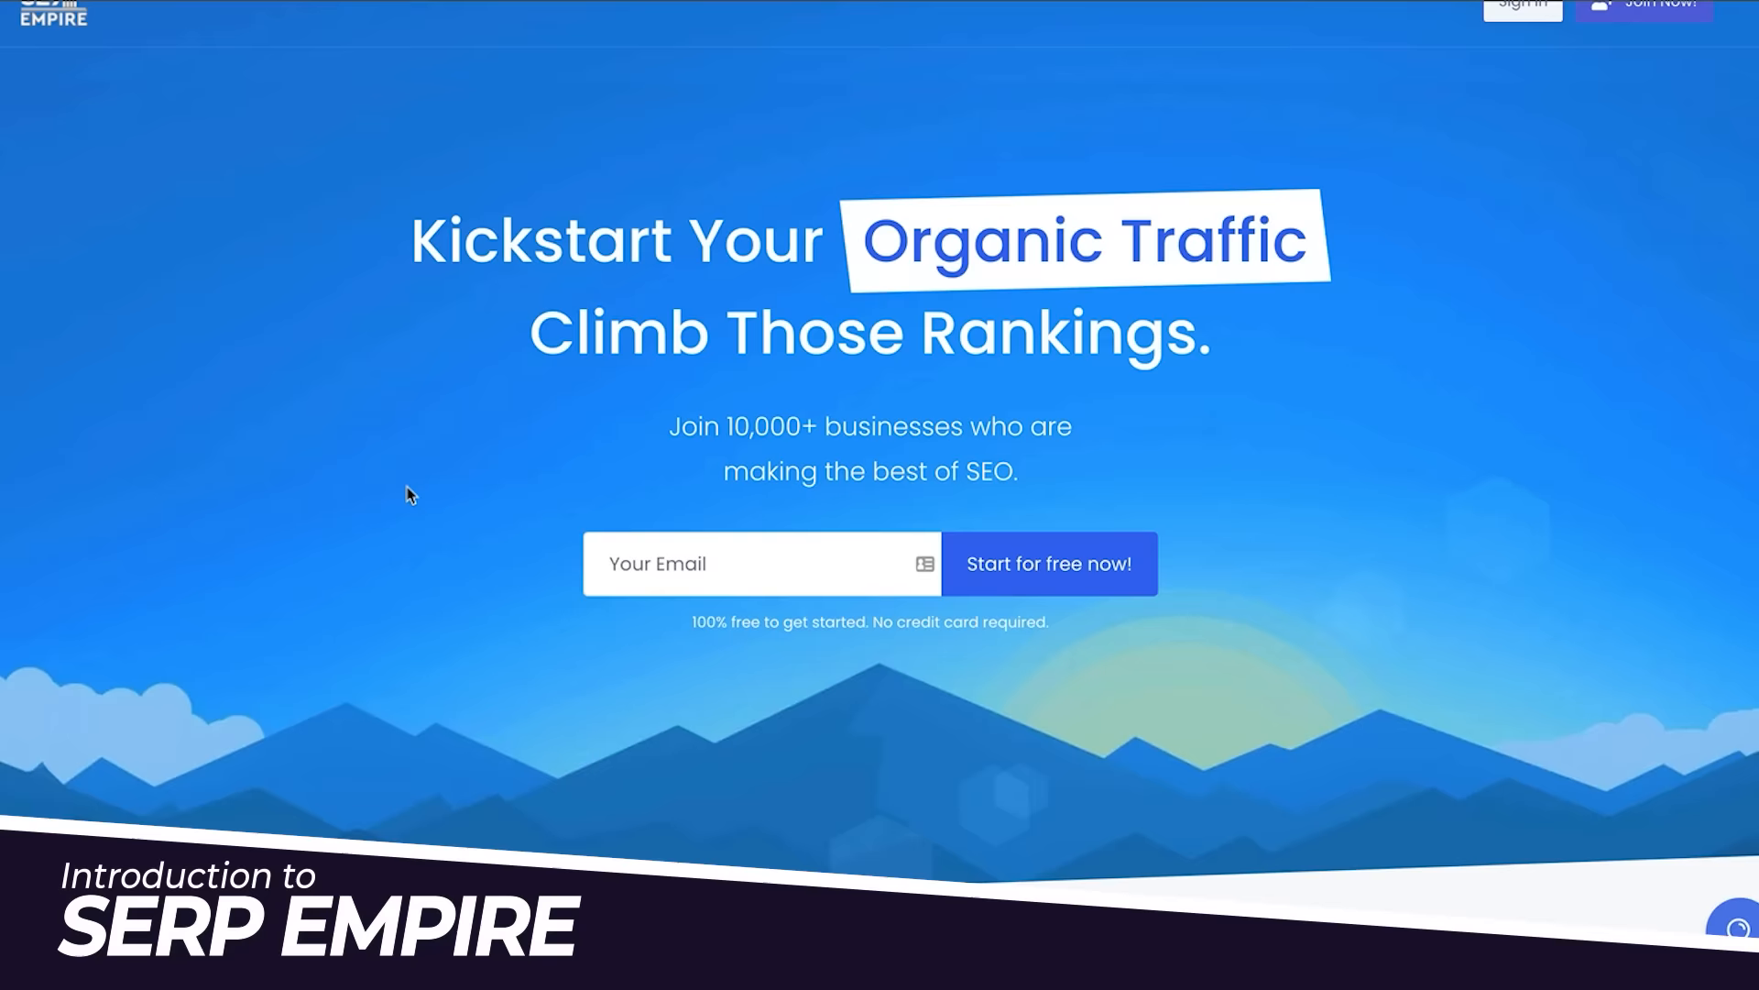
pyautogui.scroll(-3)
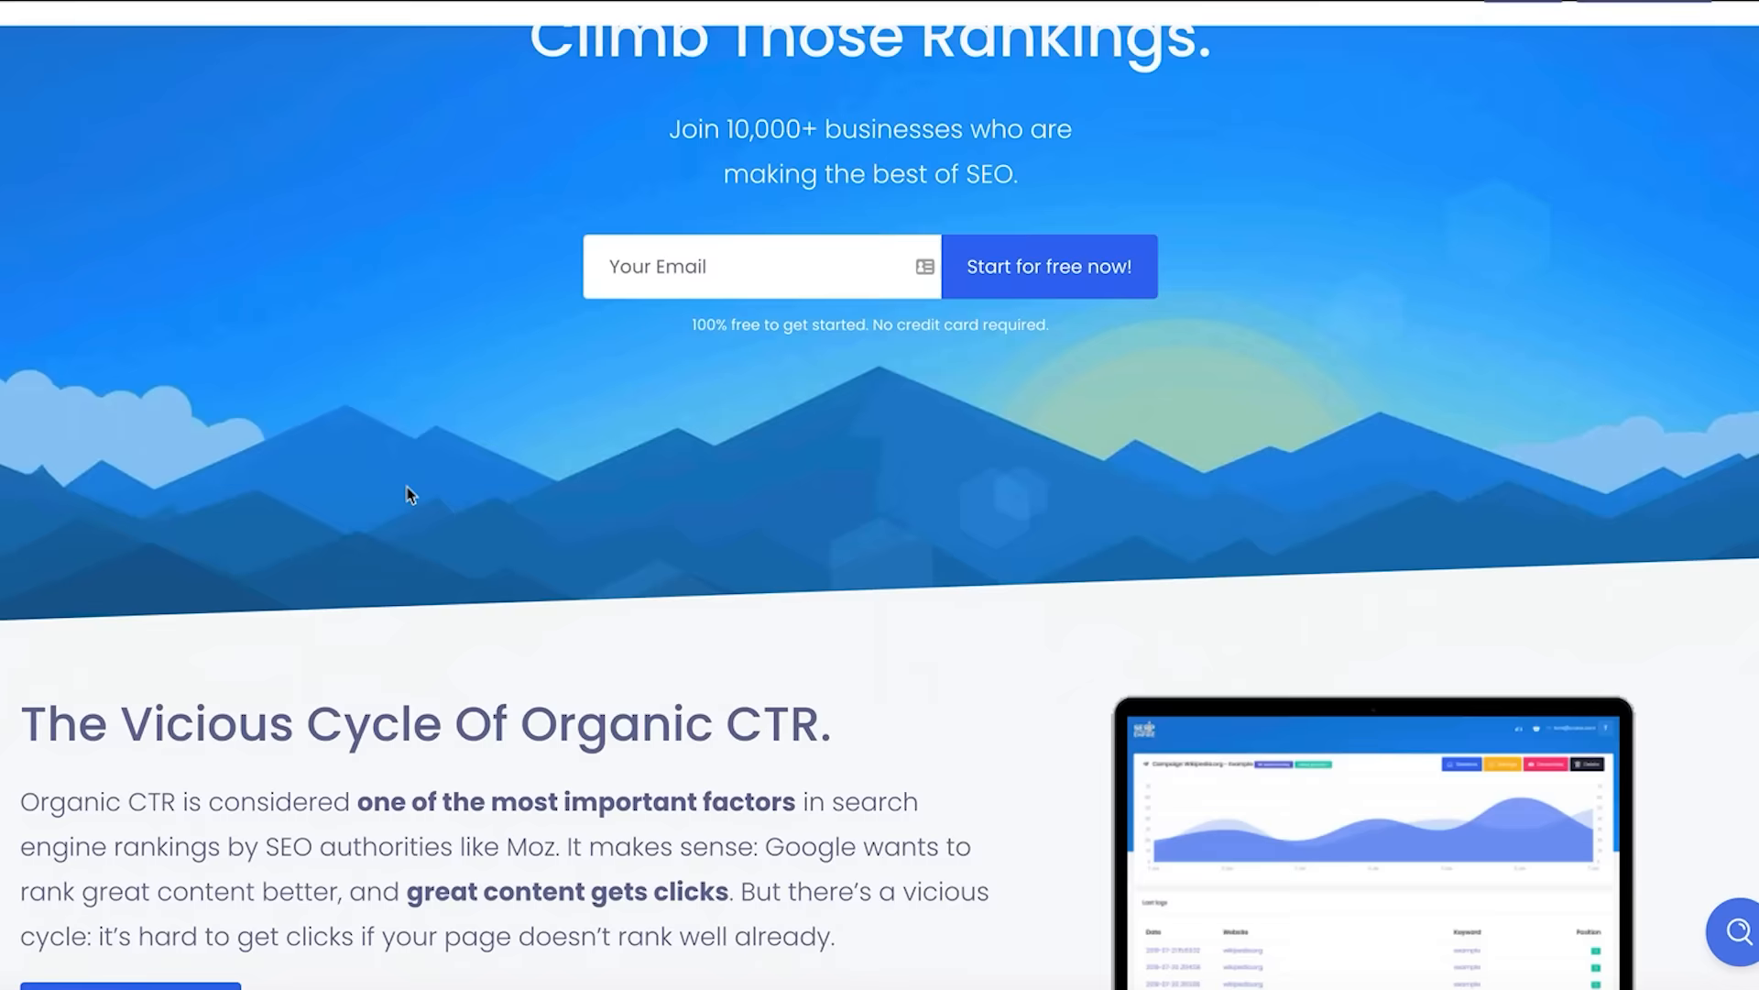
pyautogui.scroll(-3)
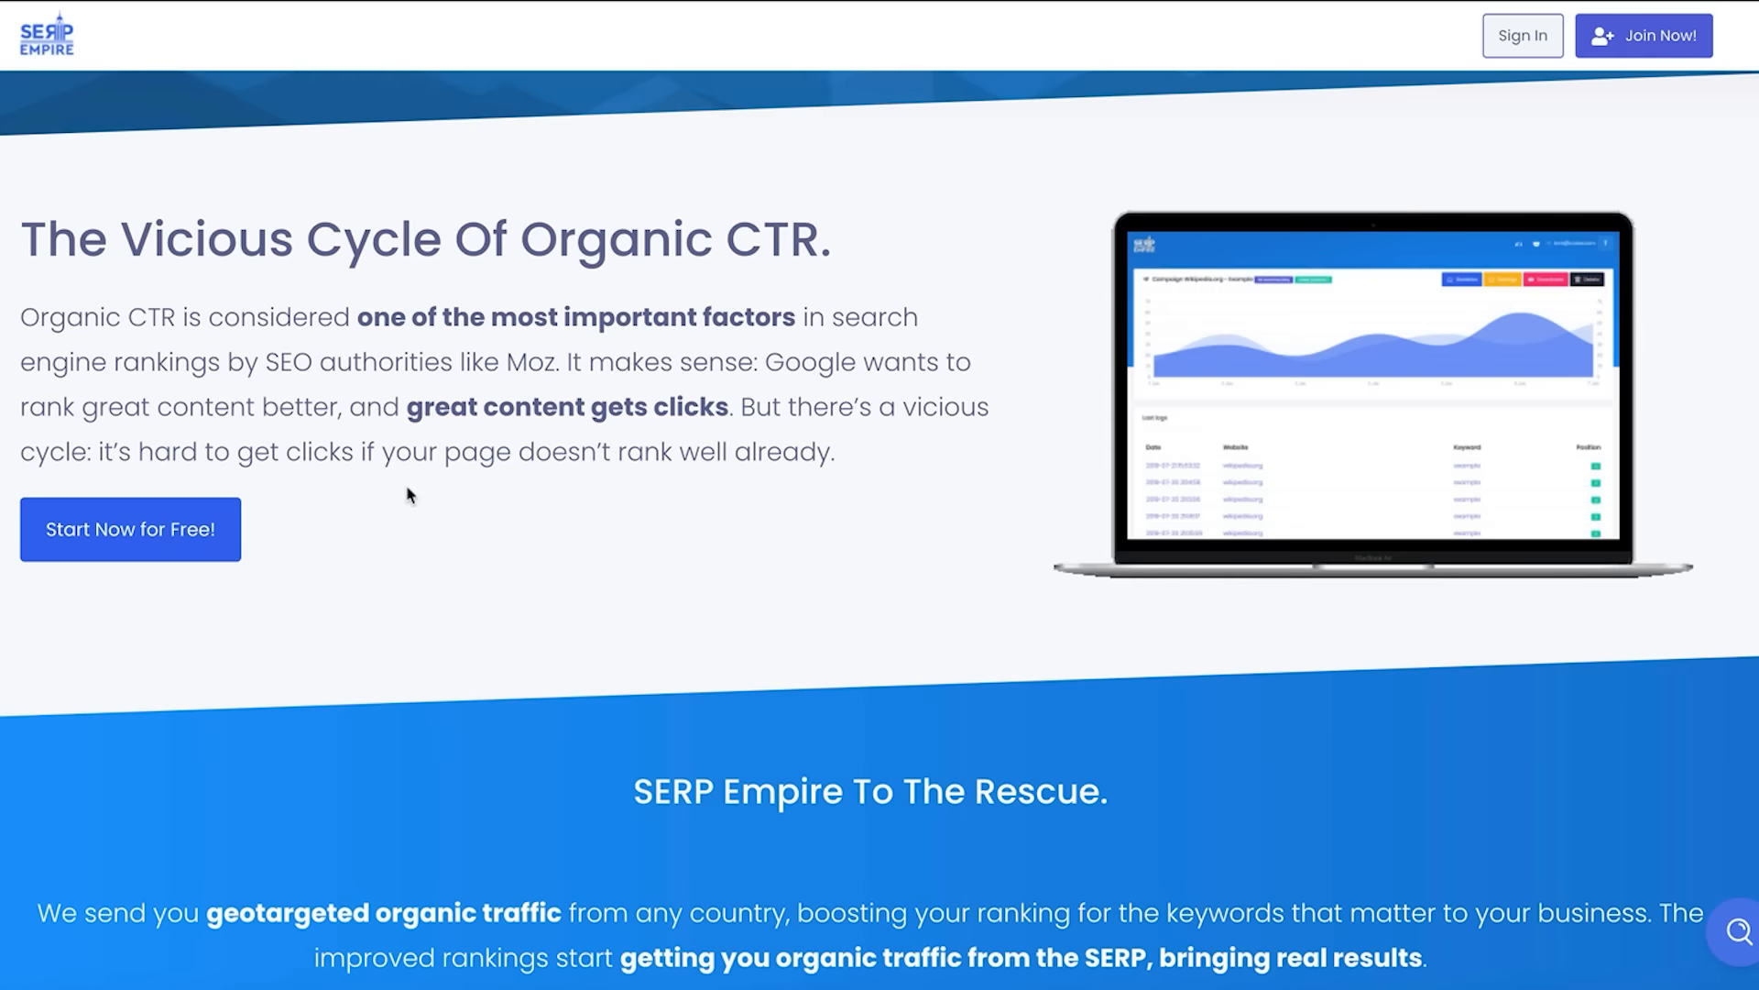
pyautogui.scroll(-3)
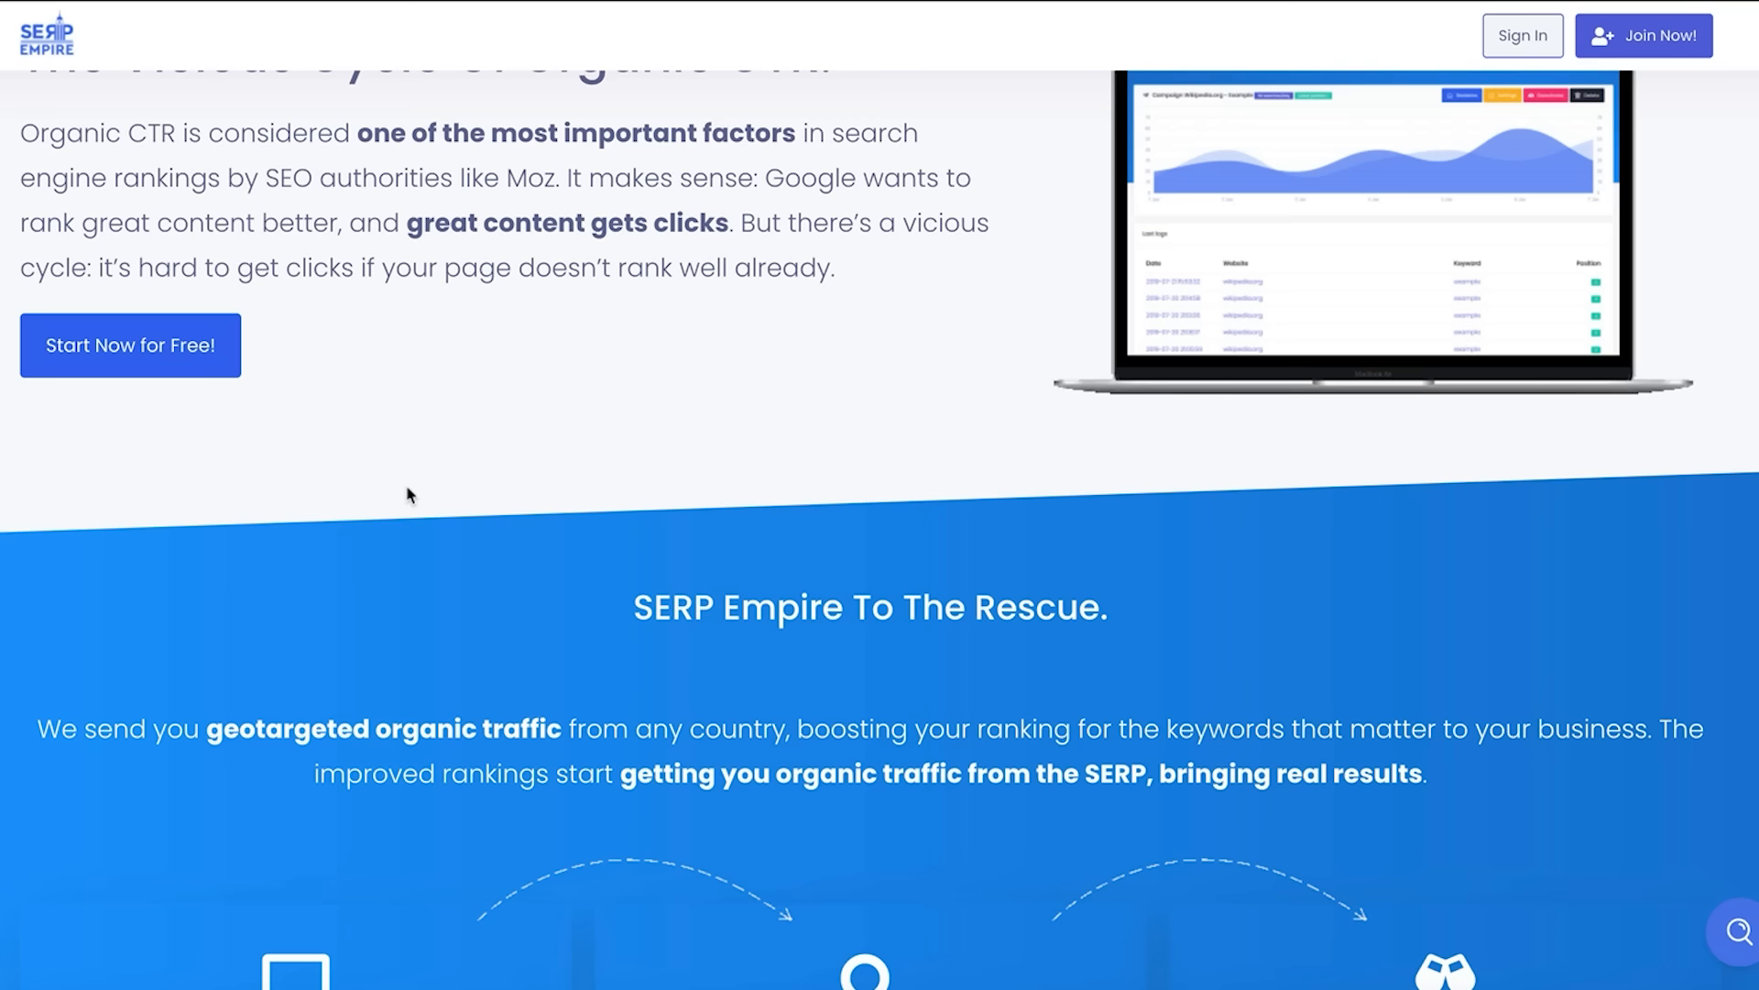
pyautogui.scroll(-3)
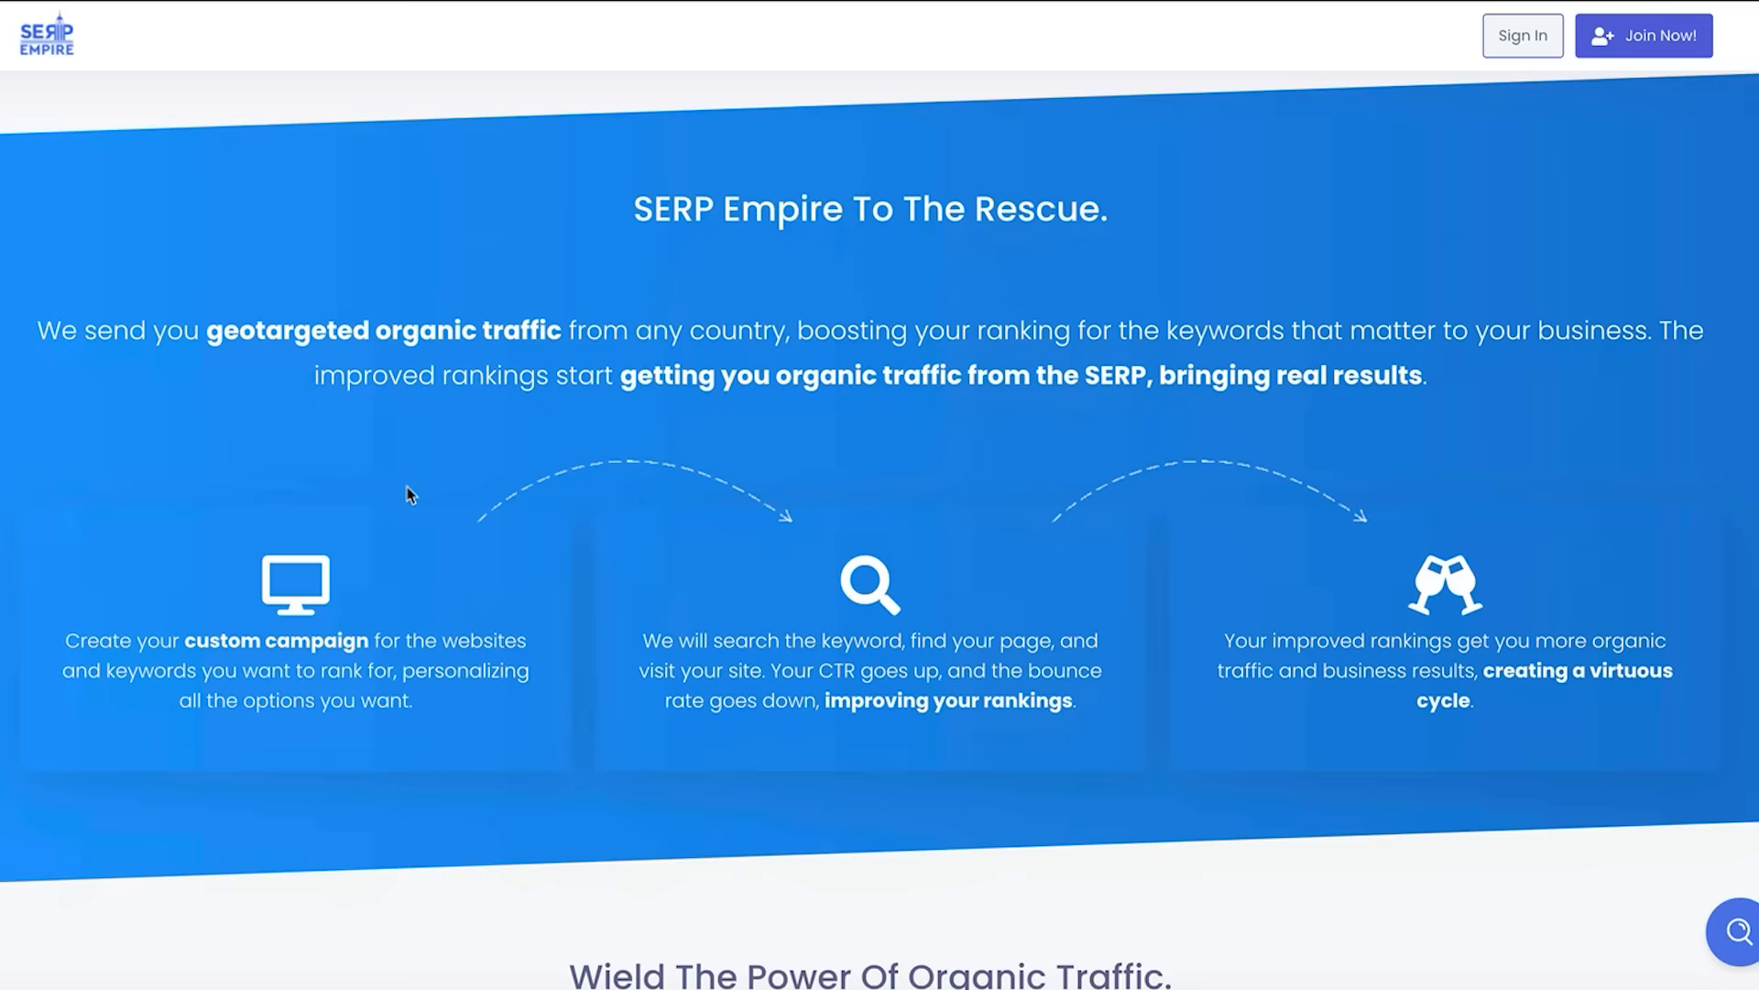
pyautogui.scroll(-3)
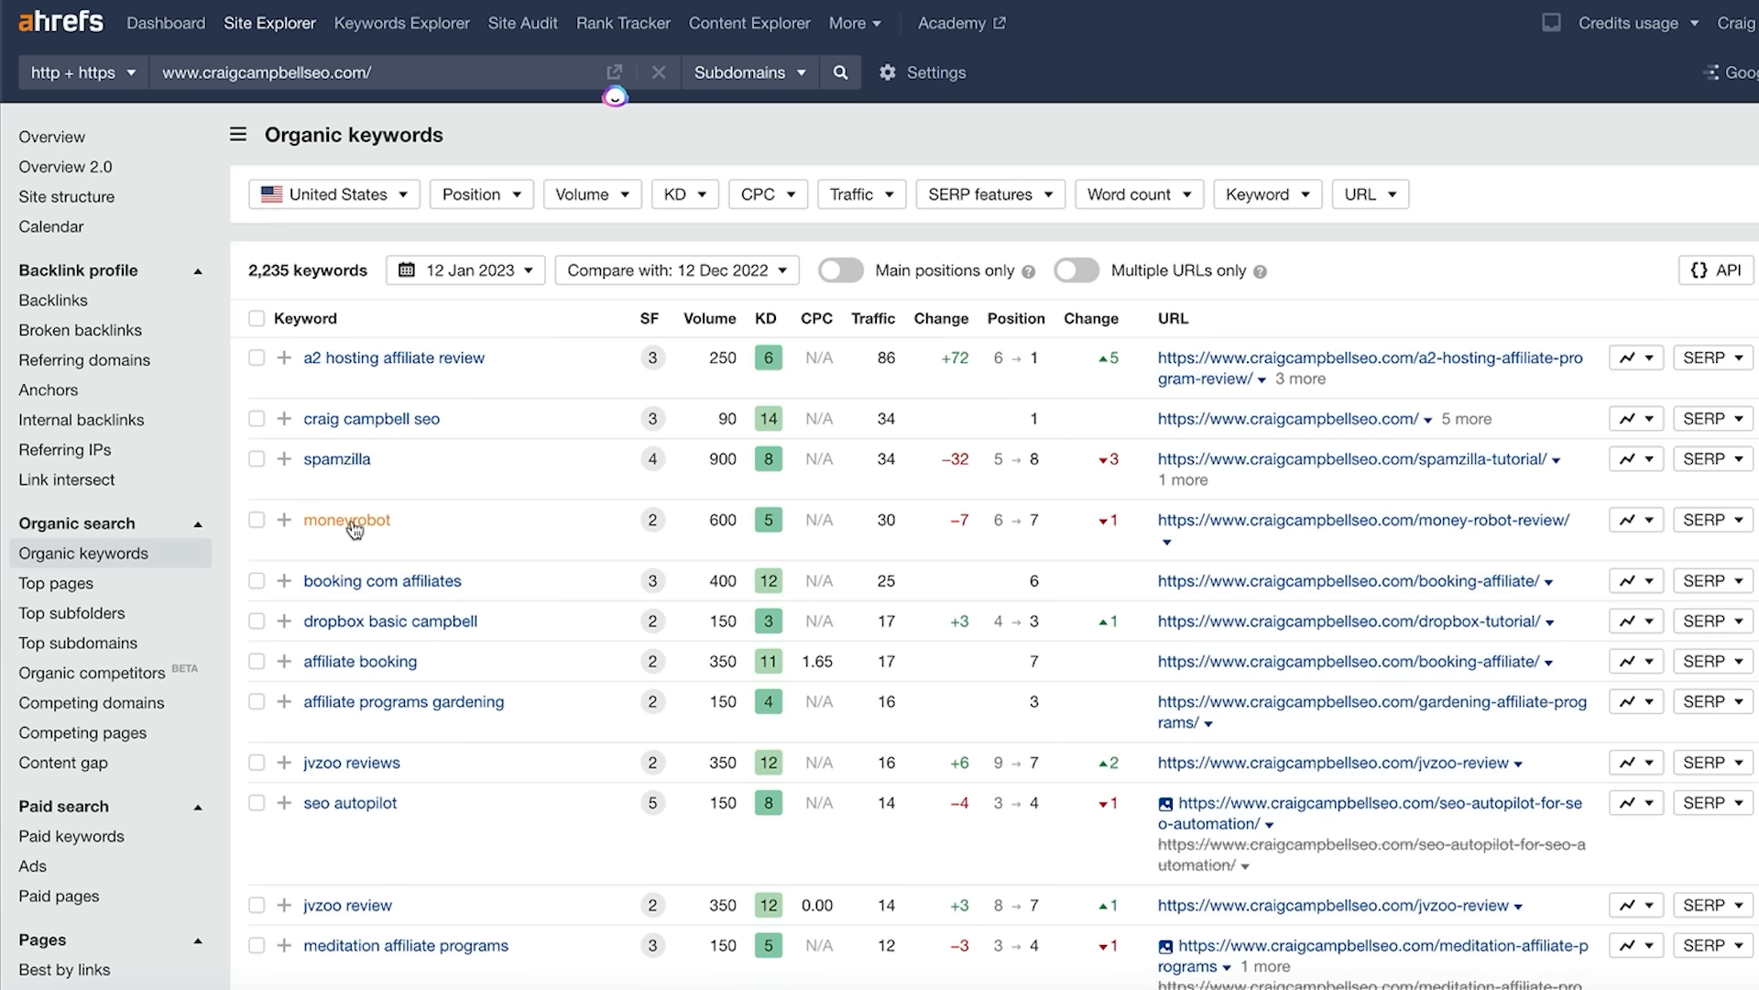
pyautogui.moveTo(1111, 525)
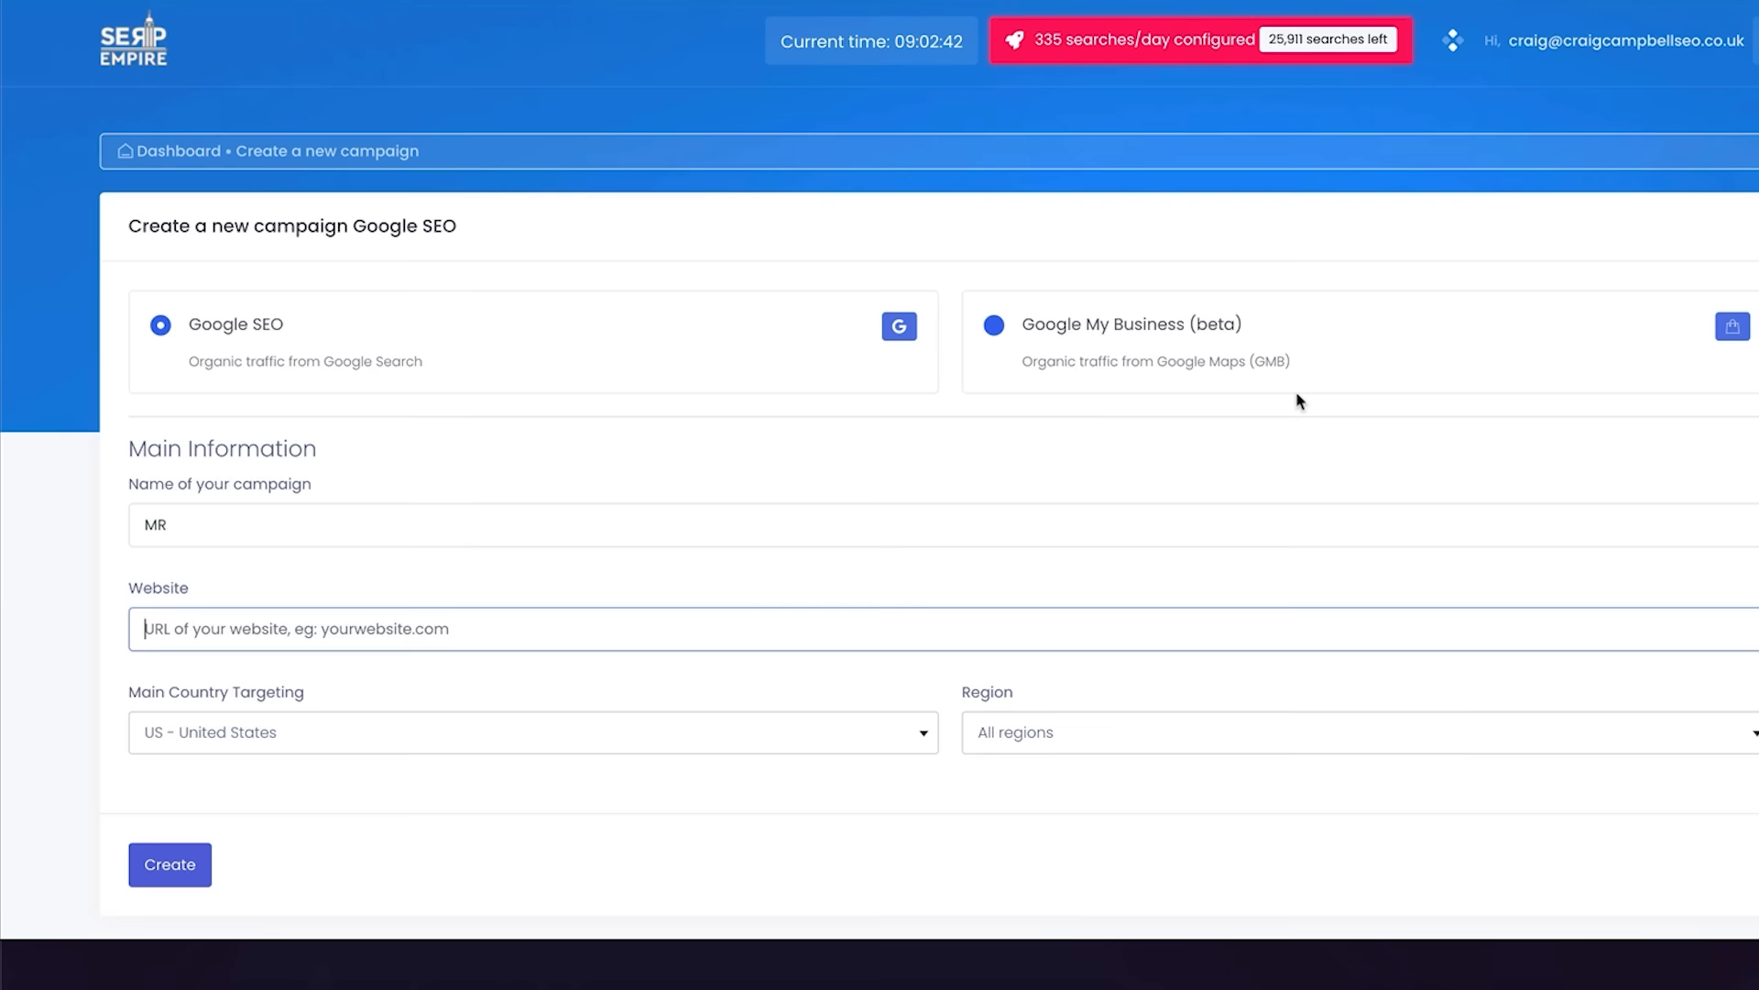
pyautogui.write('https://www.craigcampbellseo.com/money-robot-review/')
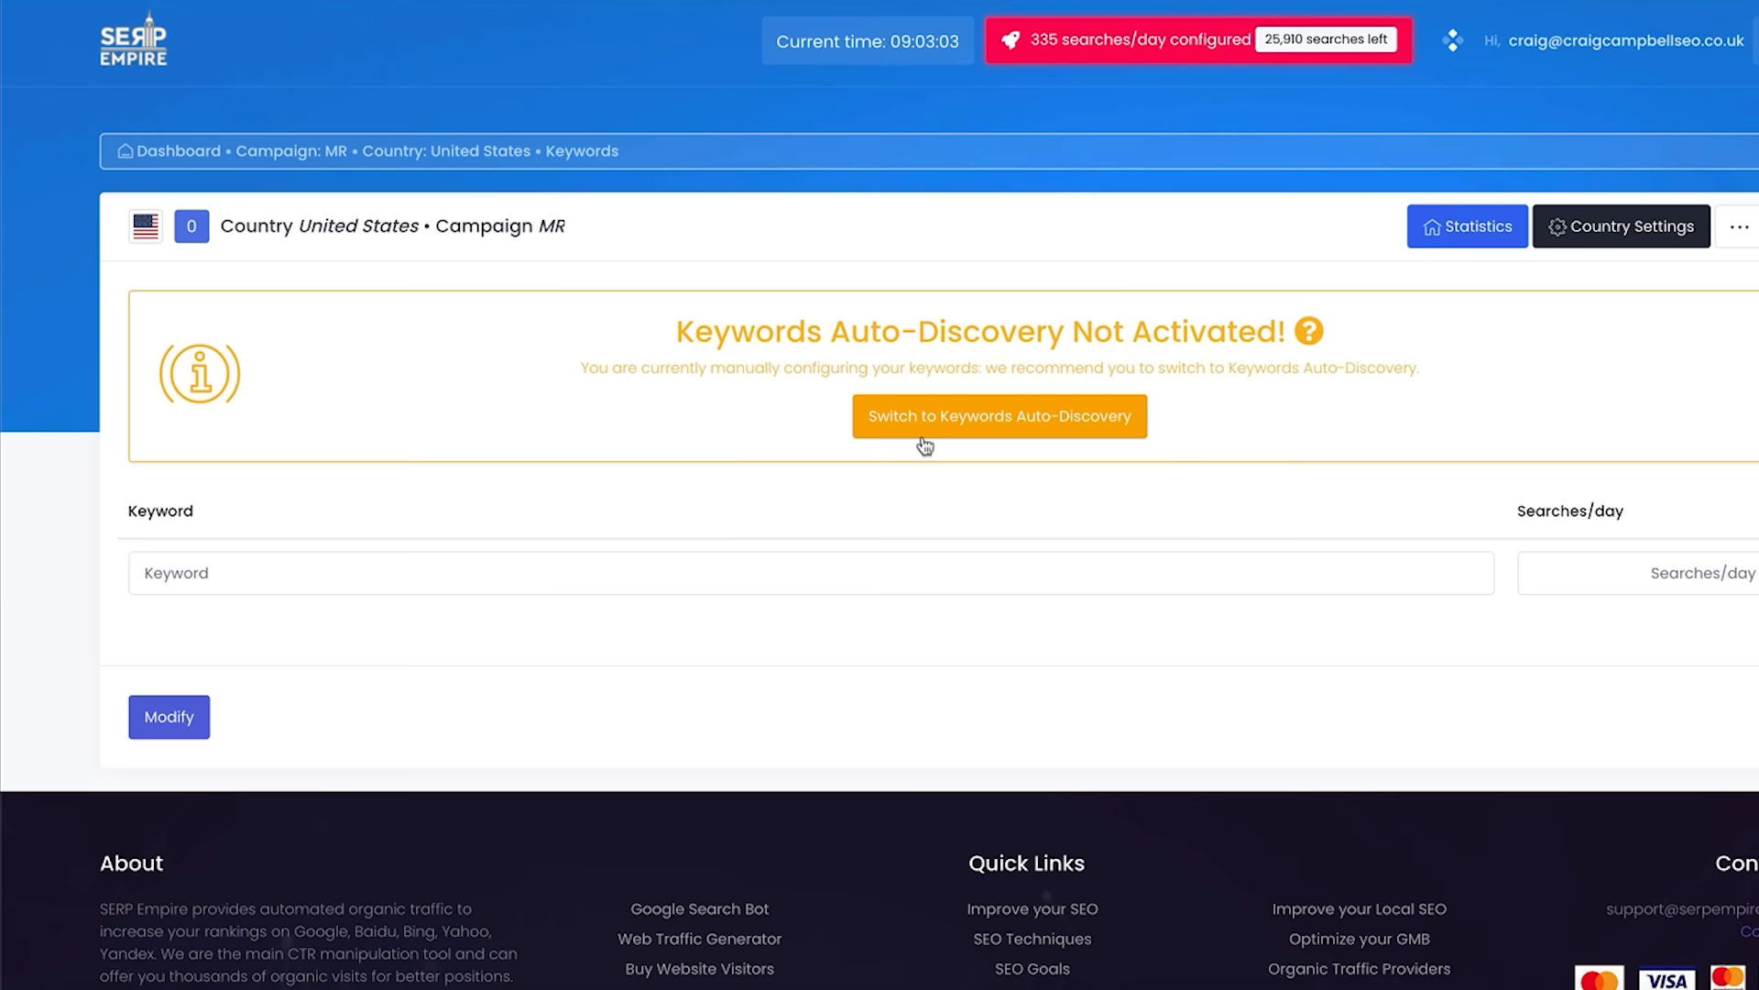
# Enable Keywords Auto-Discovery on the MR campaign's Keywords page.
pyautogui.click(998, 416)
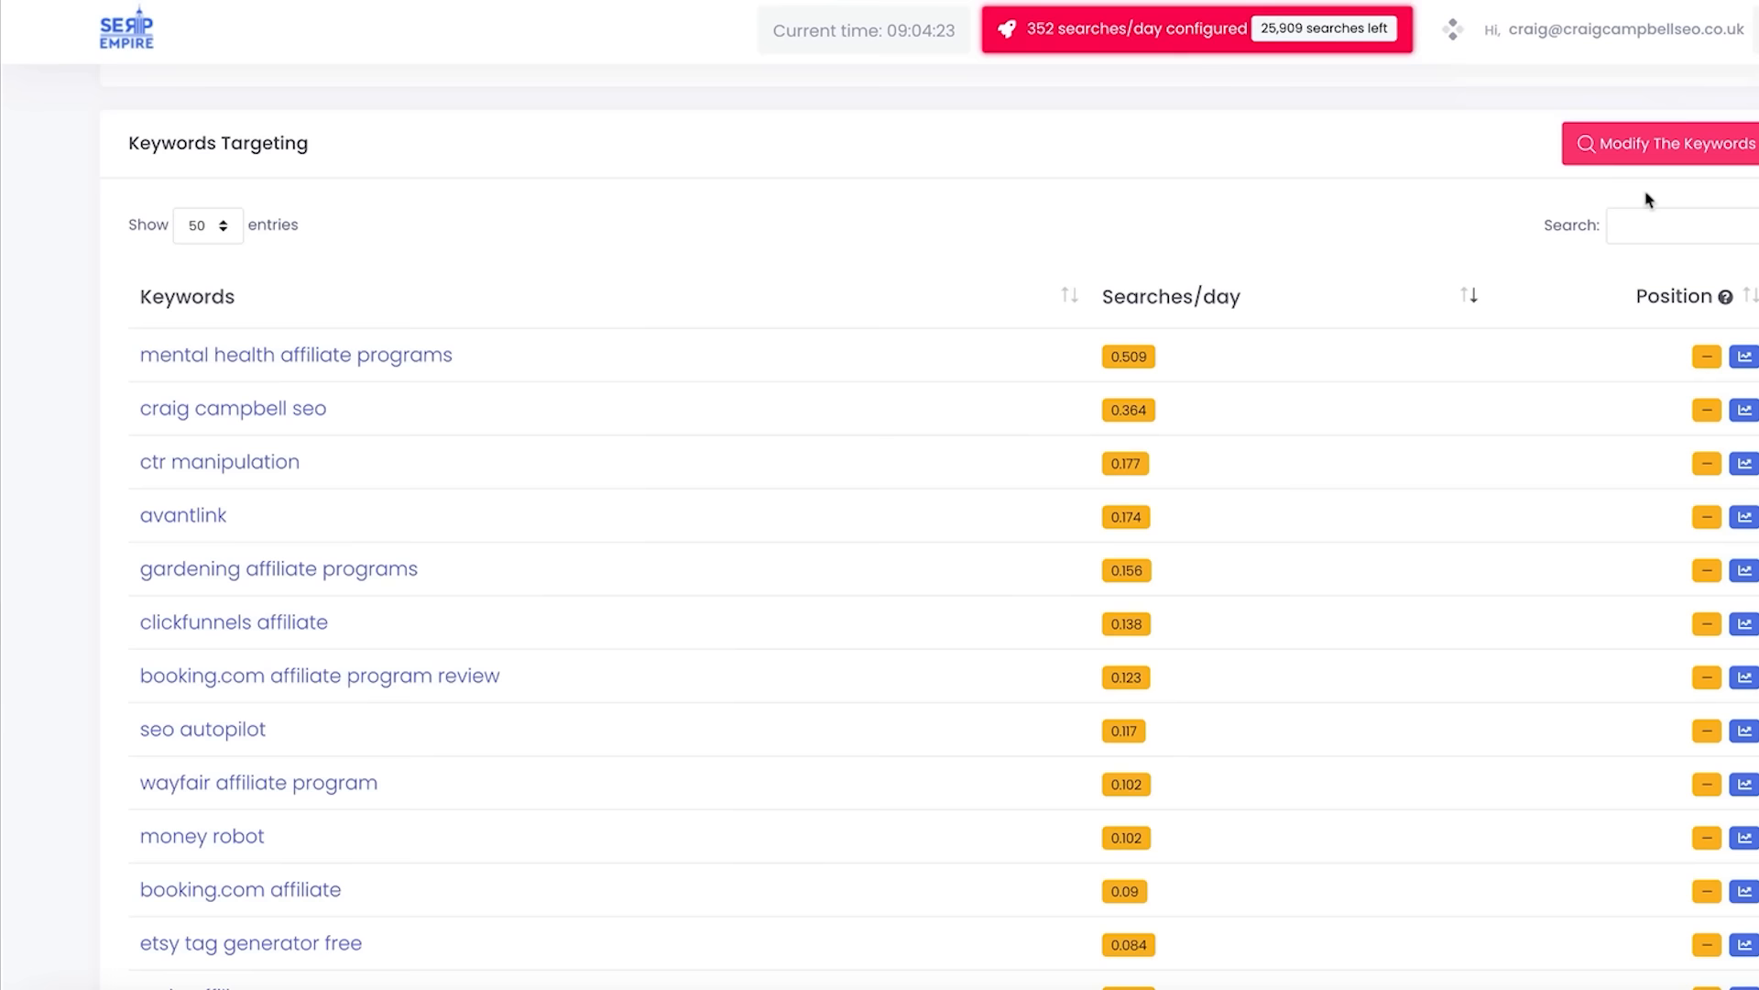
pyautogui.scroll(-3)
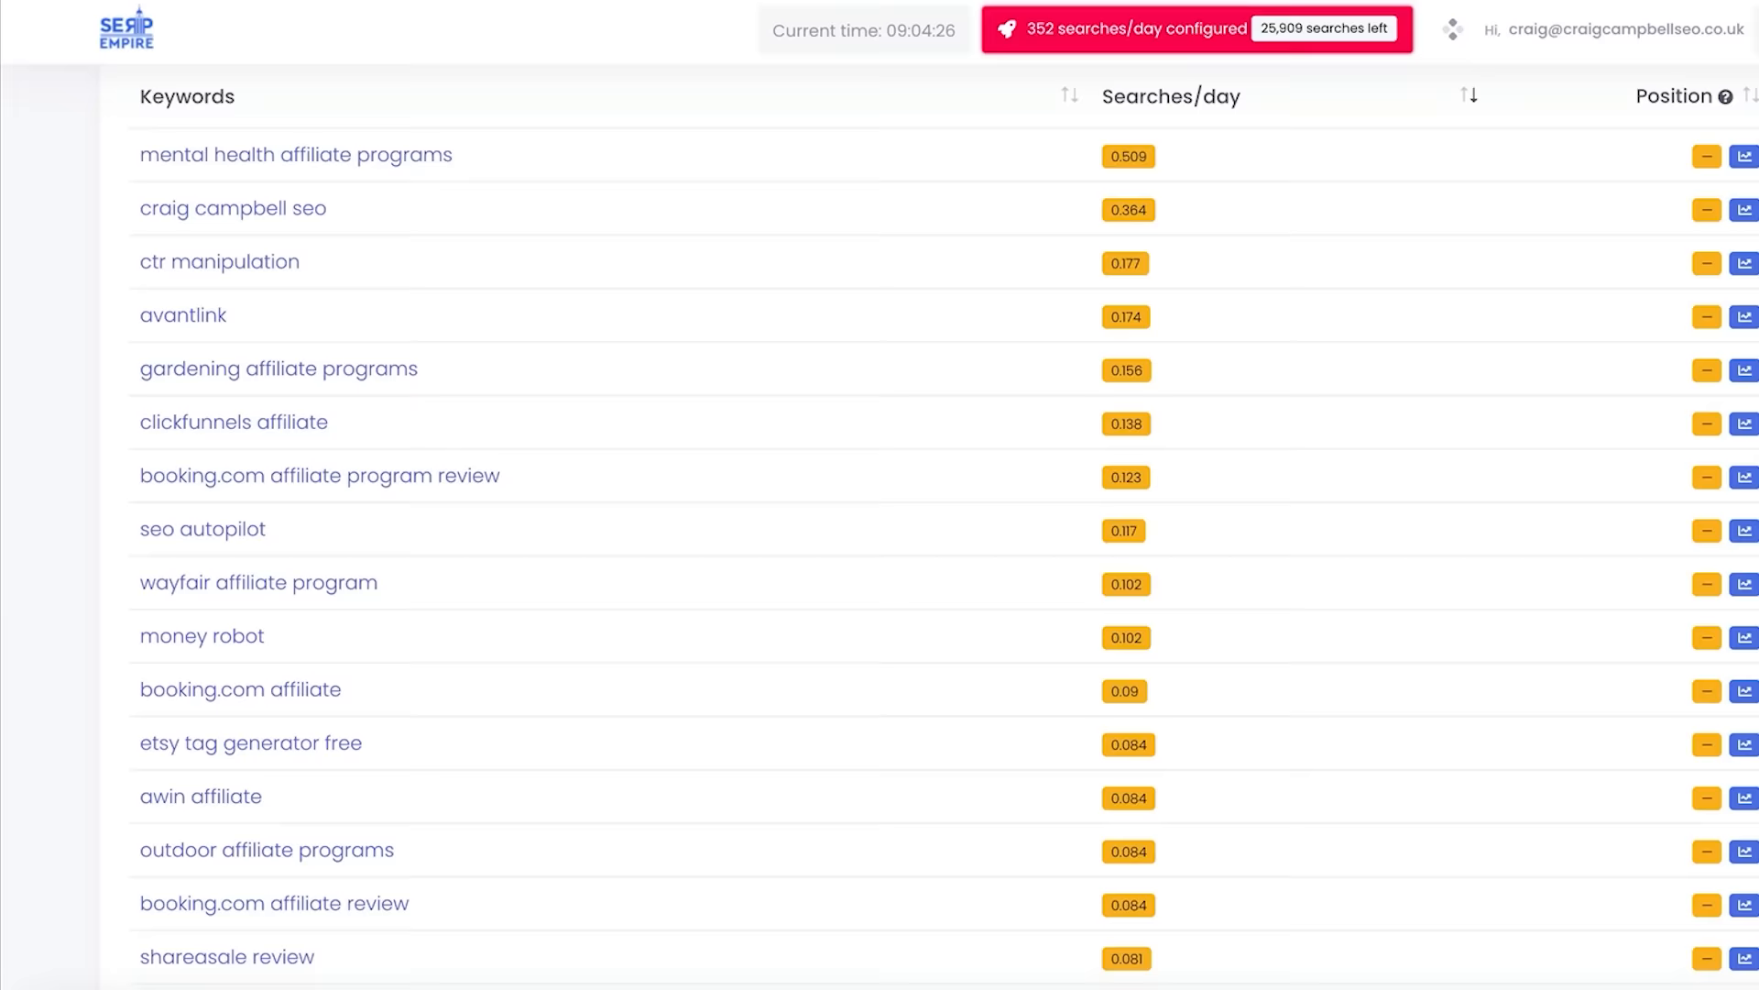
pyautogui.scroll(-3)
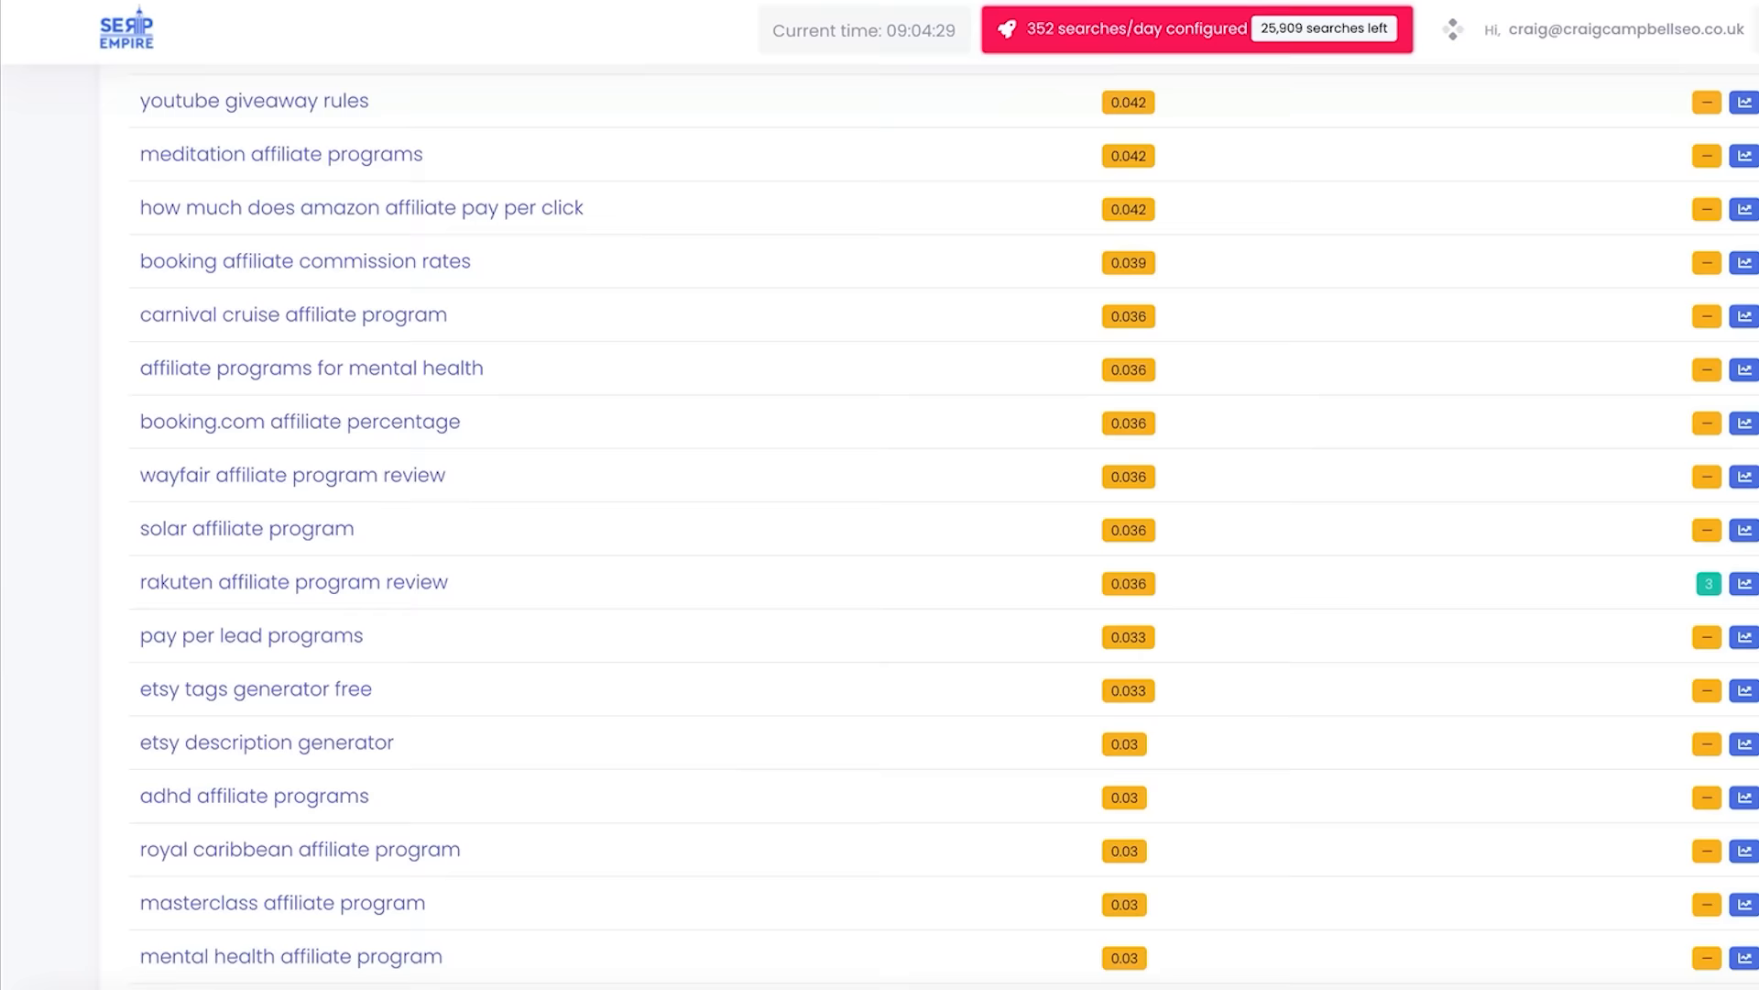
pyautogui.scroll(-3)
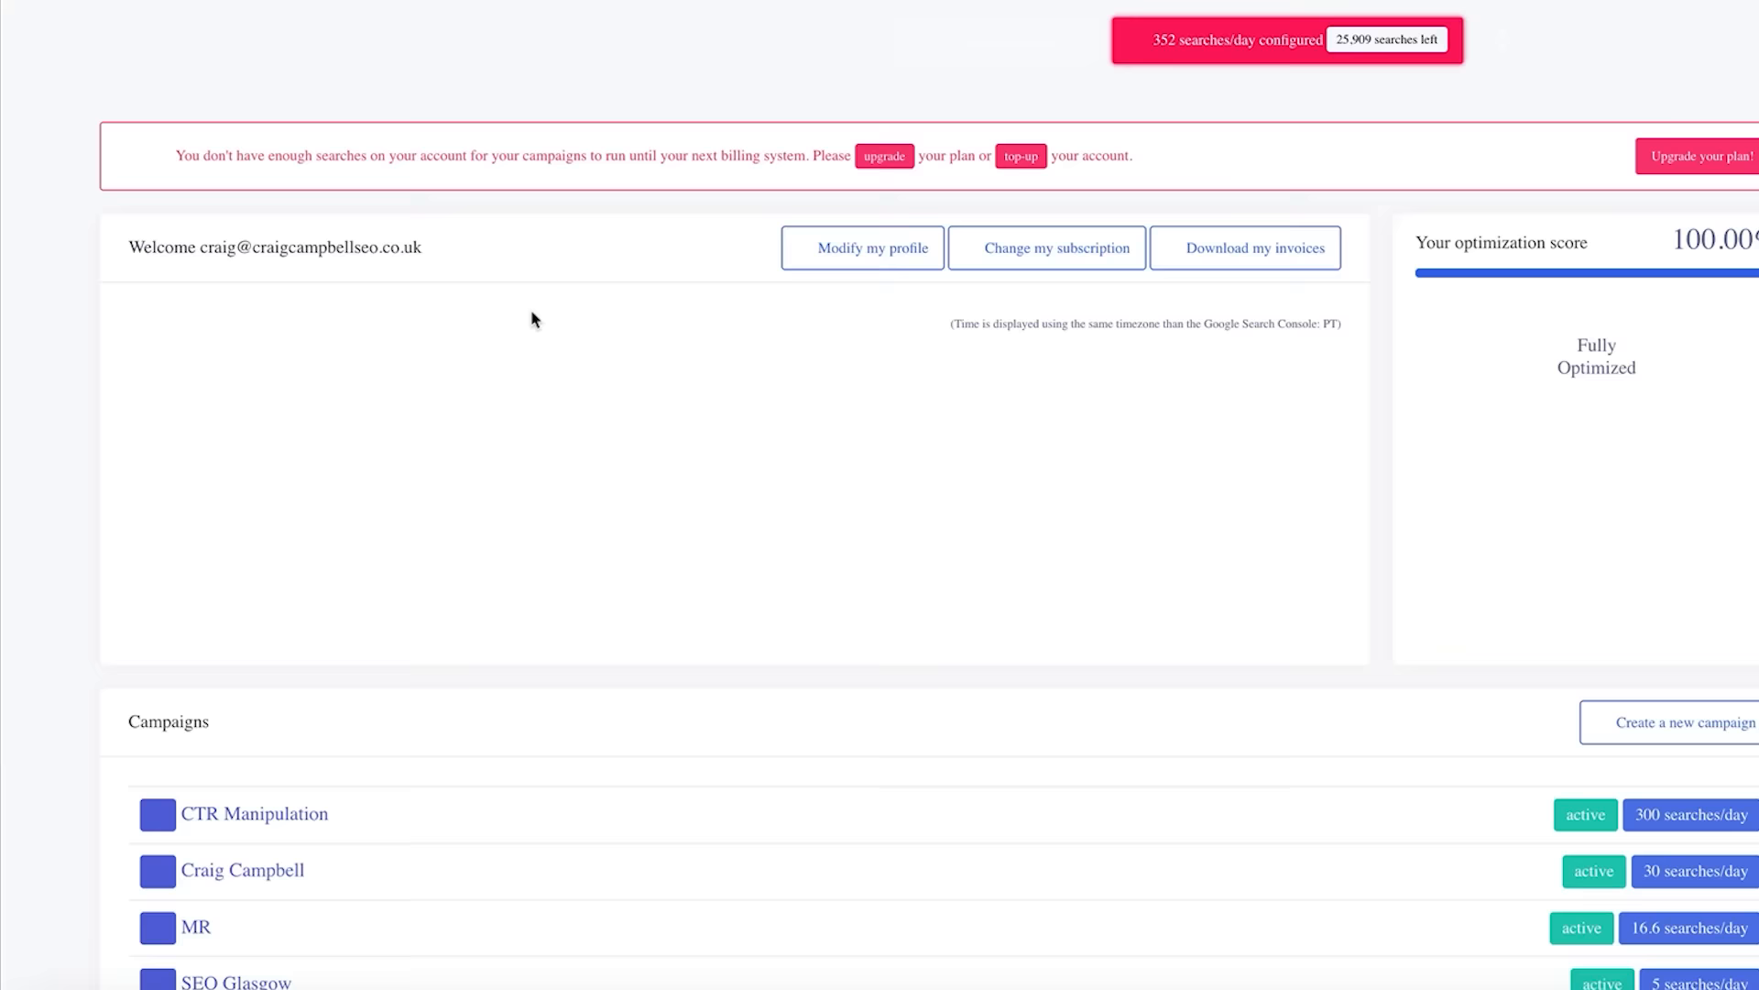
# Open the CTR Manipulation campaign from the dashboard's Campaigns list.
pyautogui.click(263, 814)
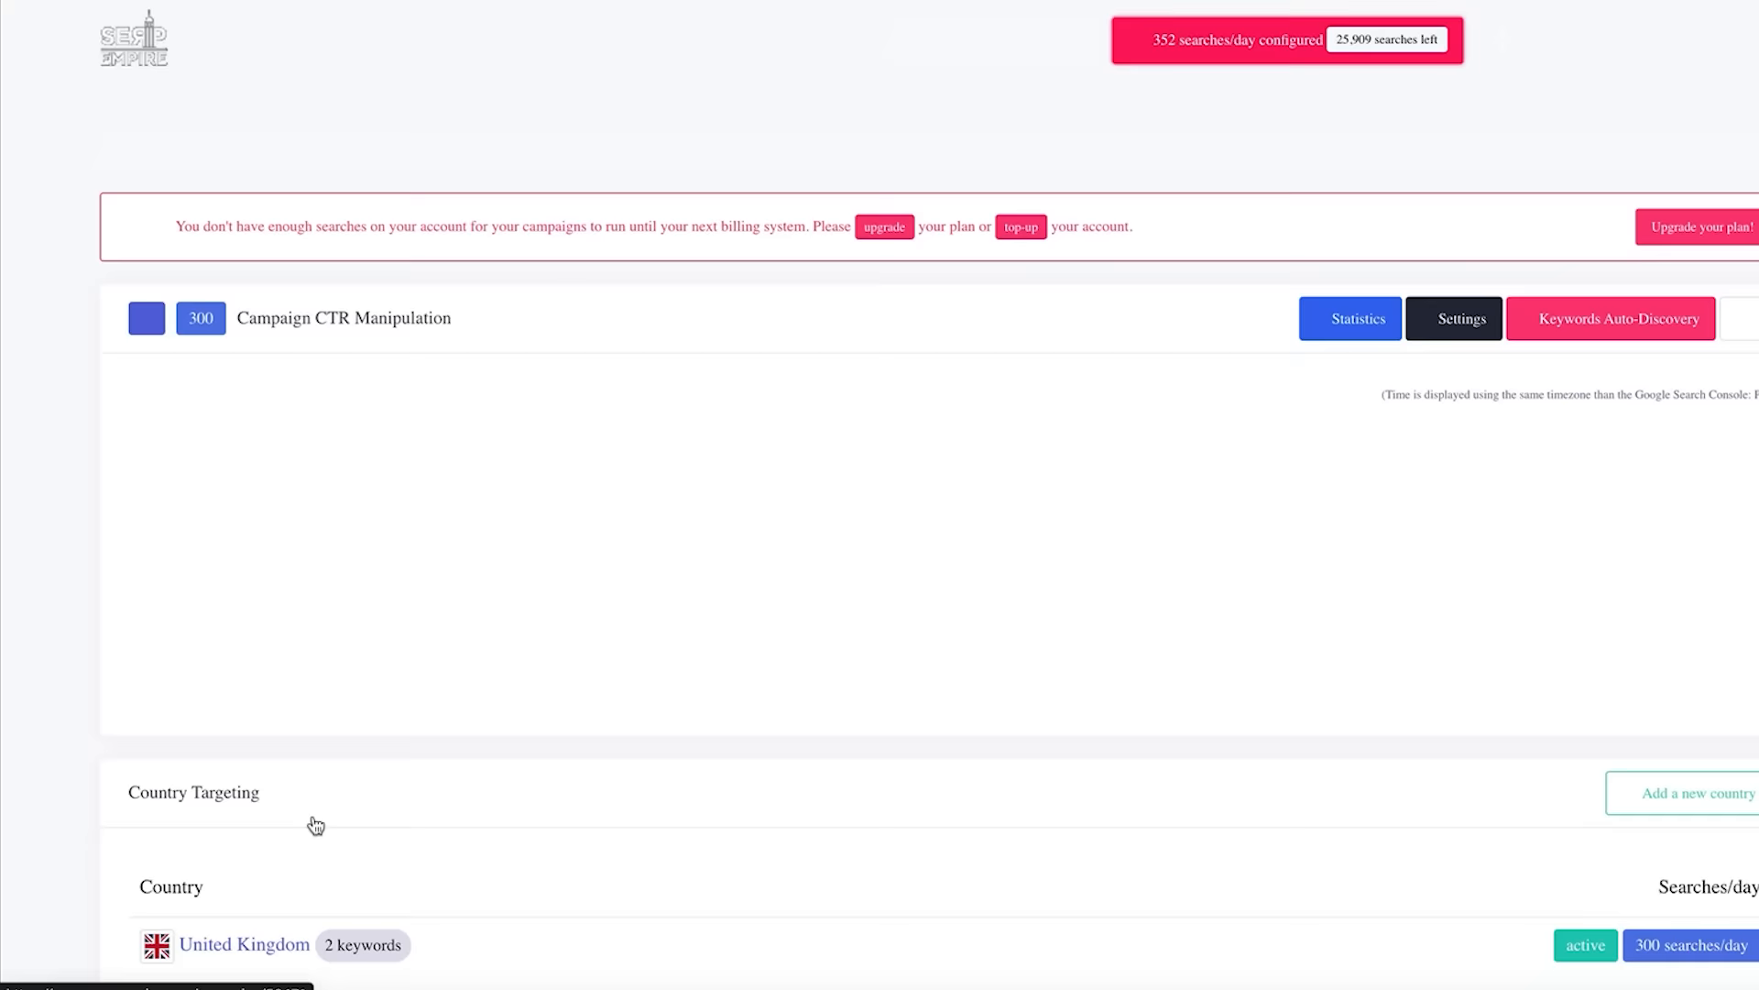
# In CTR Manipulation settings, choose an average session duration and lower Sunday traffic to 5%.
pyautogui.click(1460, 317)
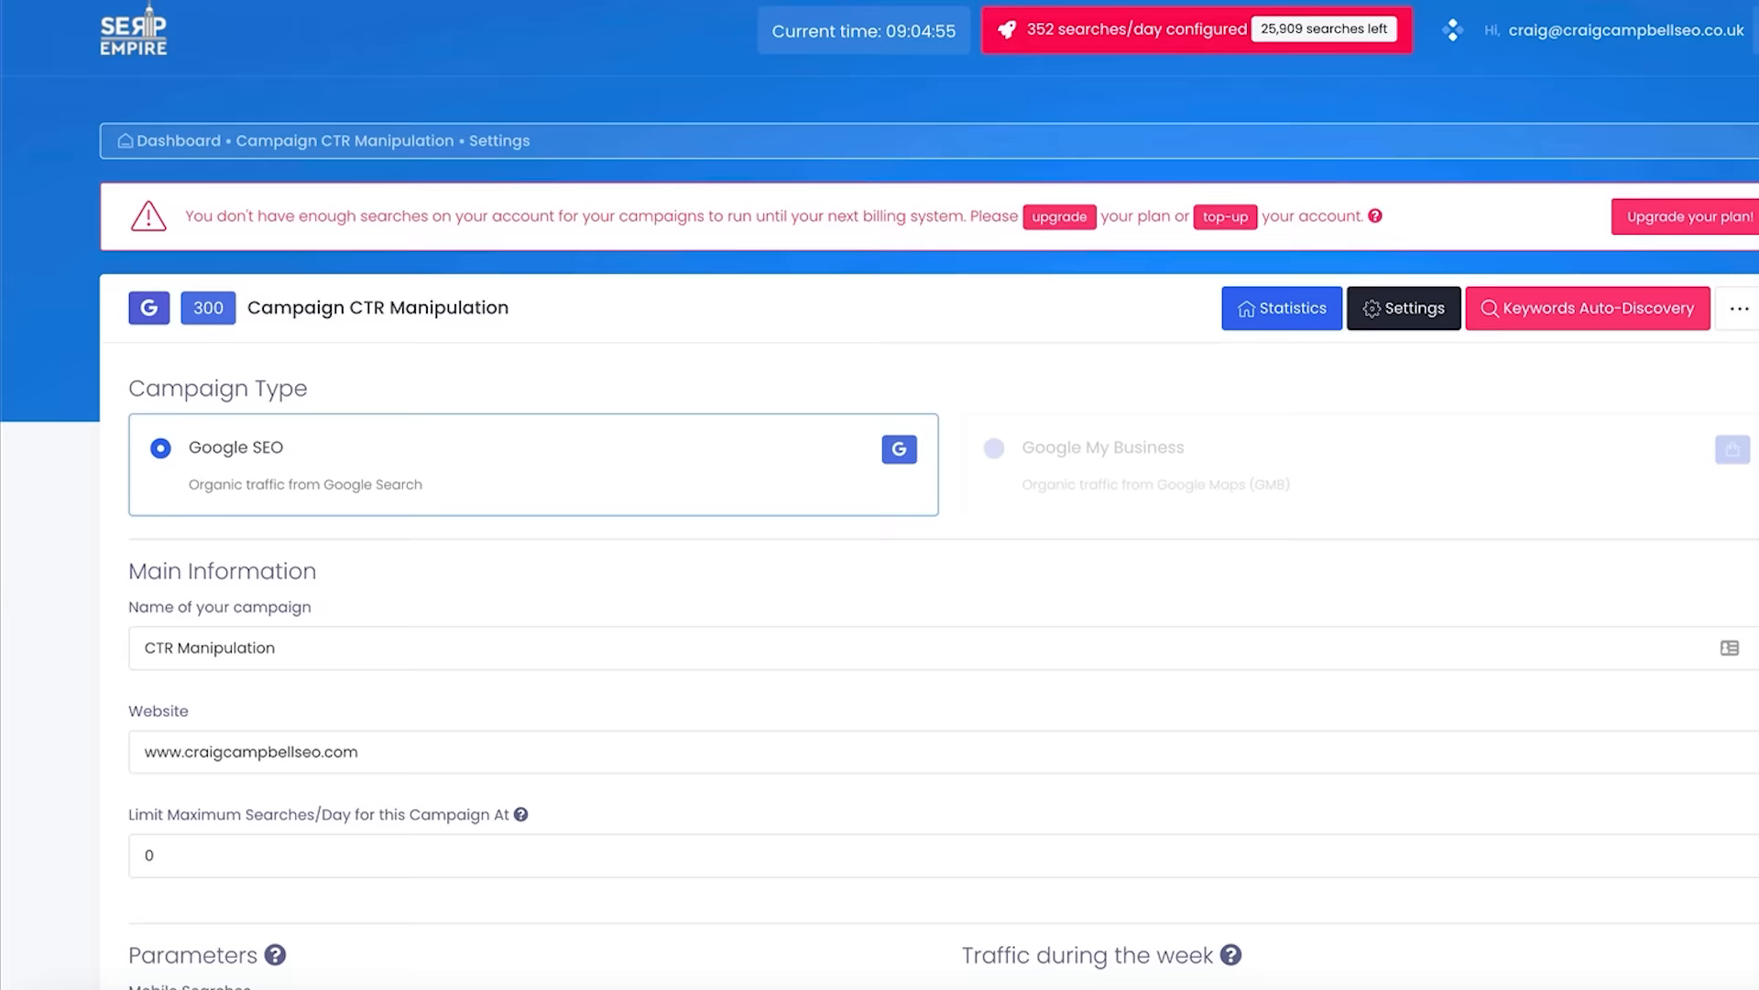
pyautogui.scroll(-3)
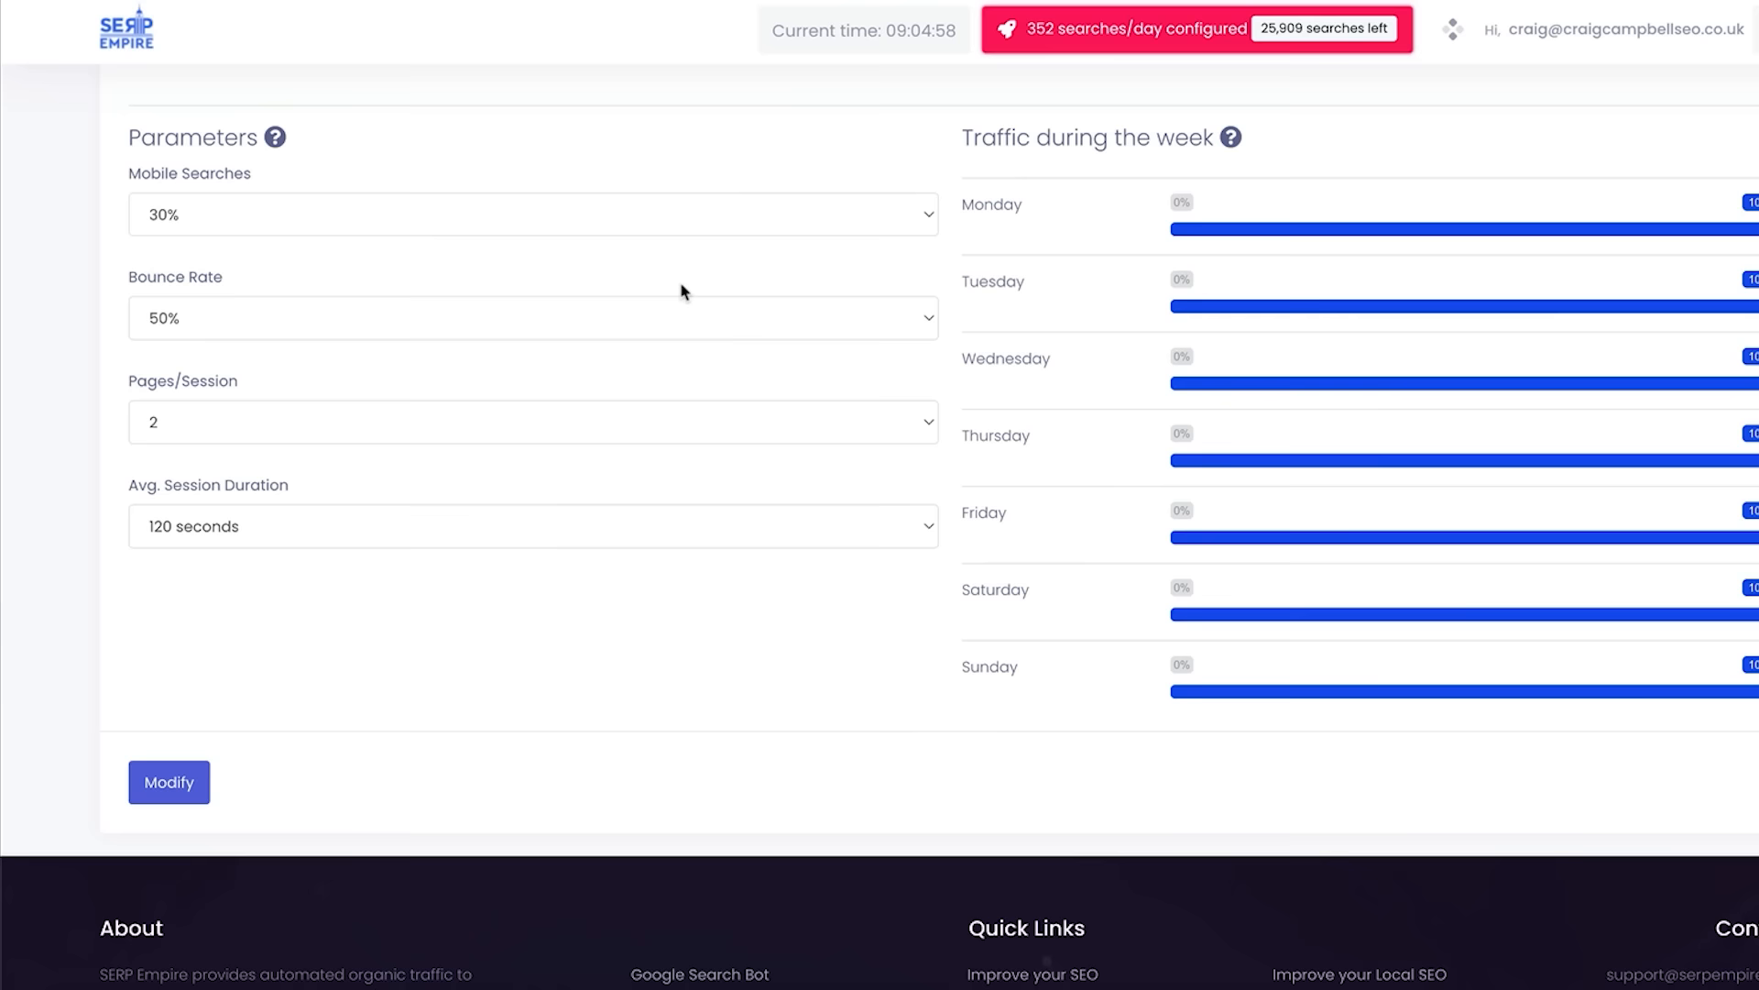
pyautogui.click(531, 526)
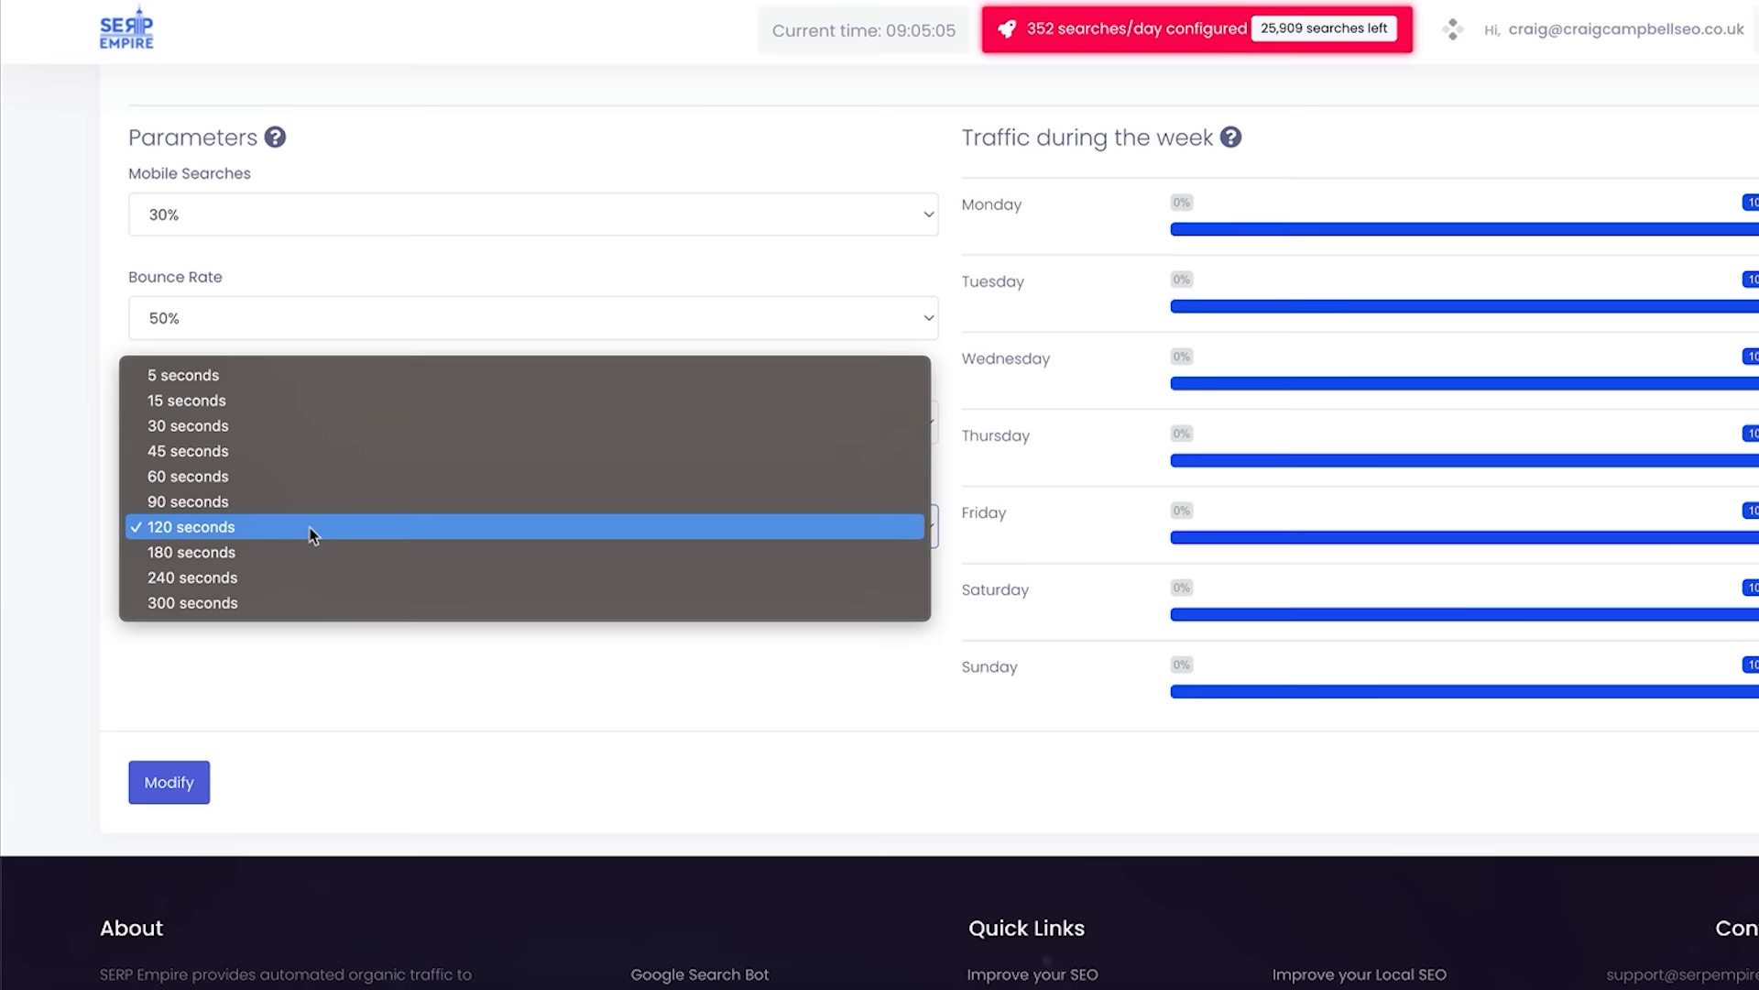
pyautogui.click(191, 603)
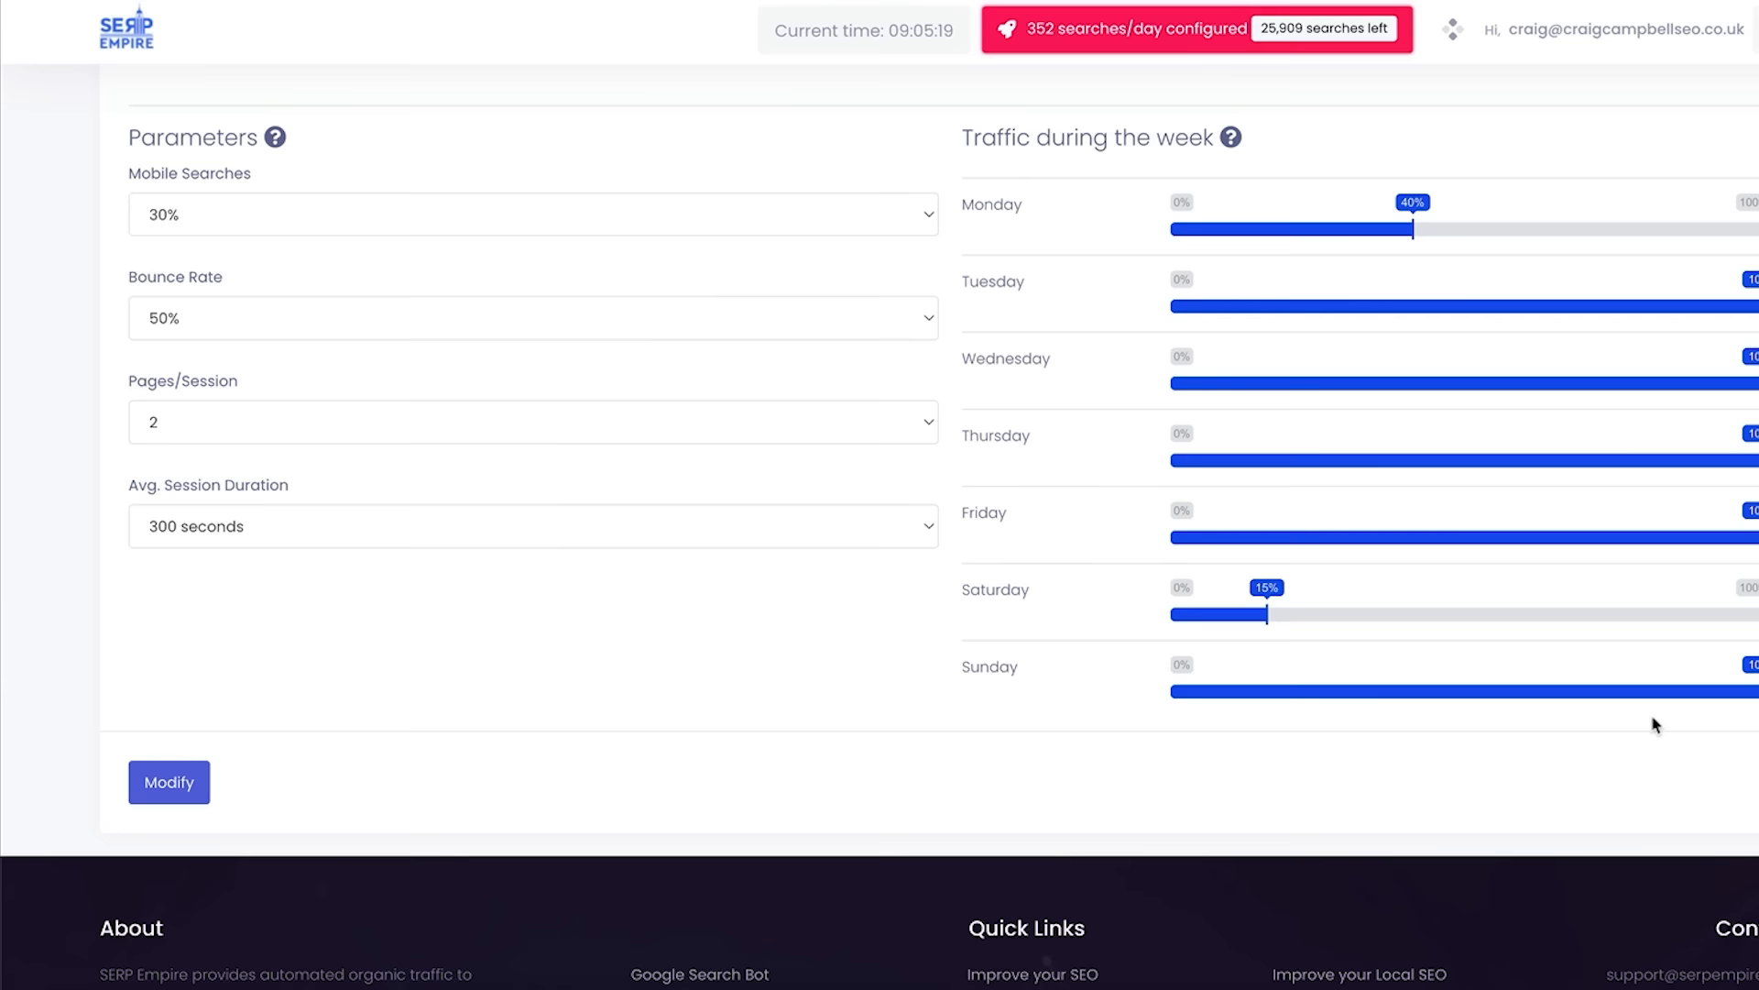
pyautogui.moveTo(1750, 690); pyautogui.dragTo(1206, 690)
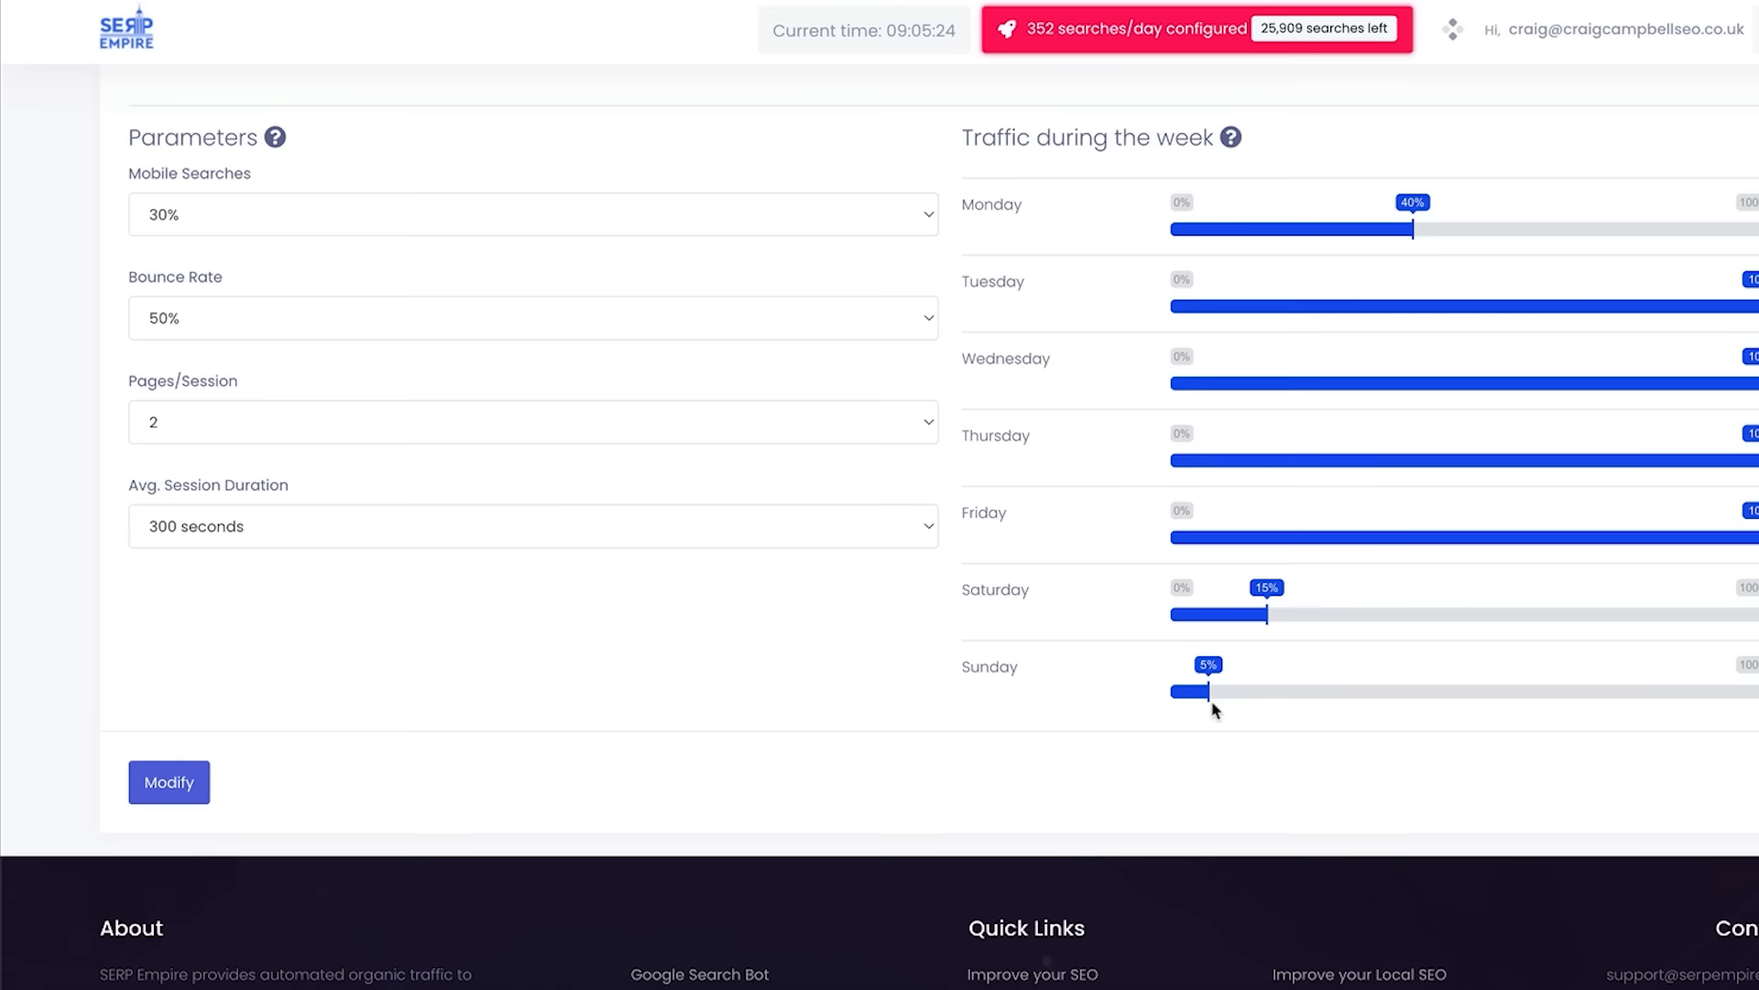
pyautogui.scroll(3)
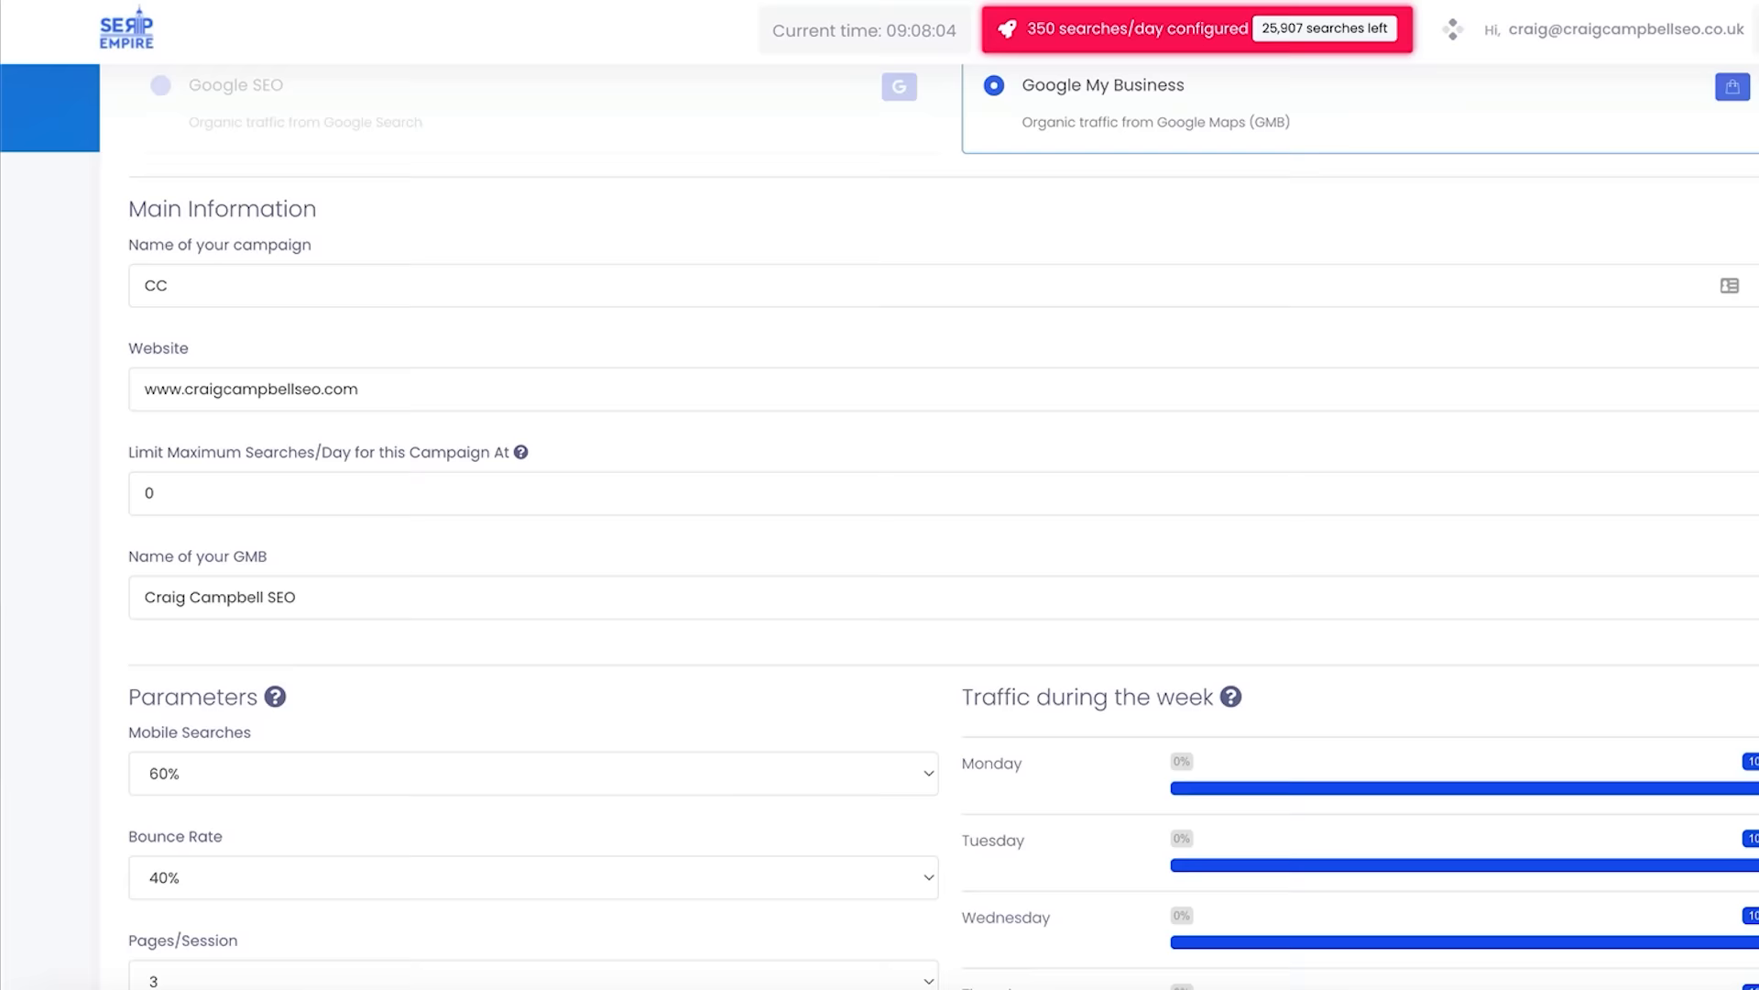
# Scroll the CC campaign's edit page down to Main Information and Parameters.
pyautogui.scroll(-3)
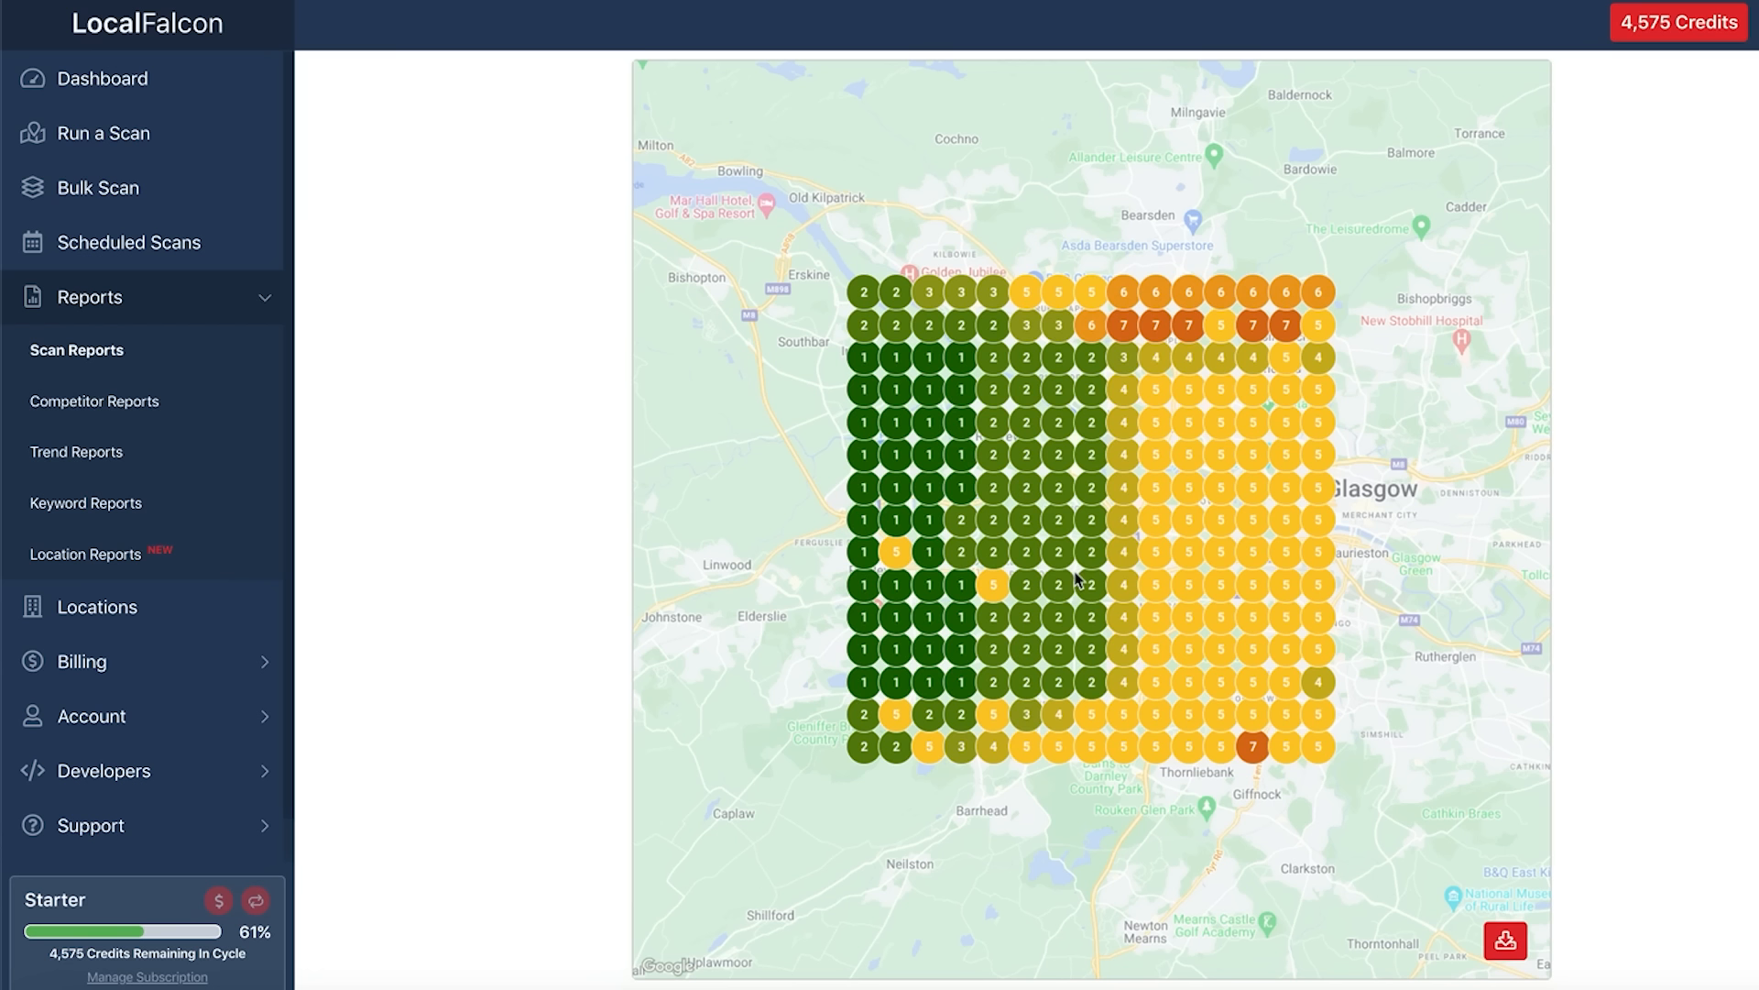
pyautogui.moveTo(1173, 544)
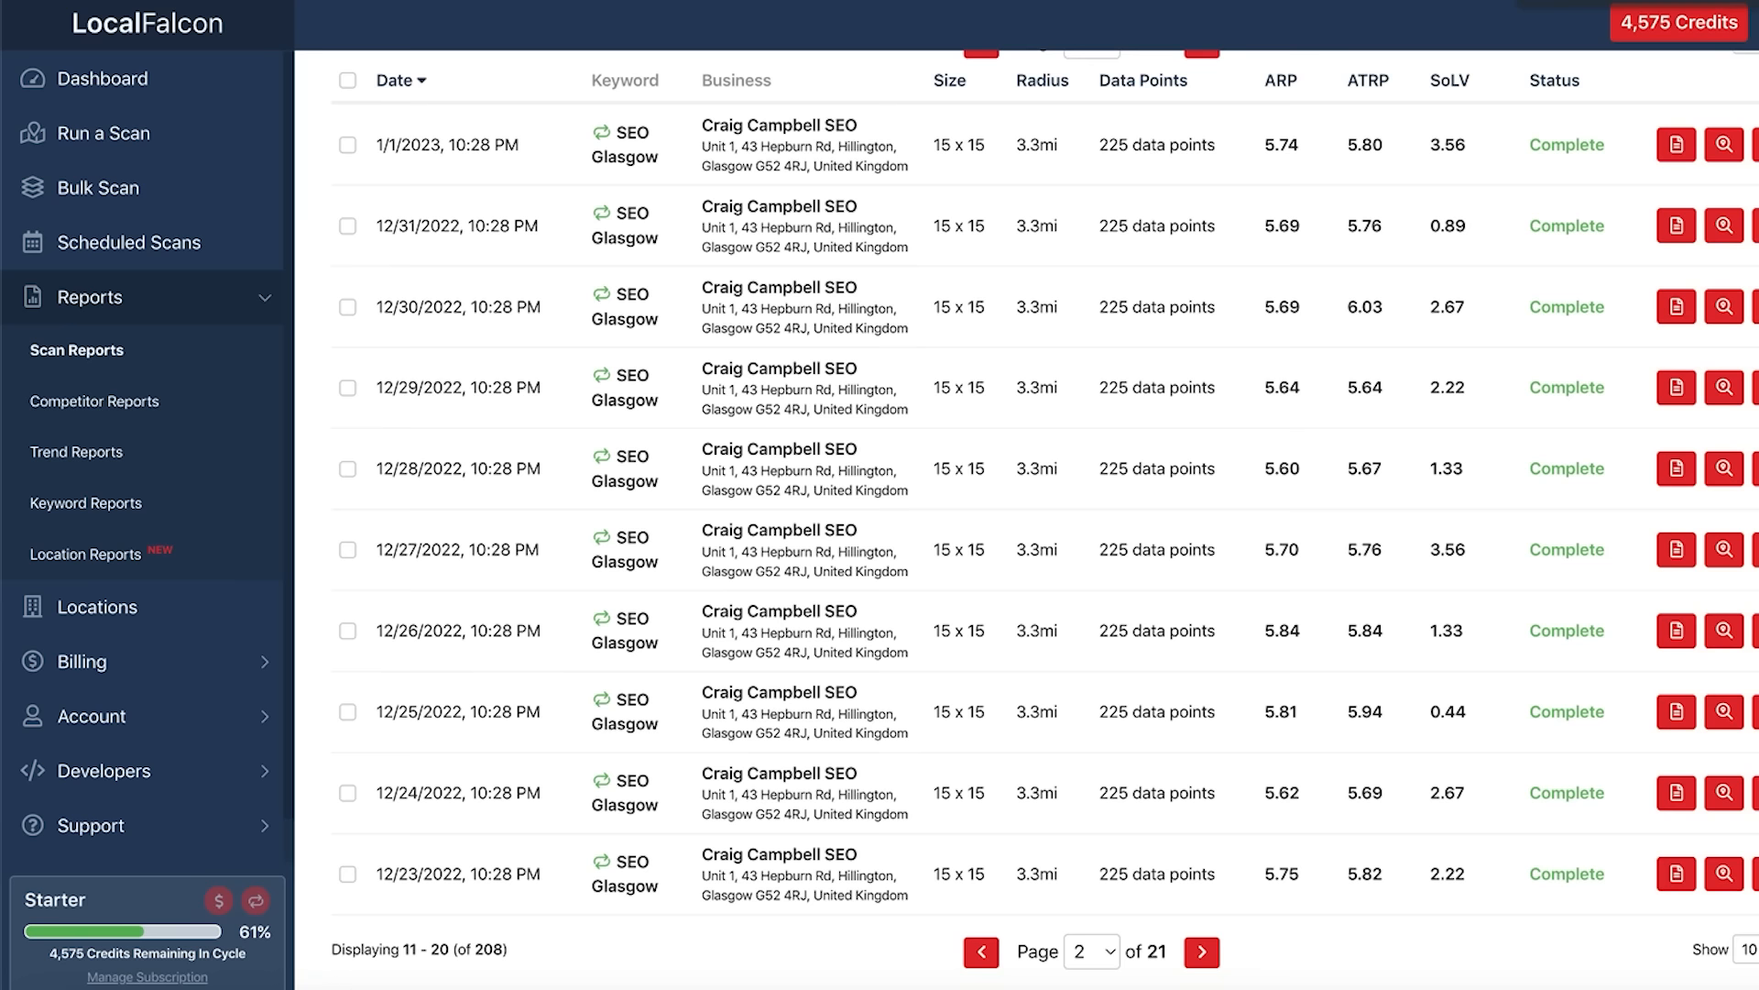
pyautogui.moveTo(1724, 144)
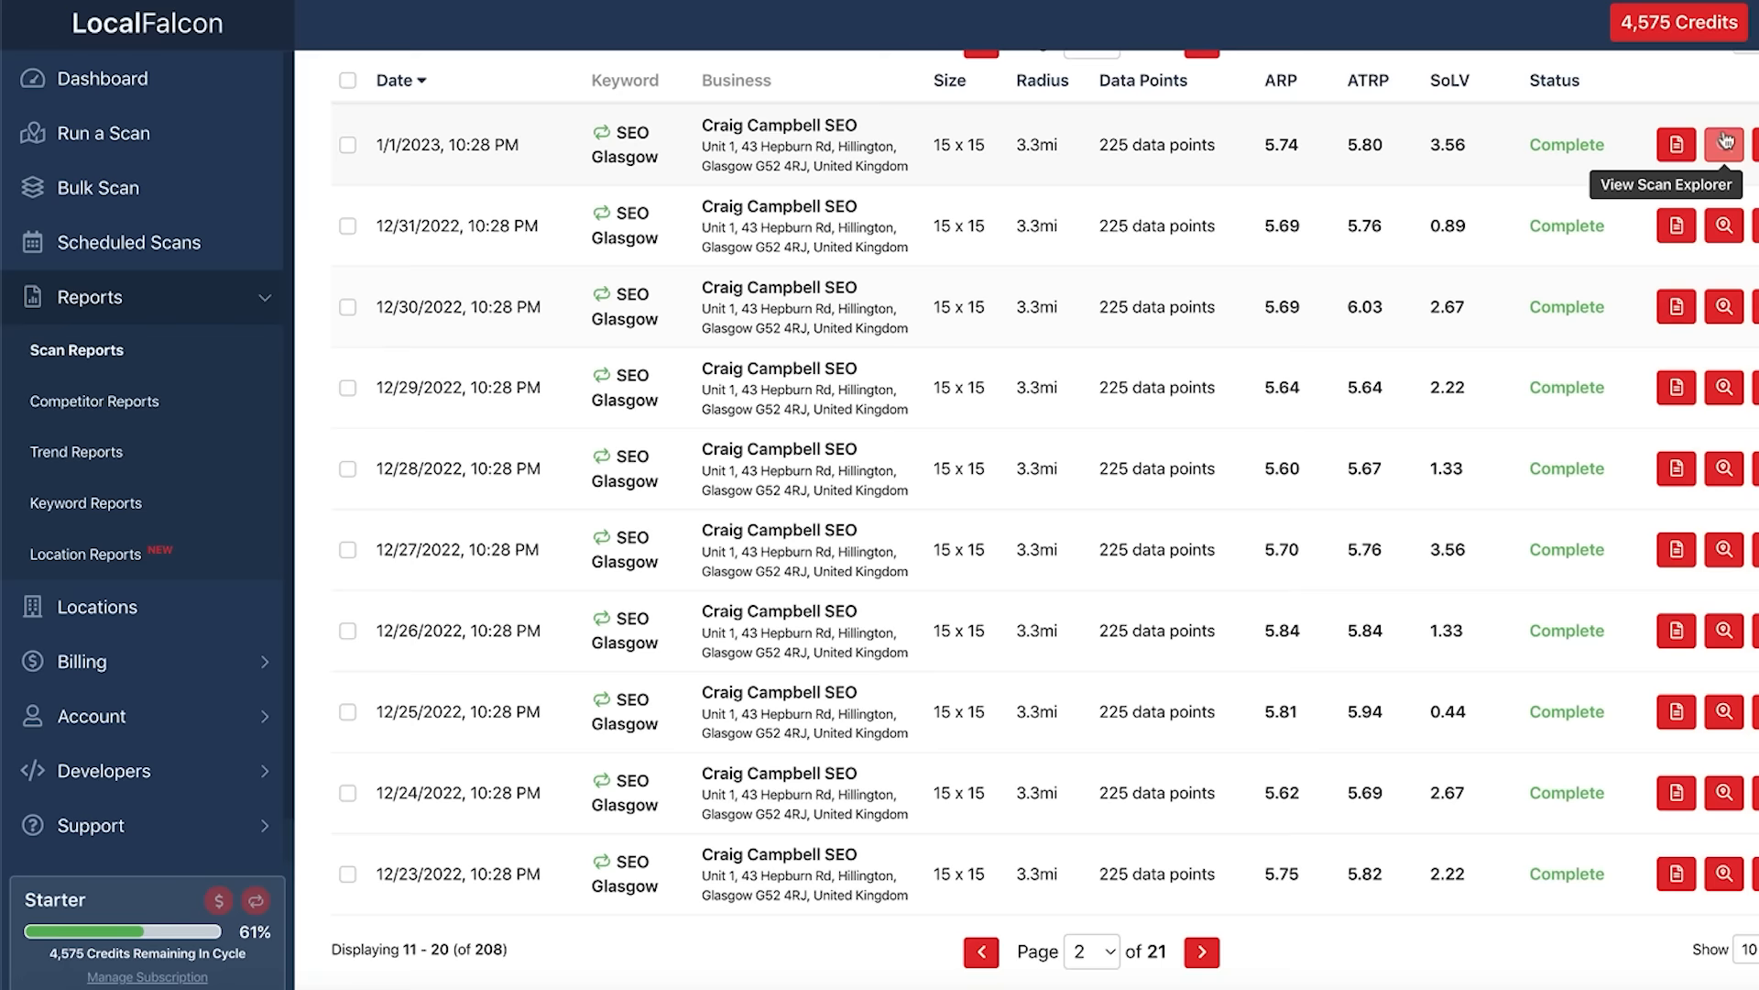
# Open the 1/1/2023 SEO Glasgow scan's details and scroll through the report.
pyautogui.click(1725, 144)
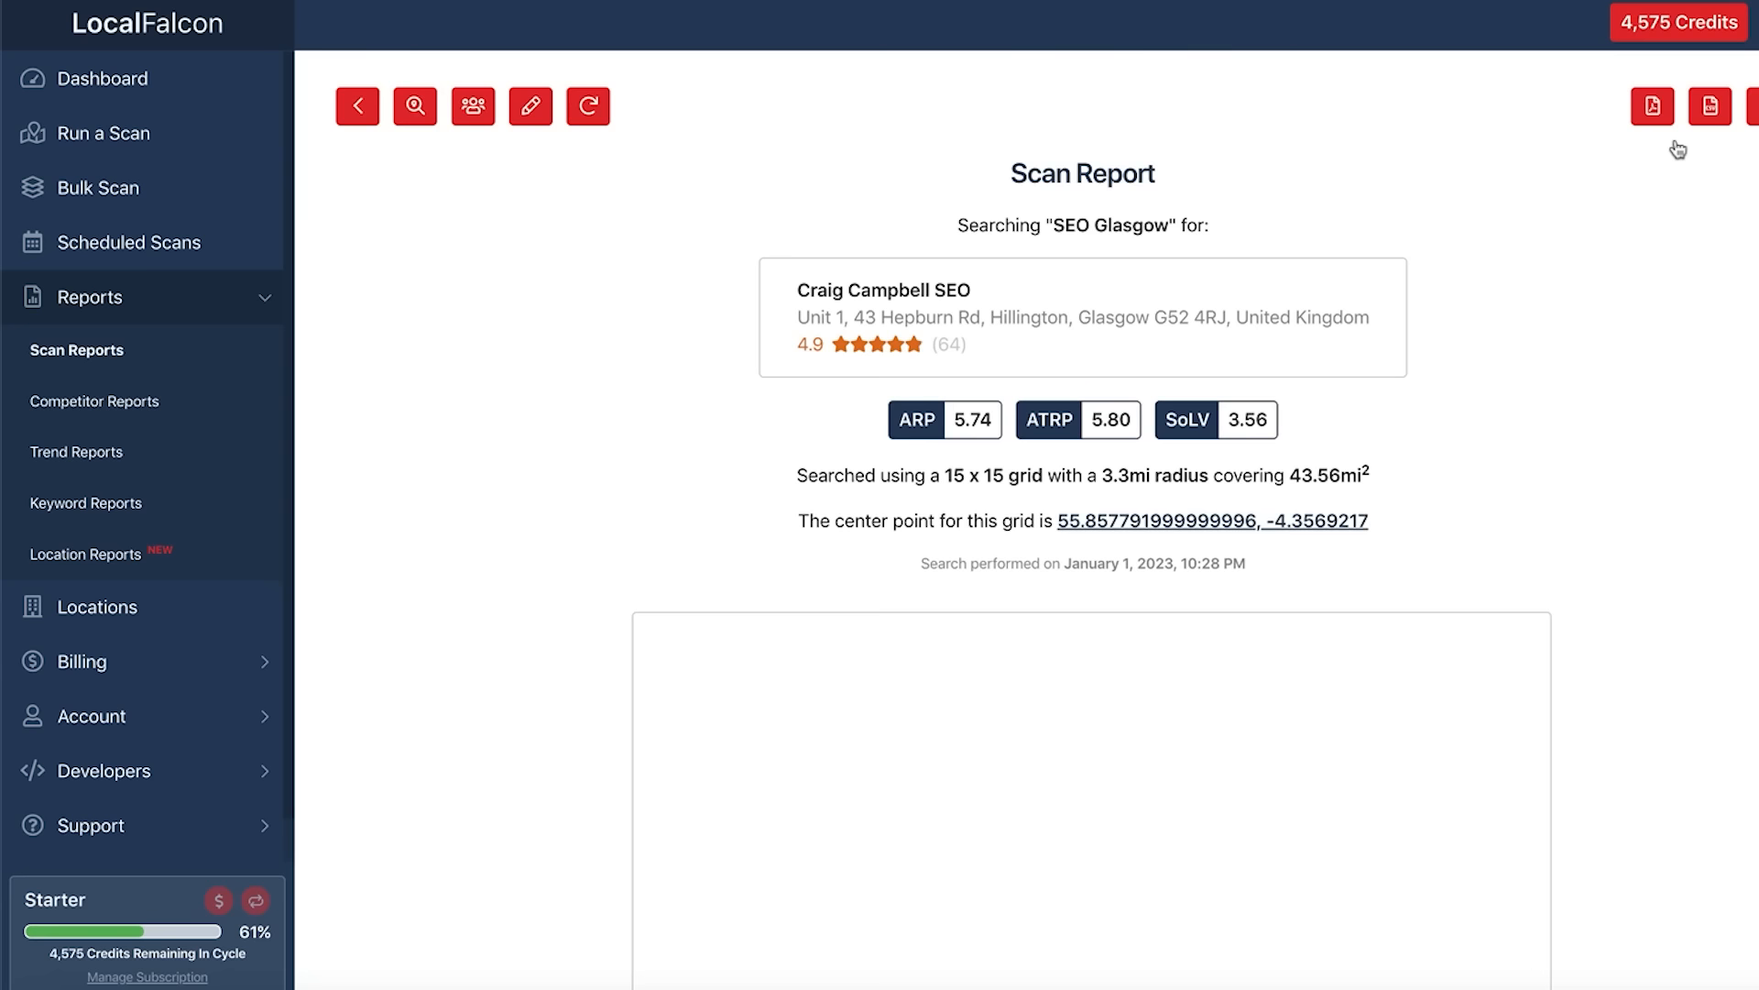
pyautogui.scroll(-3)
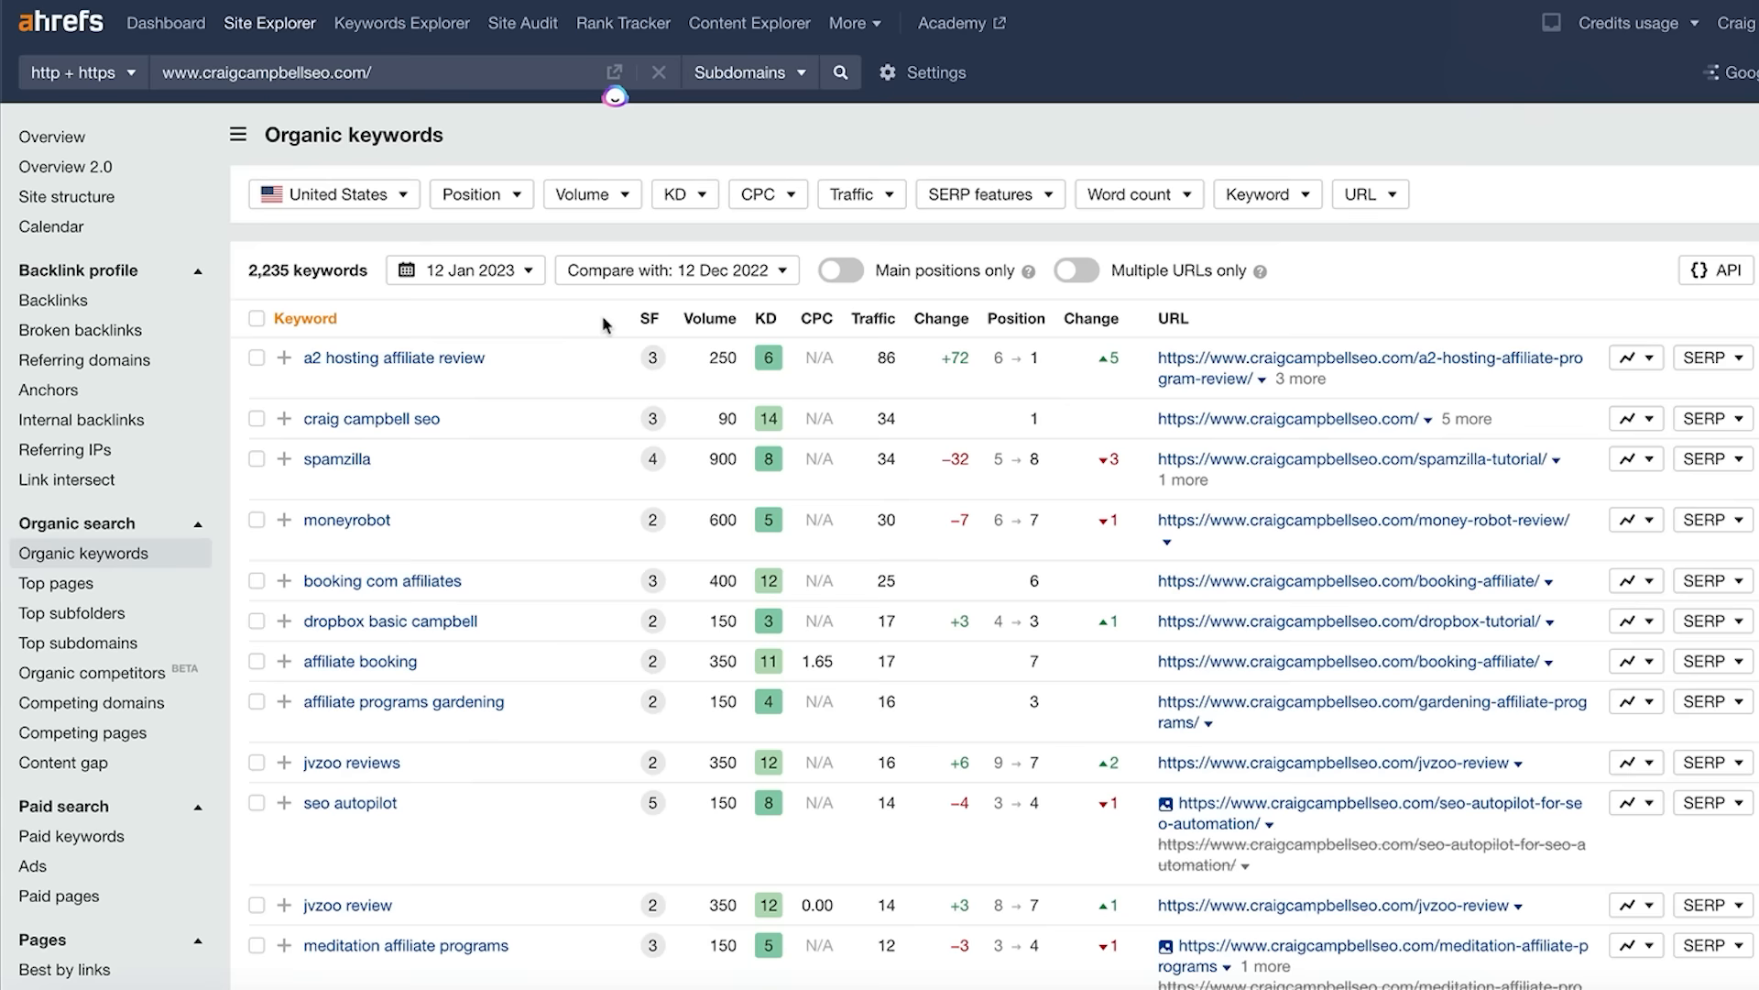
pyautogui.moveTo(1109, 367)
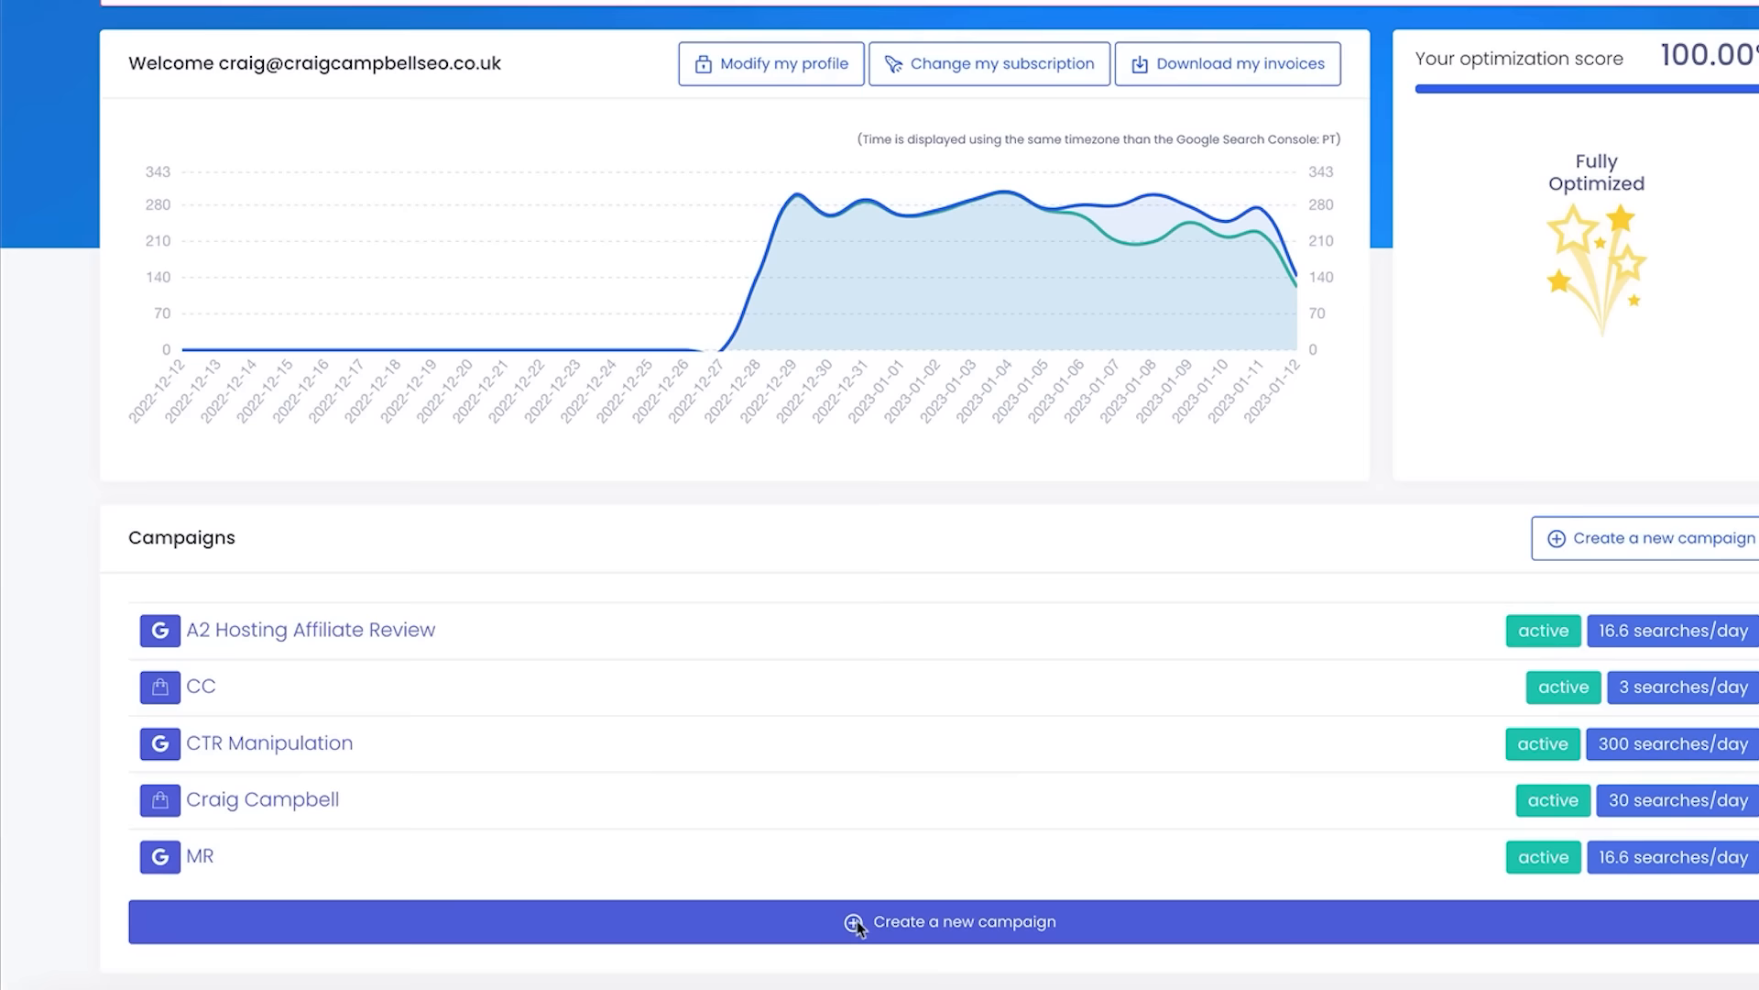
# Start a new US campaign with All regions kept and begin entering its name.
pyautogui.click(948, 921)
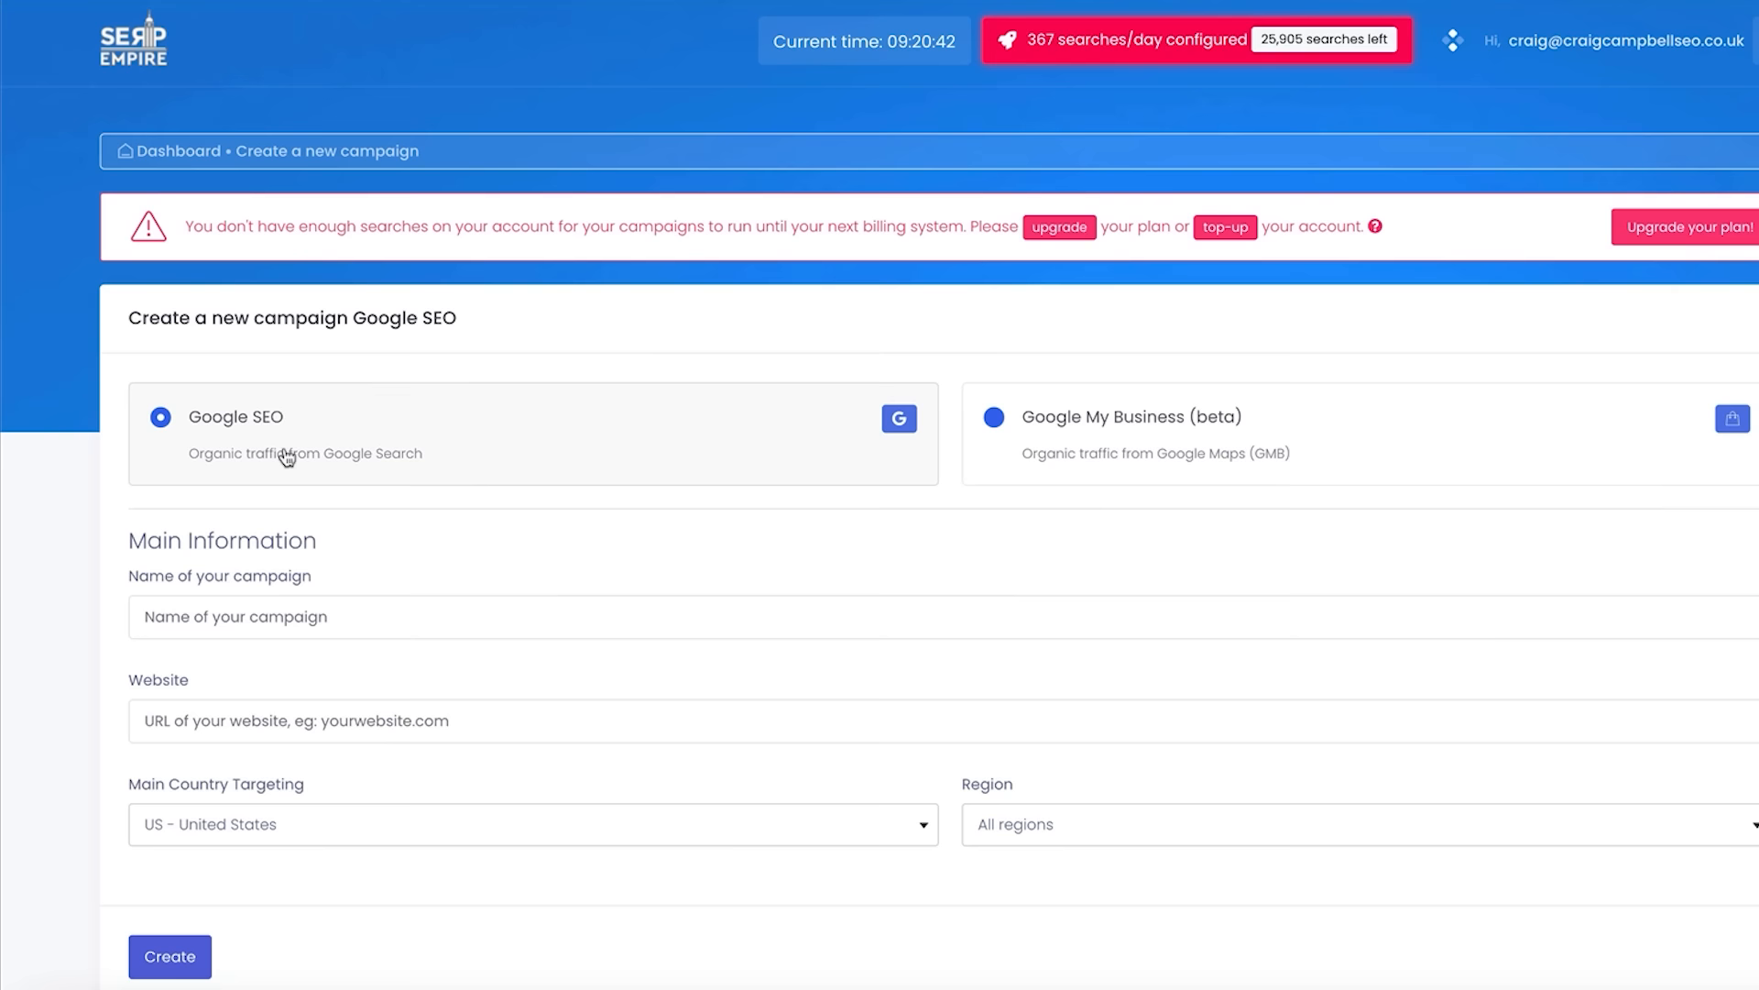
pyautogui.moveTo(1143, 460)
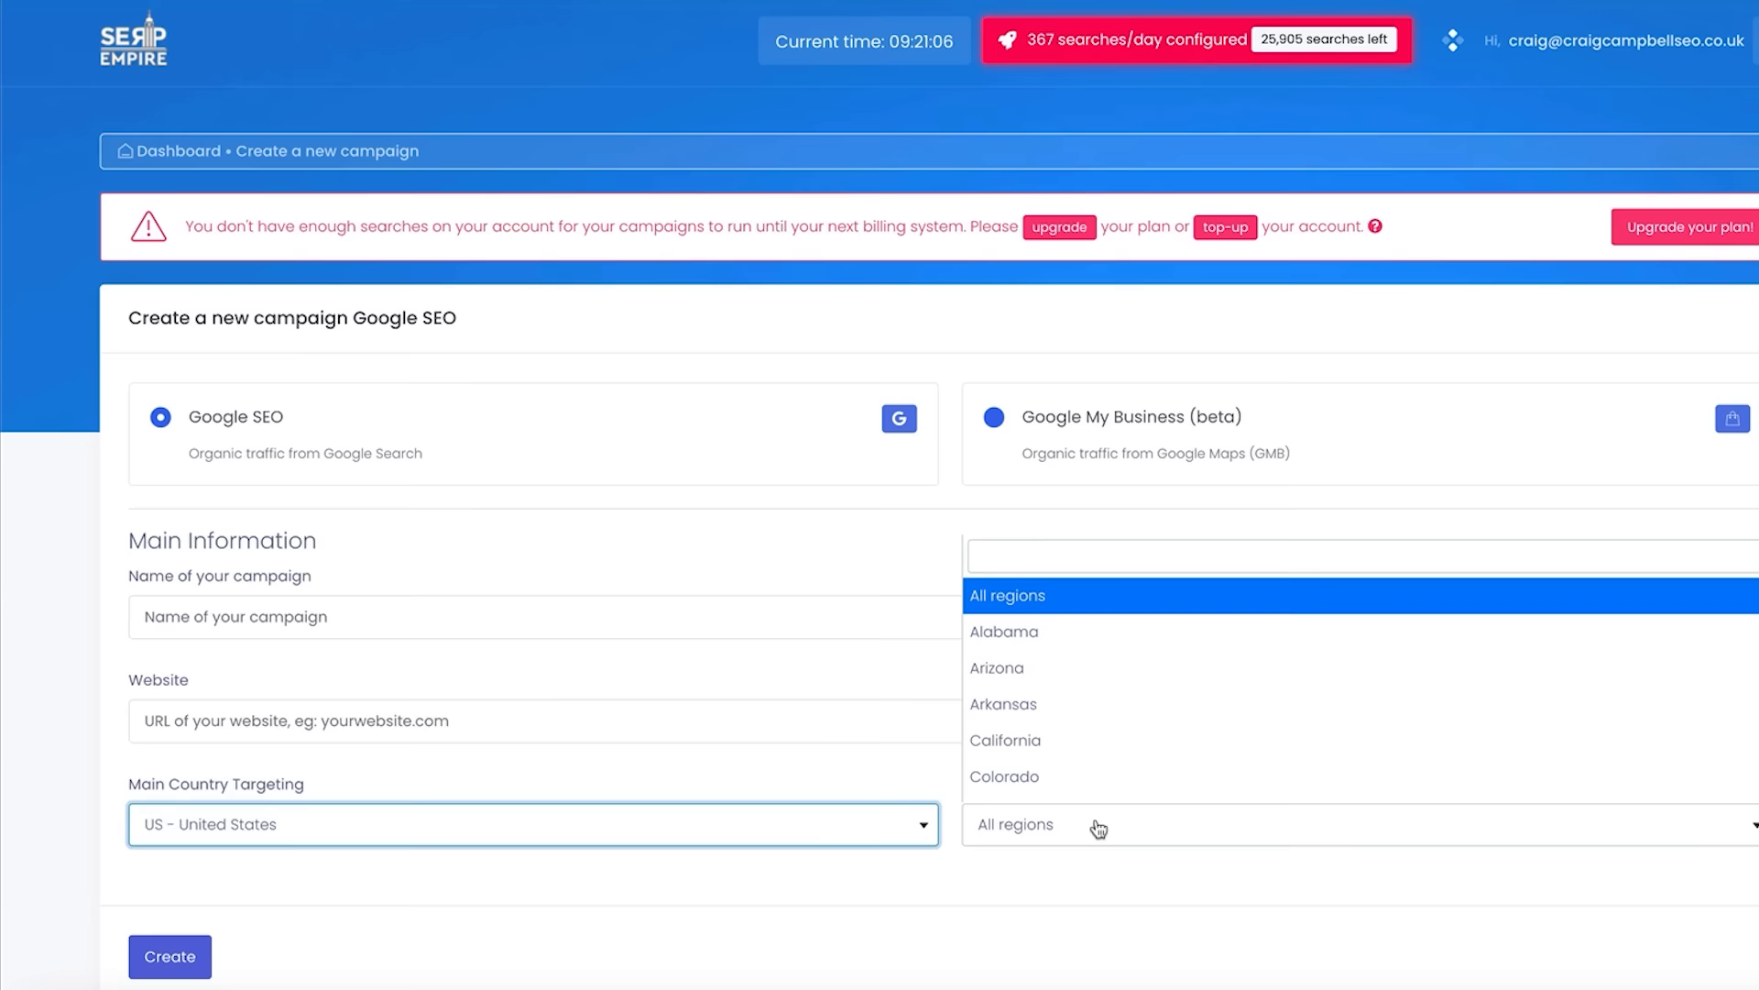
pyautogui.click(1005, 741)
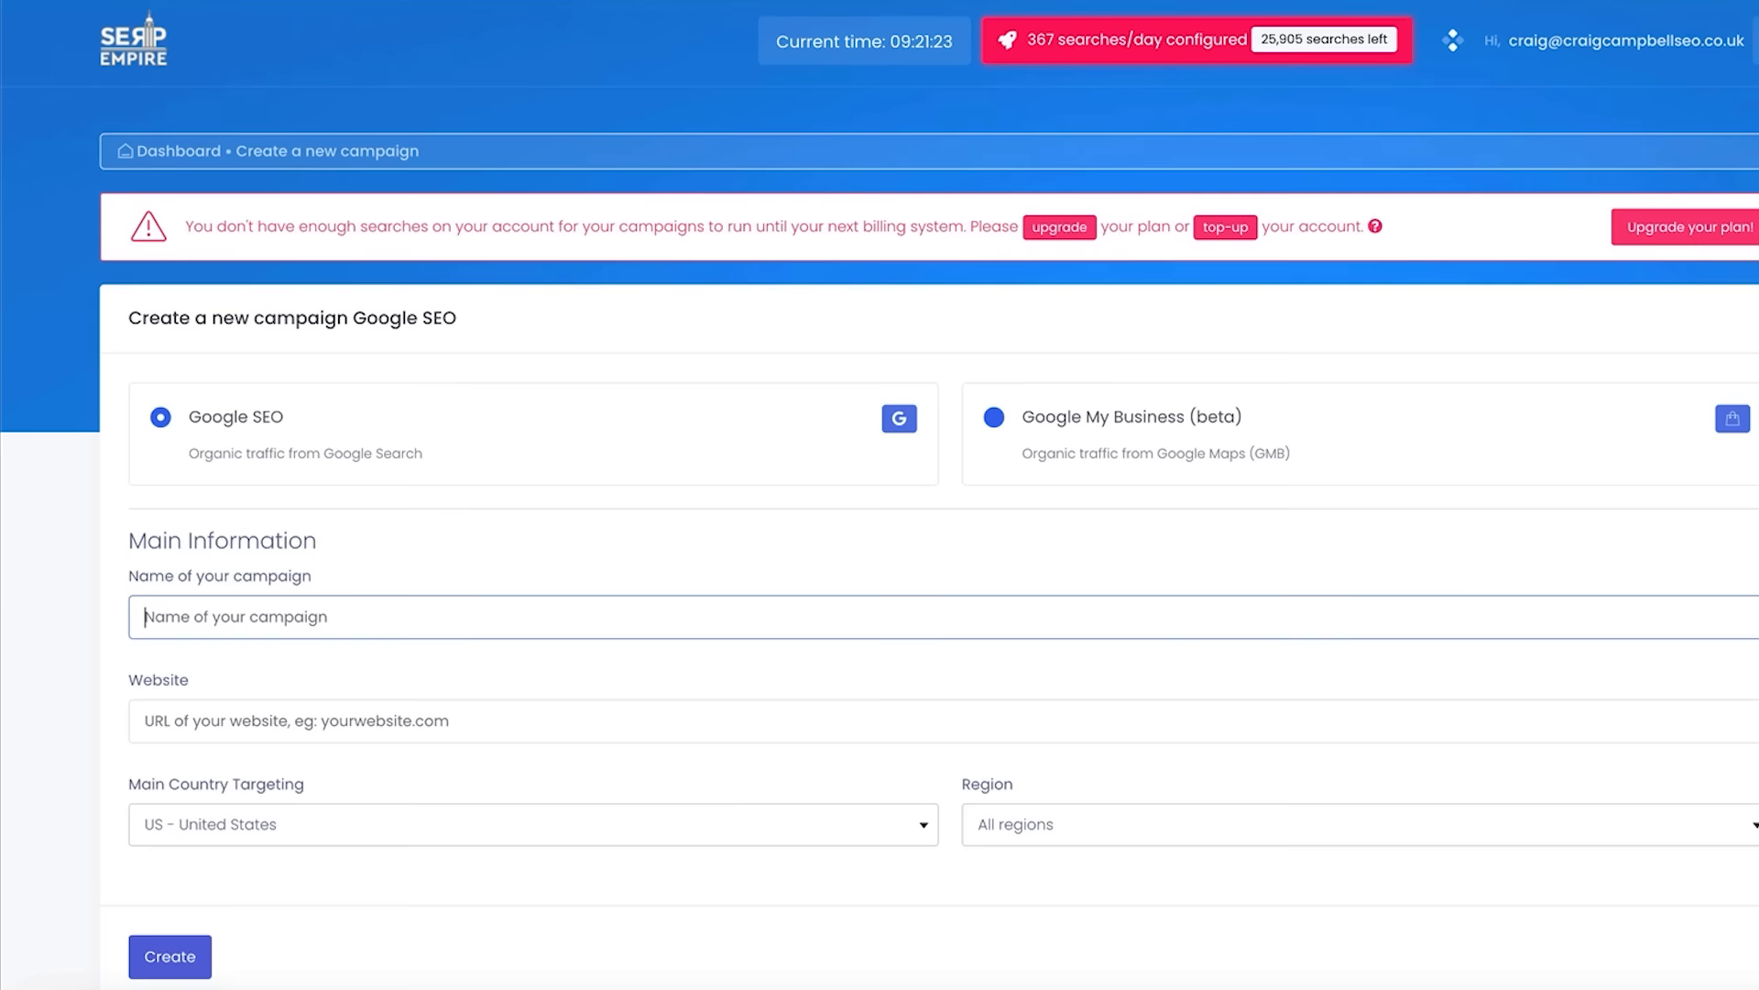
pyautogui.click(168, 955)
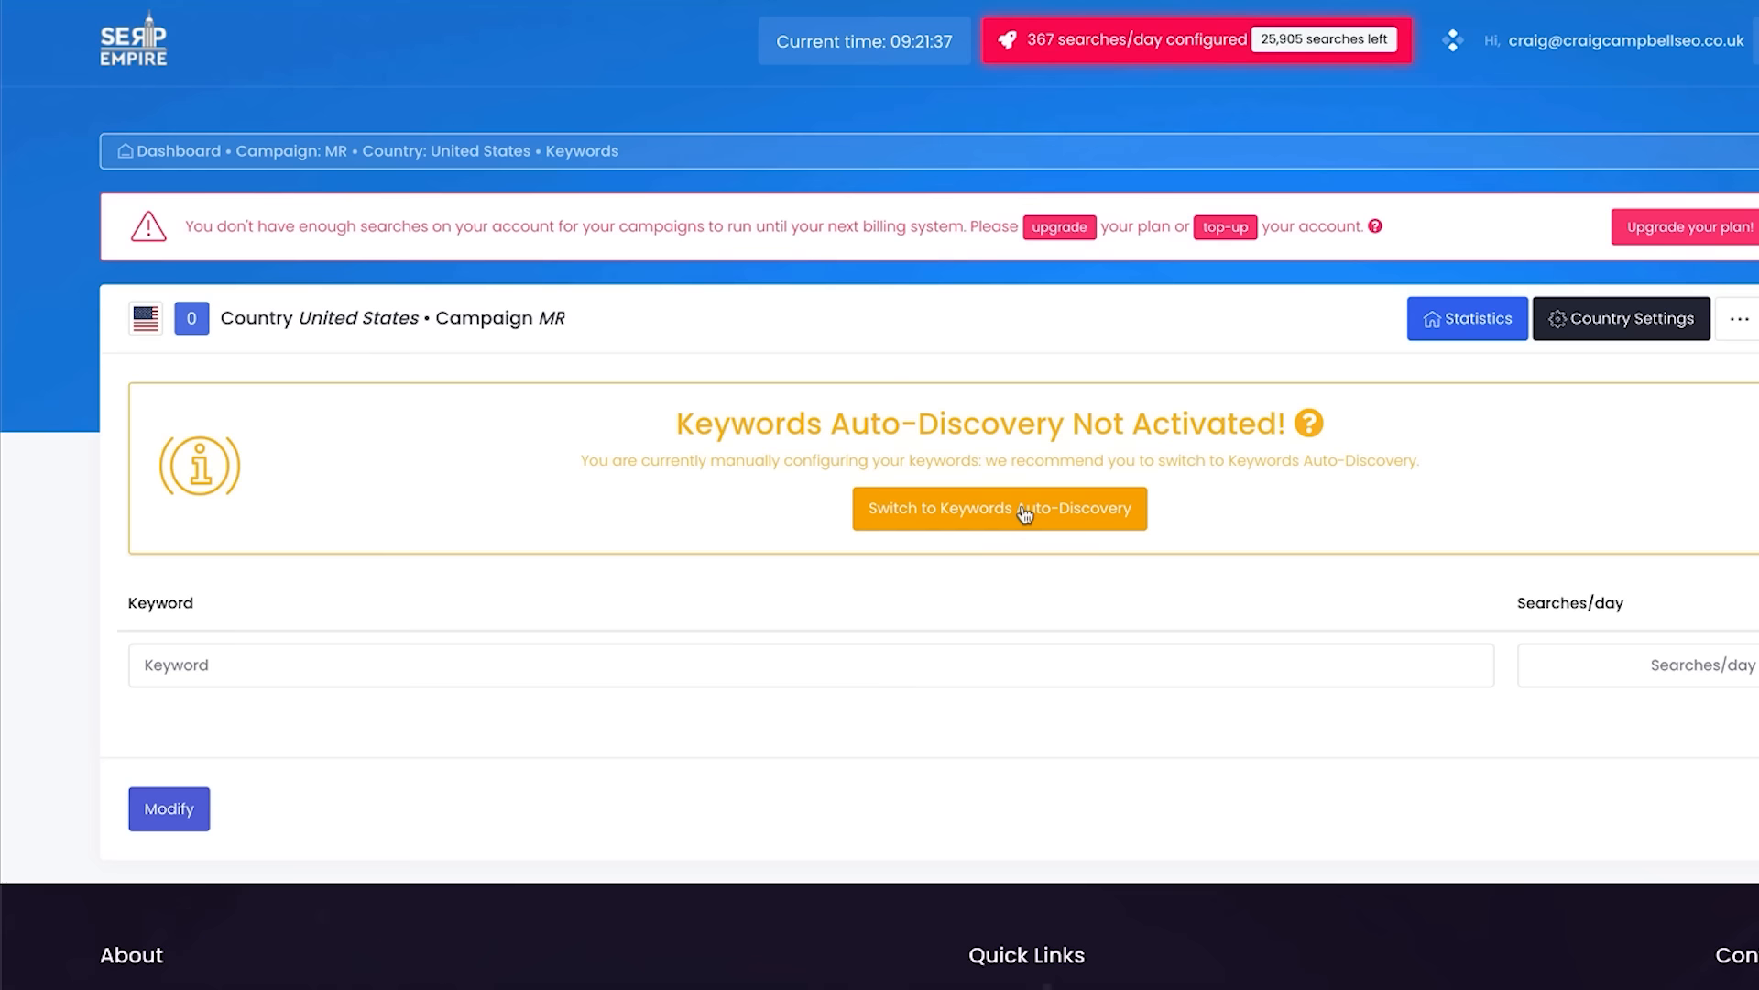
# Try Keywords Auto-Discovery on MR and dismiss the Search Console requirement notice.
pyautogui.click(998, 507)
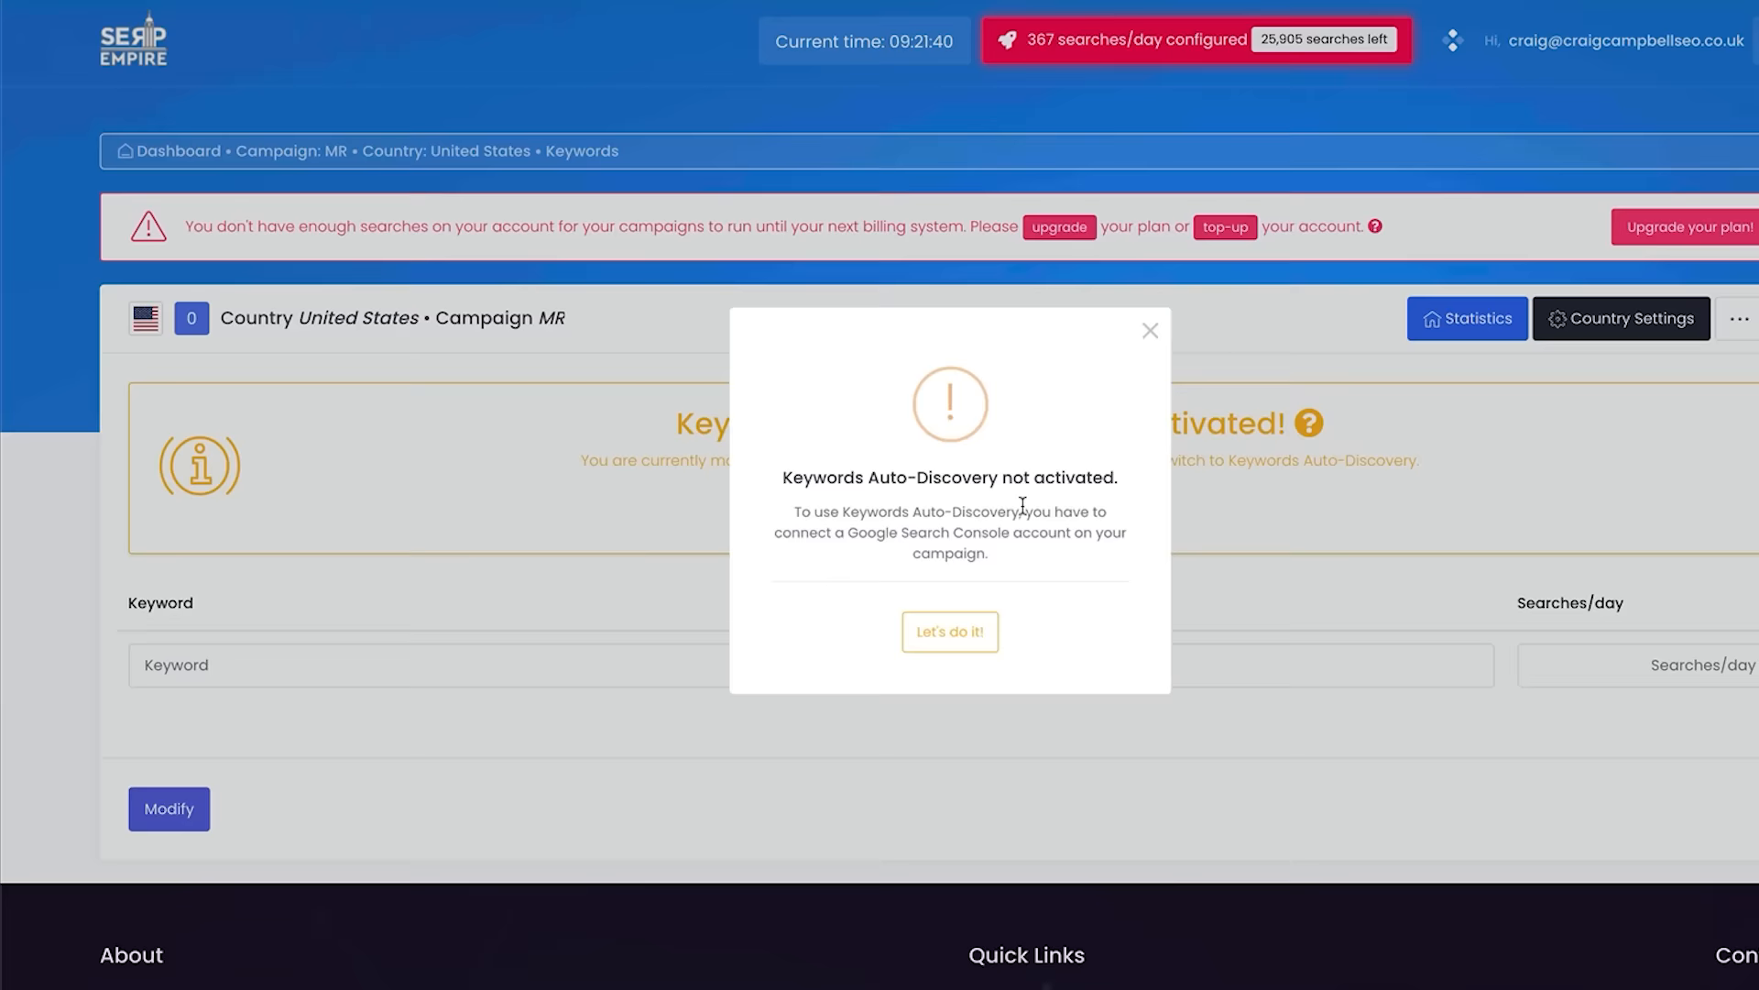
pyautogui.click(948, 630)
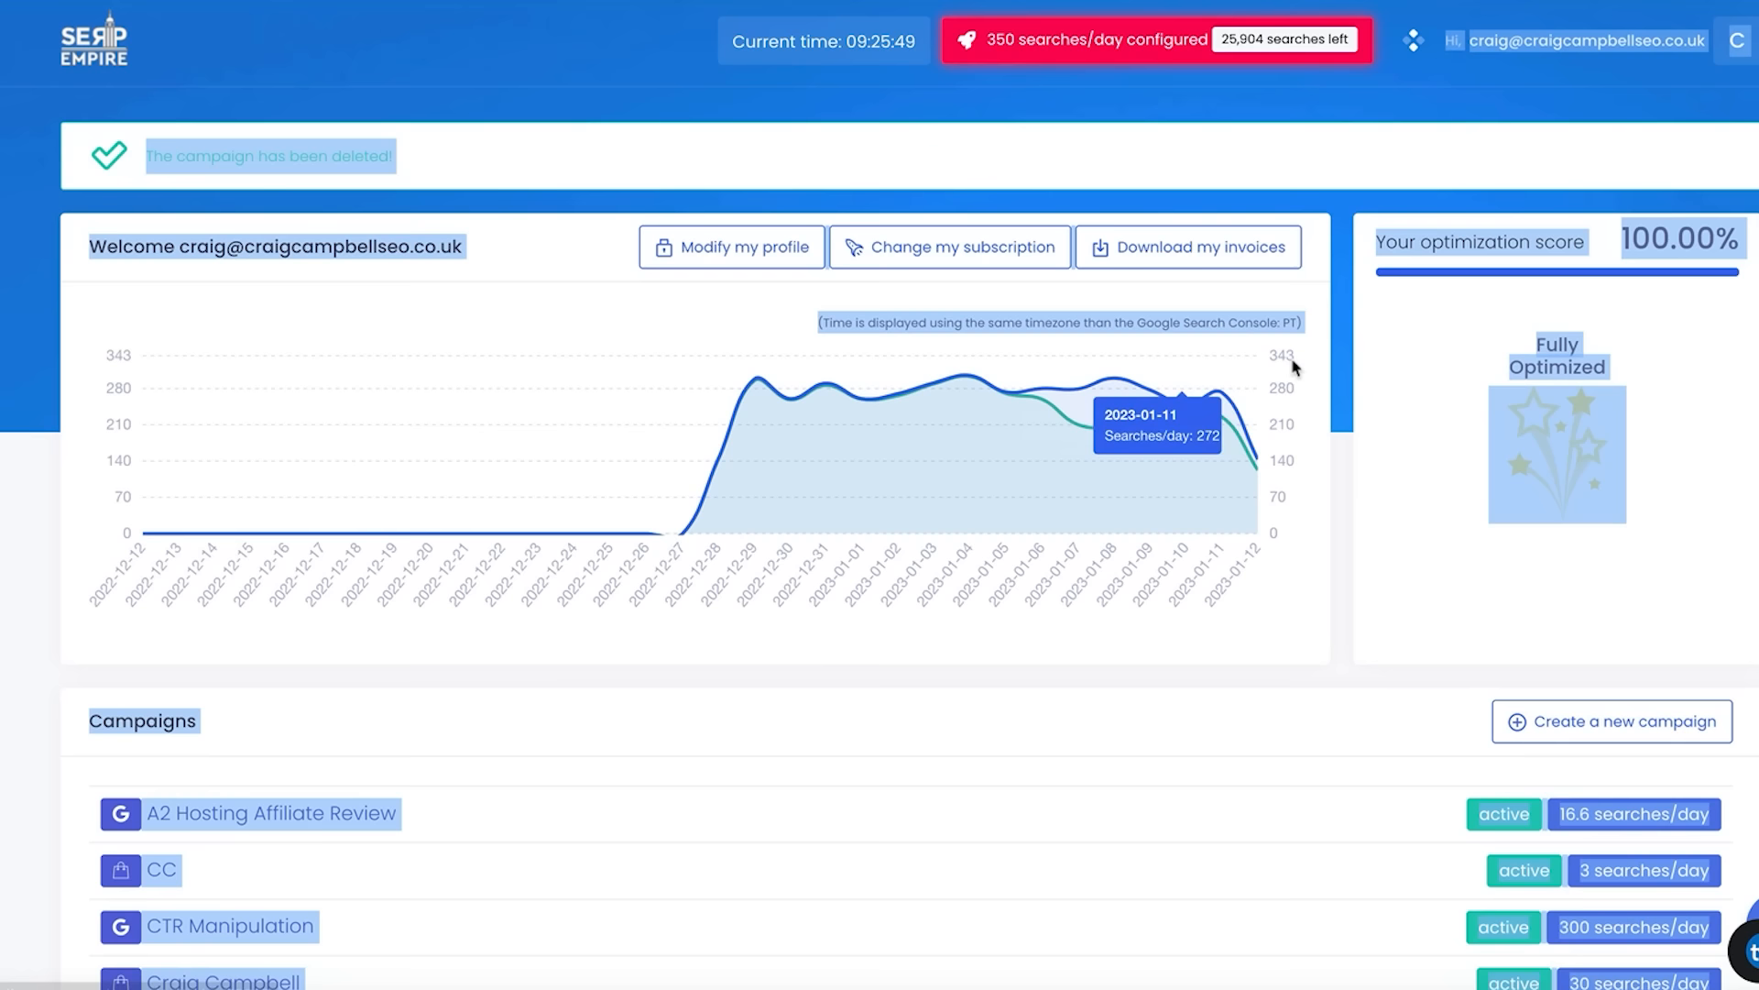
pyautogui.scroll(-3)
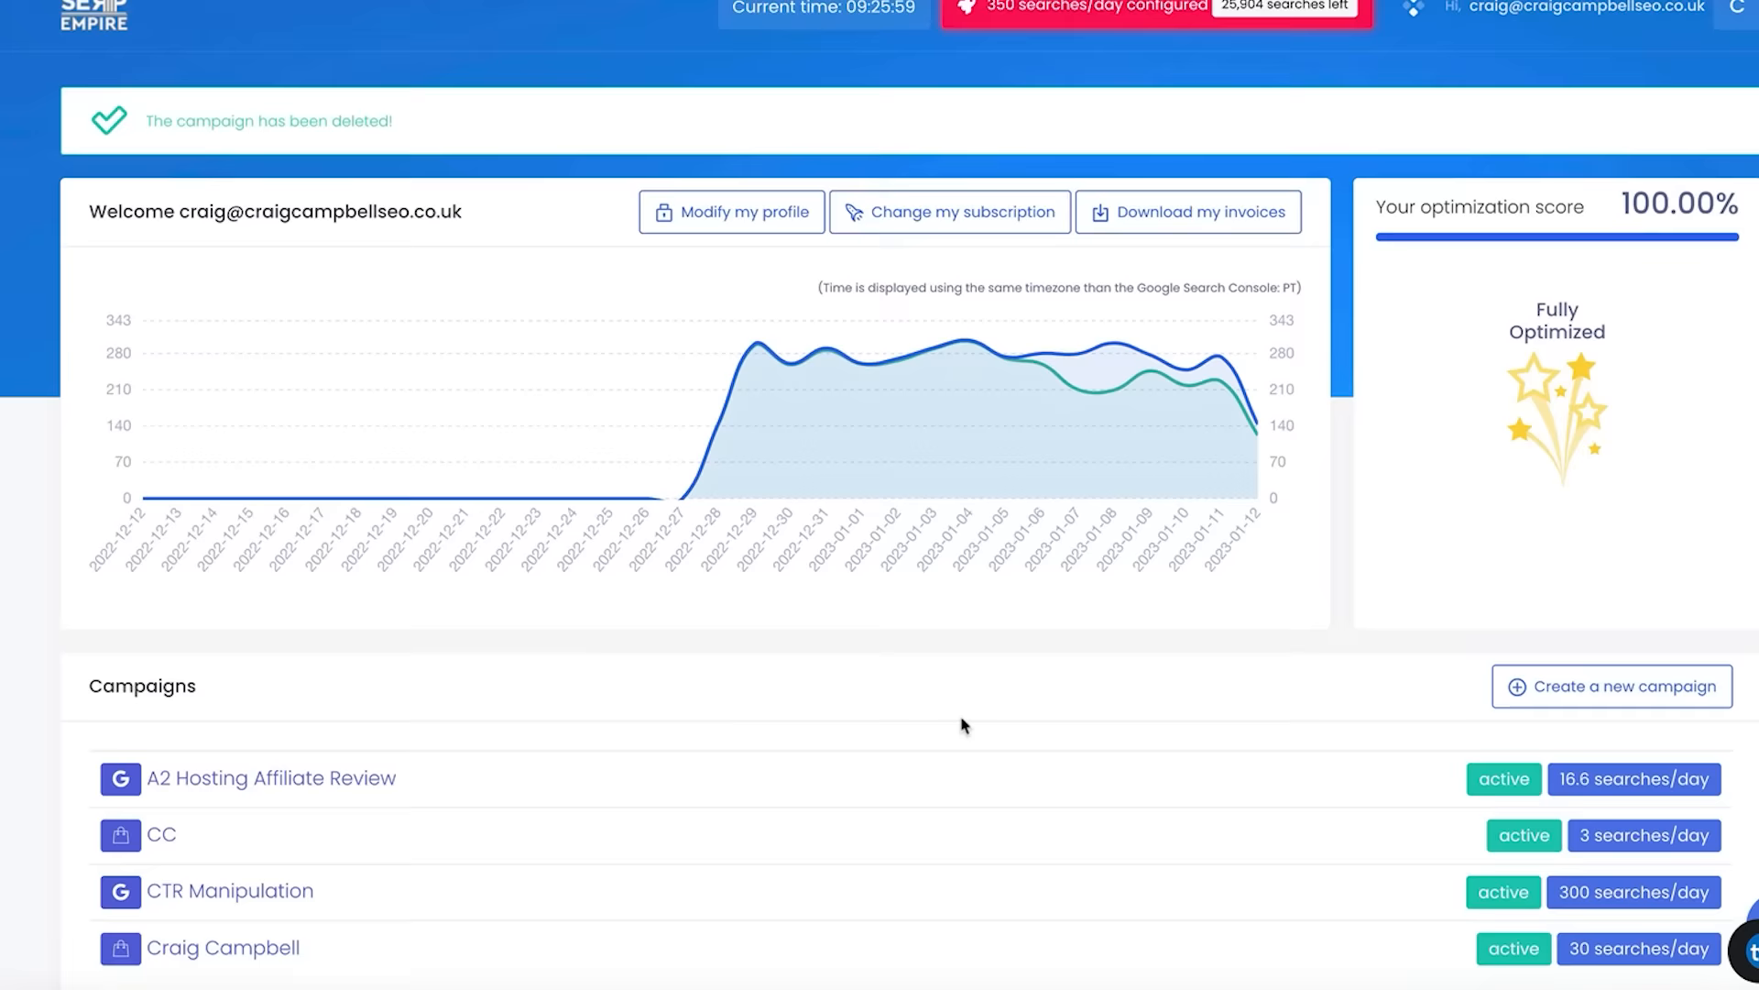
pyautogui.click(229, 890)
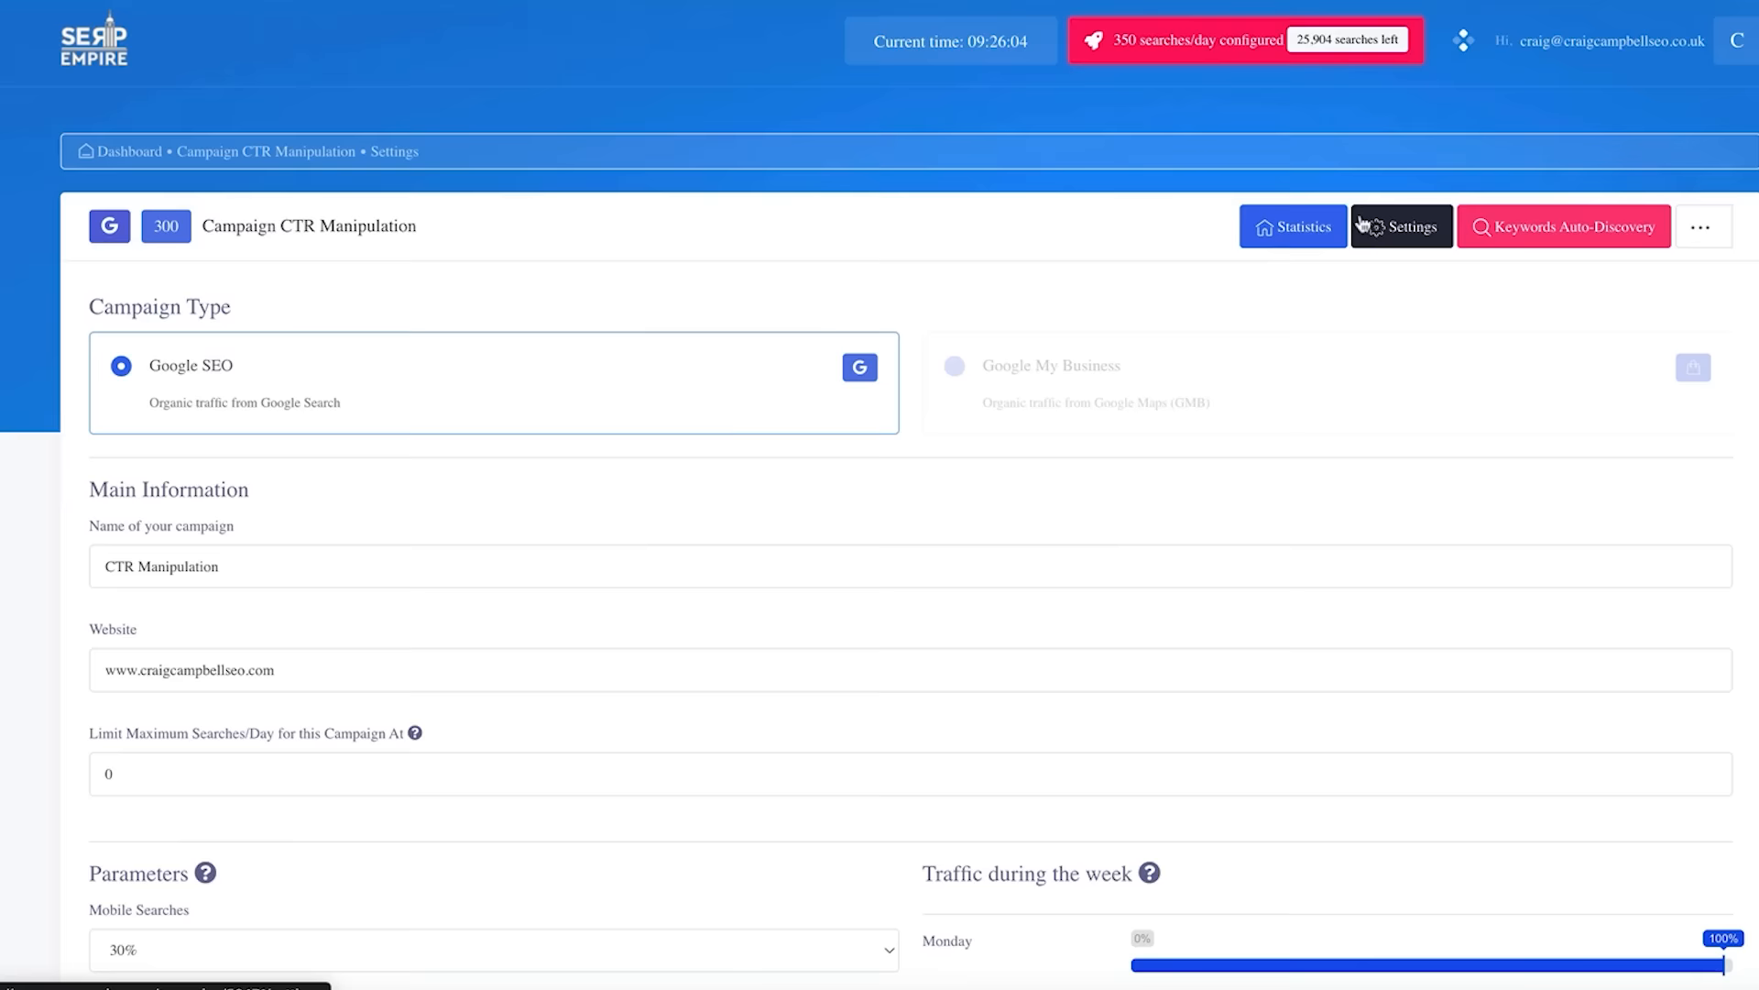
# Set mobile searches to 40% and average session duration to 300 seconds.
pyautogui.scroll(-3)
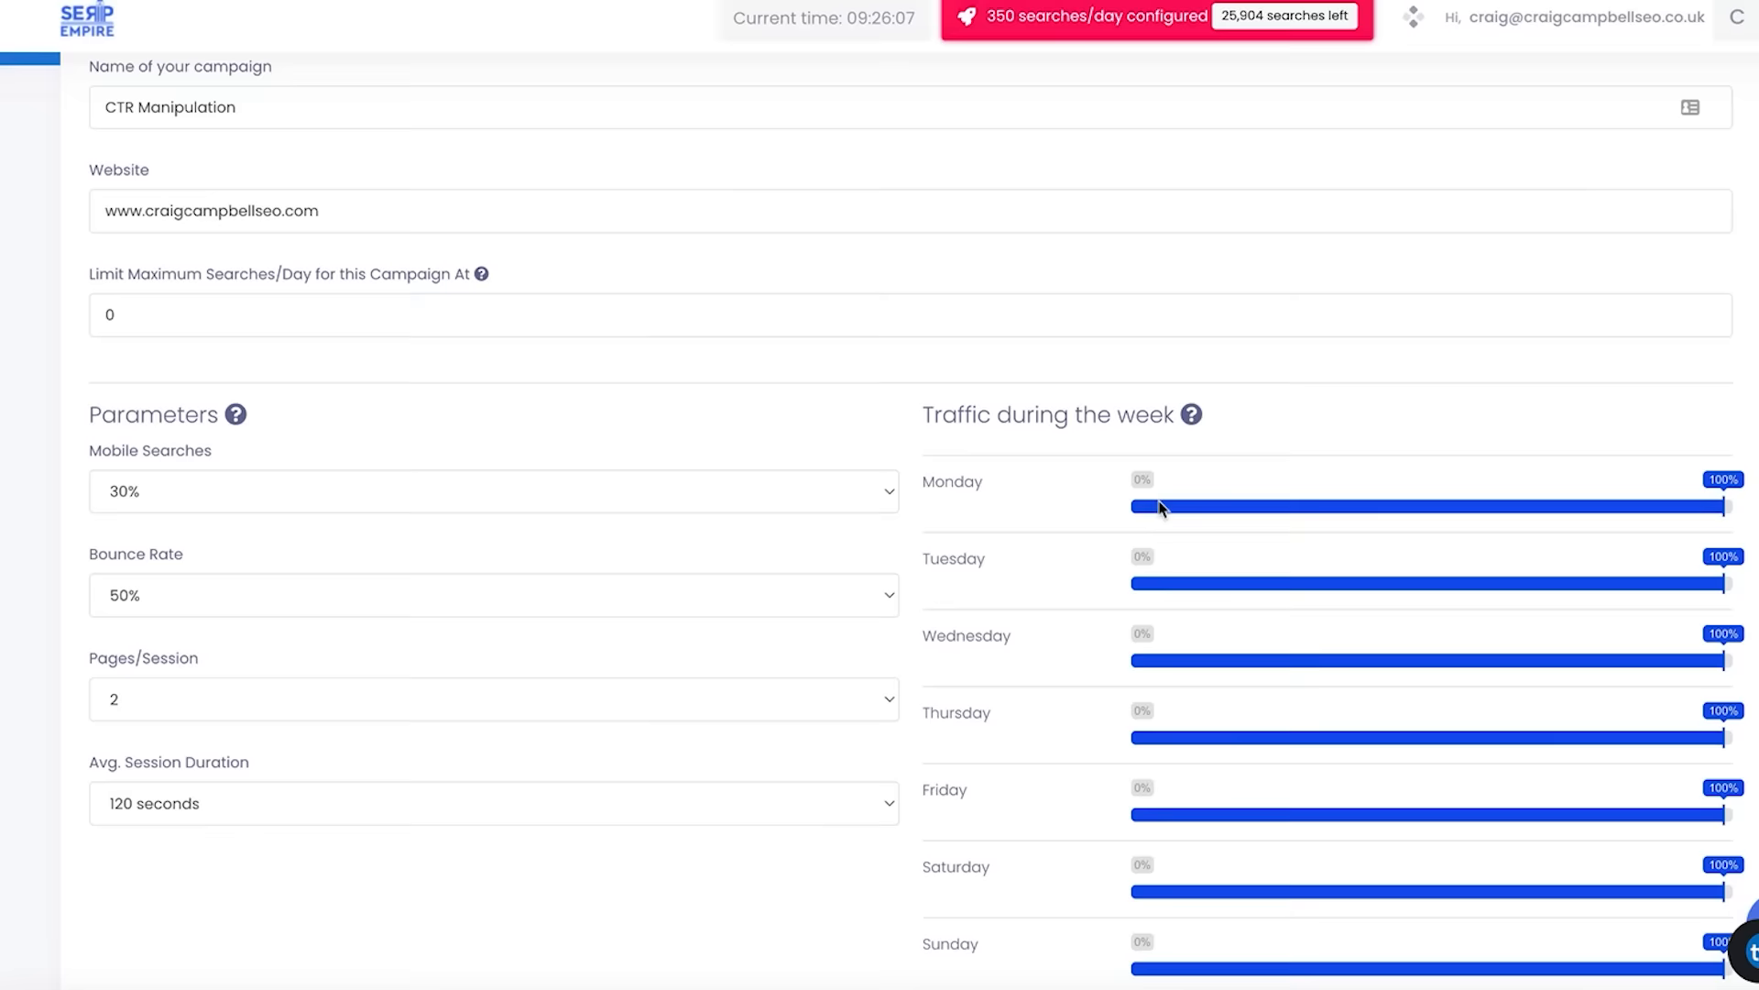
pyautogui.click(491, 491)
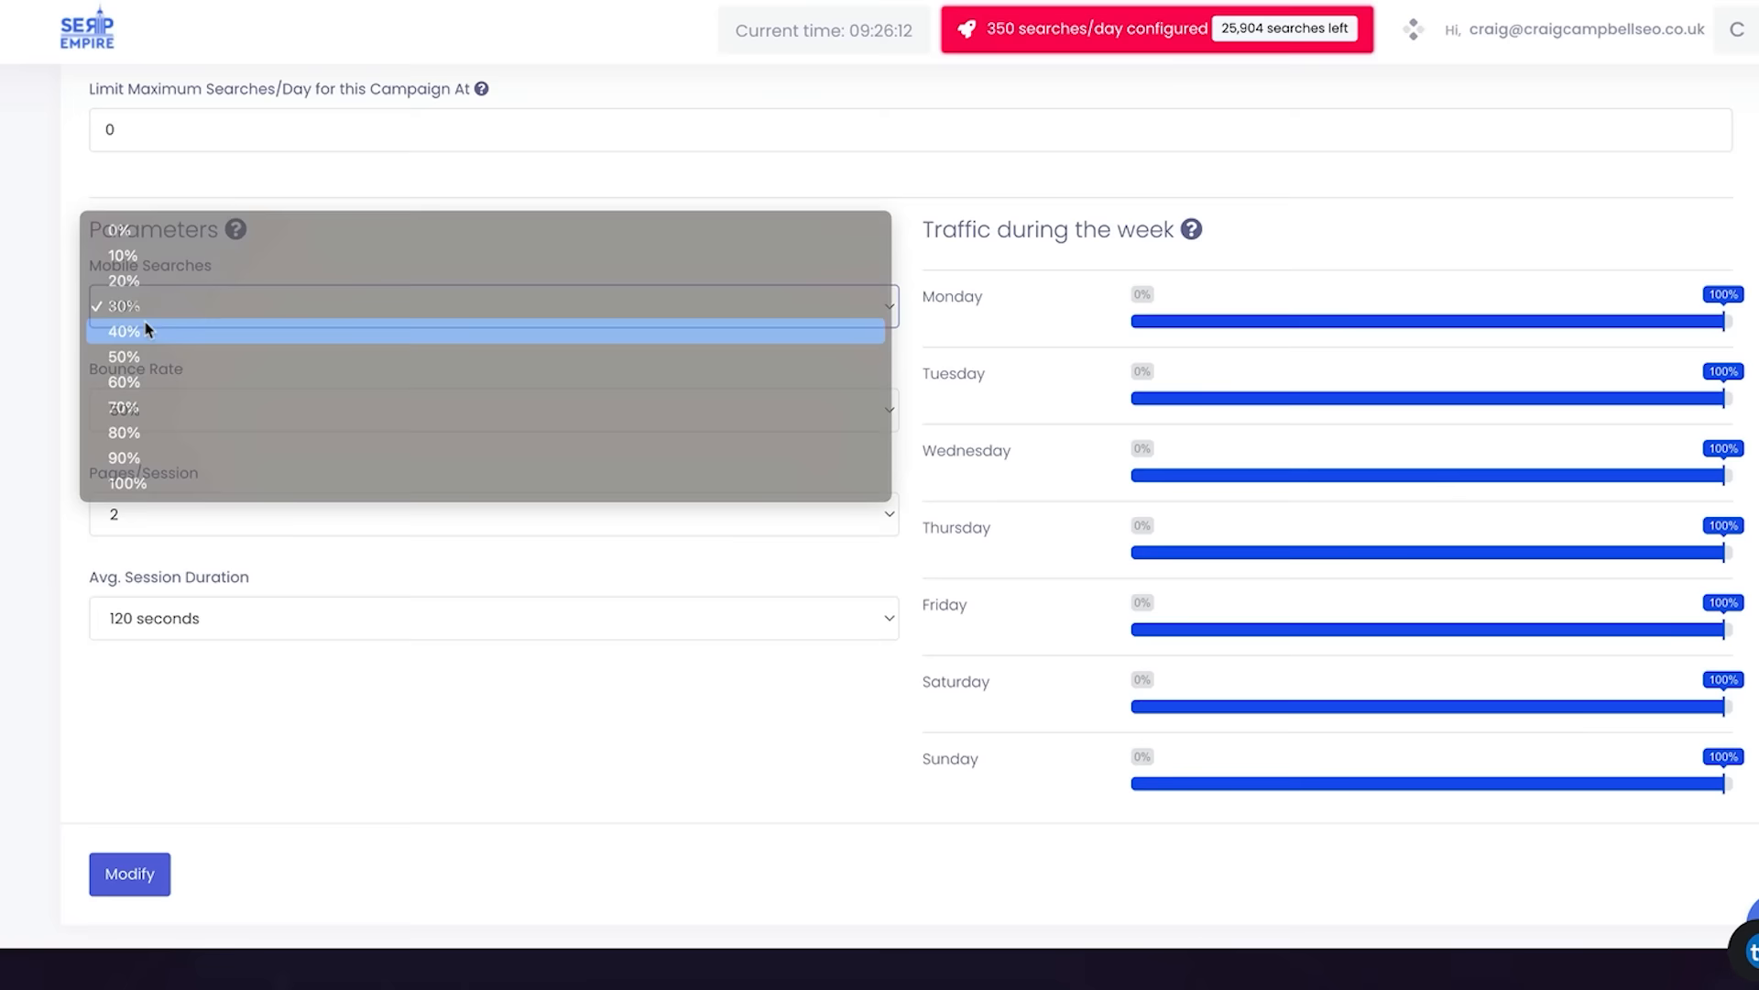
pyautogui.click(146, 331)
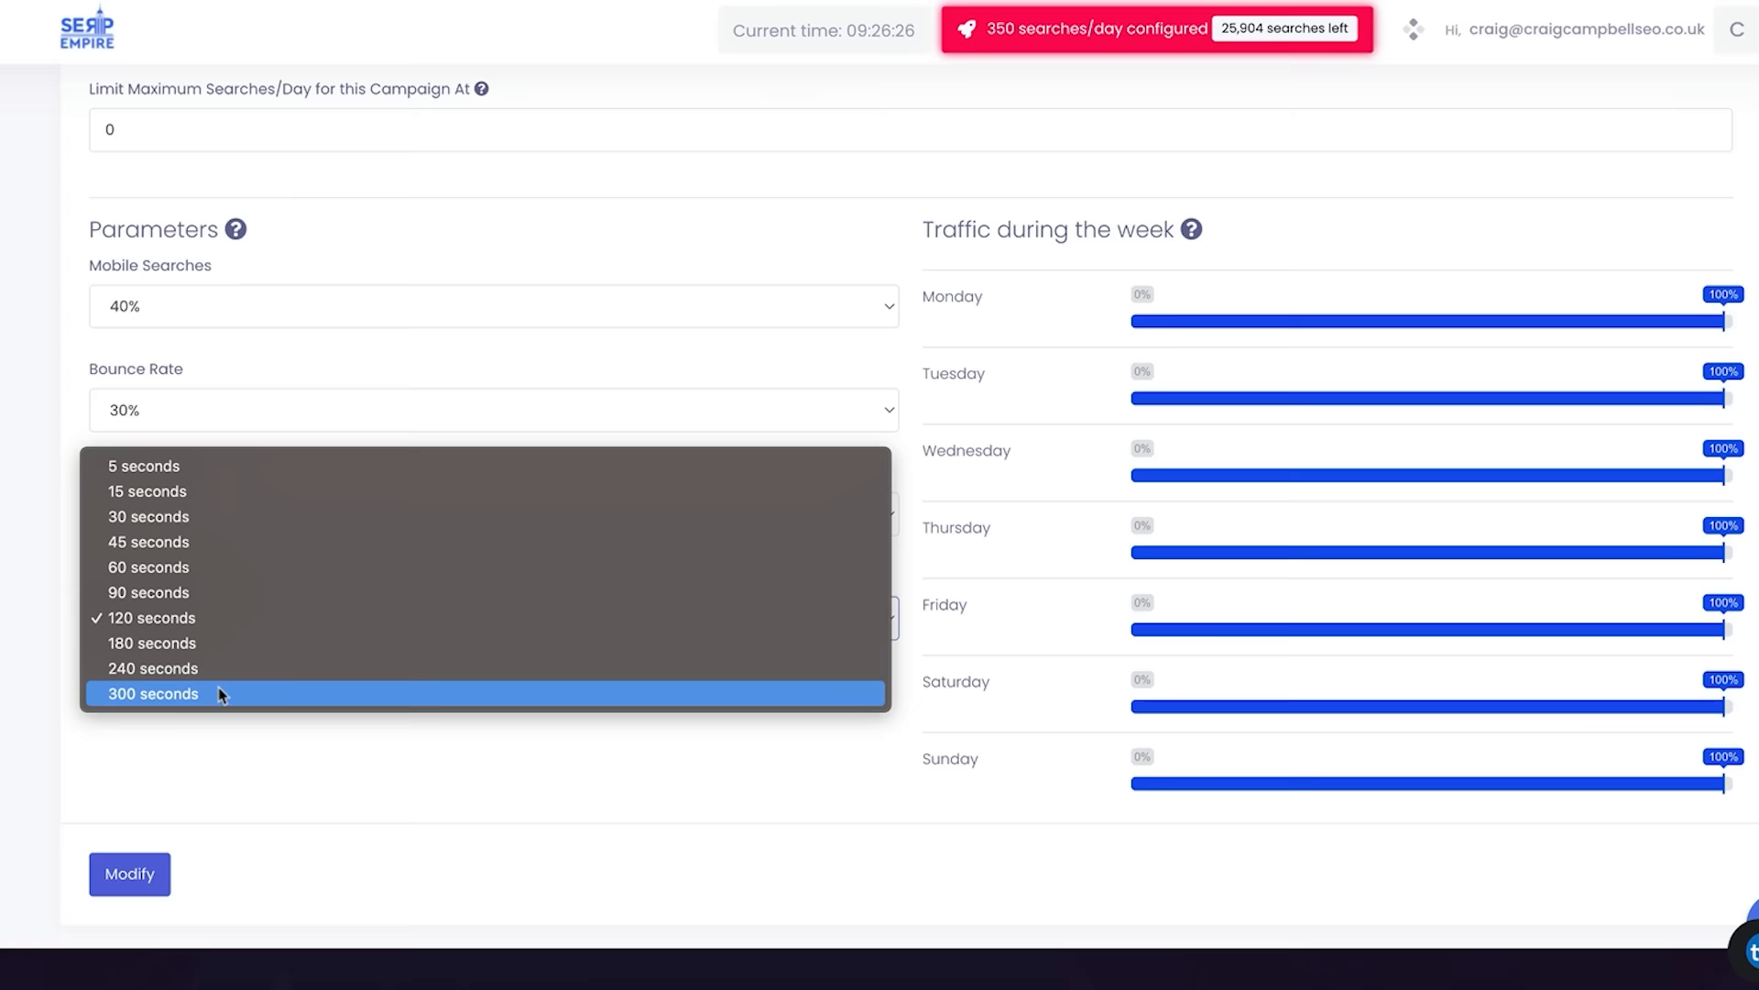
pyautogui.click(151, 692)
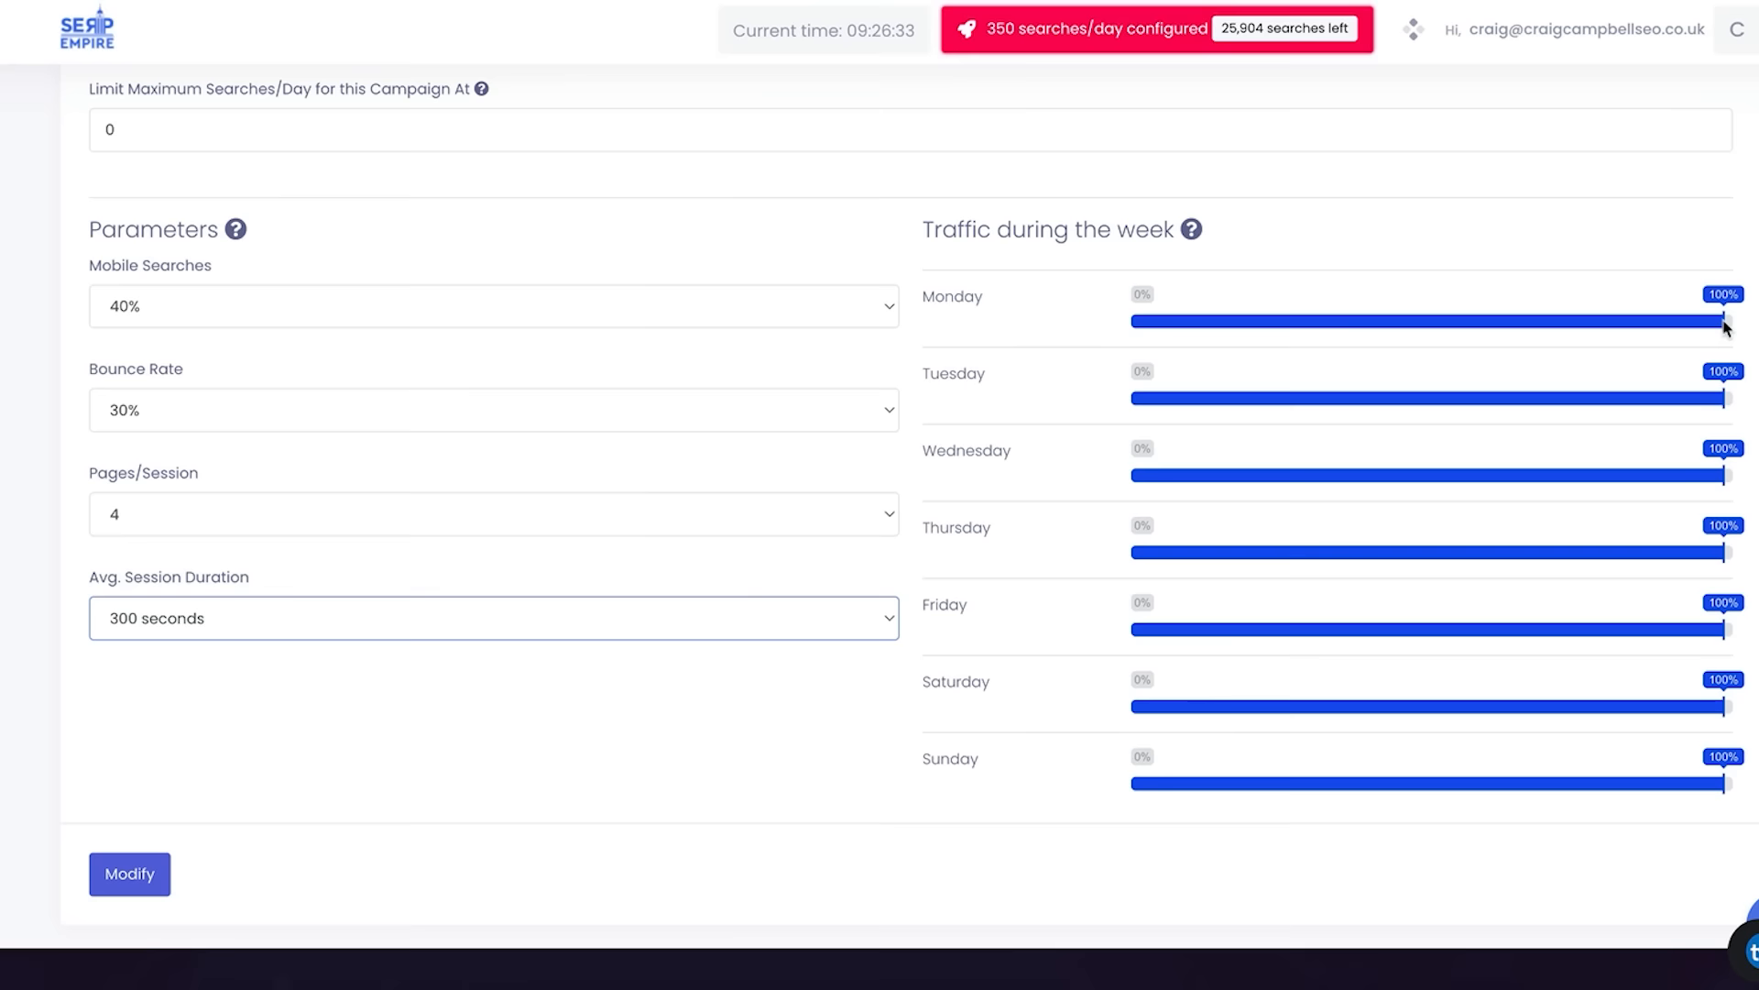
# Lower Monday traffic to 85% and Friday to 75%, then save with Modify.
pyautogui.moveTo(1723, 322); pyautogui.dragTo(1639, 322)
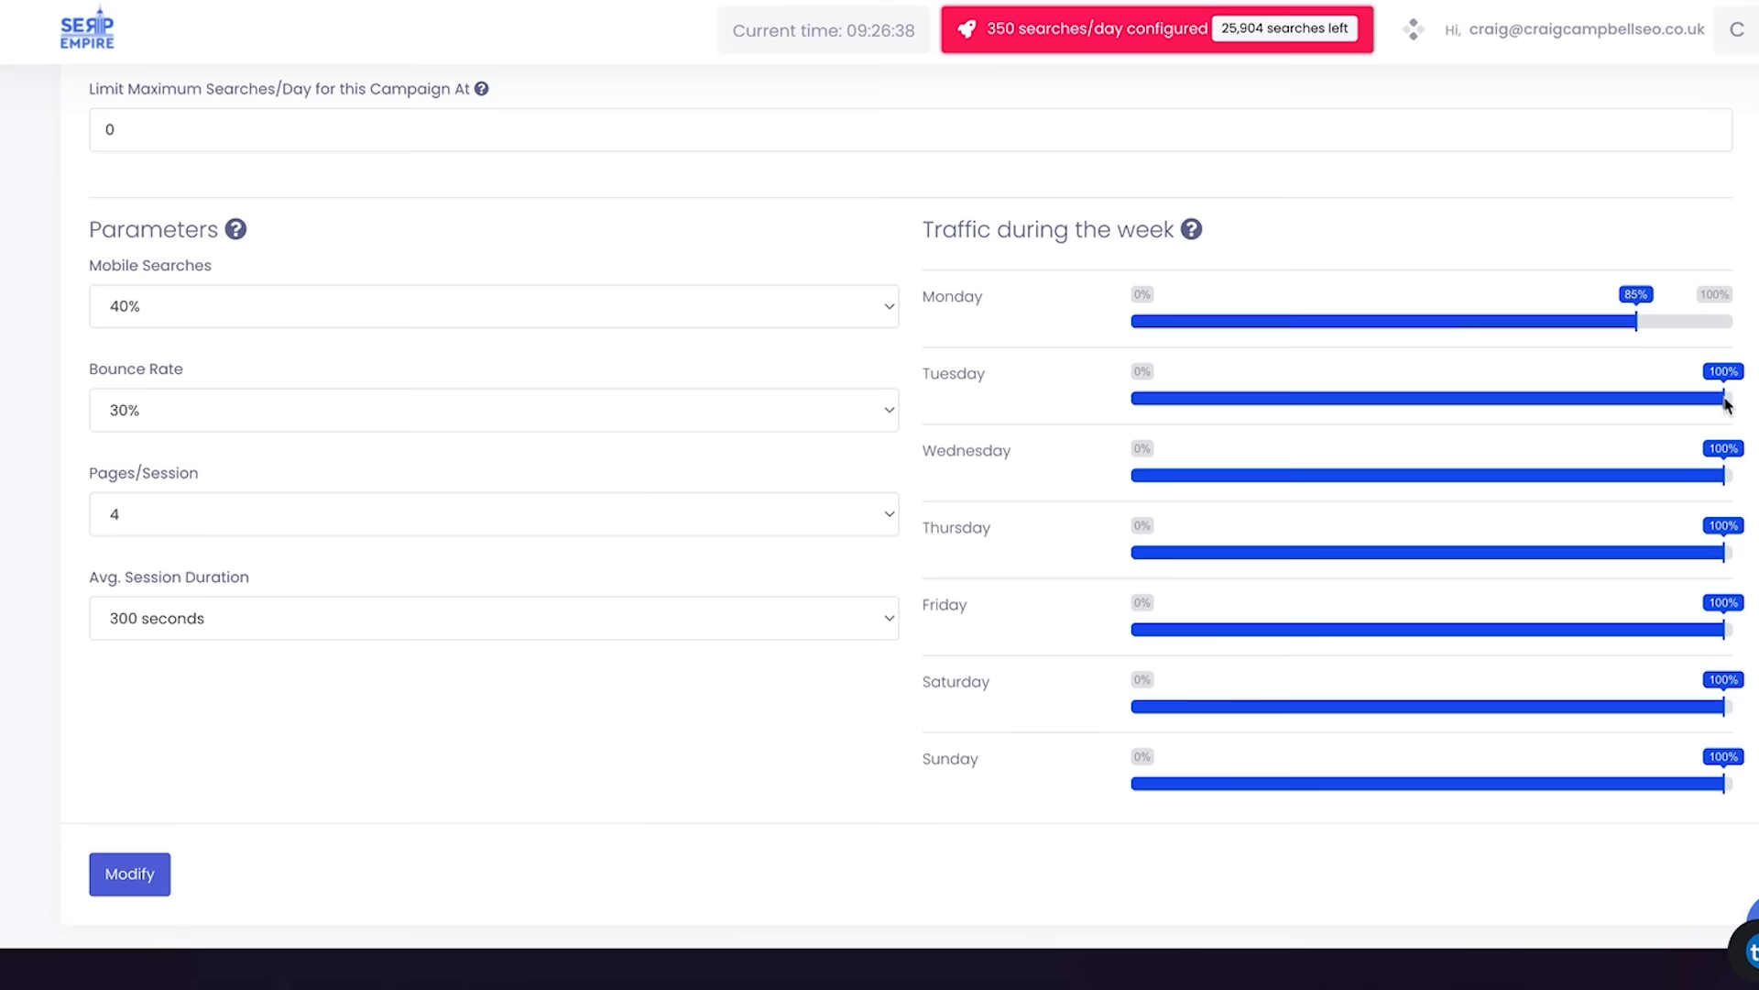
pyautogui.moveTo(1727, 706); pyautogui.dragTo(1344, 705)
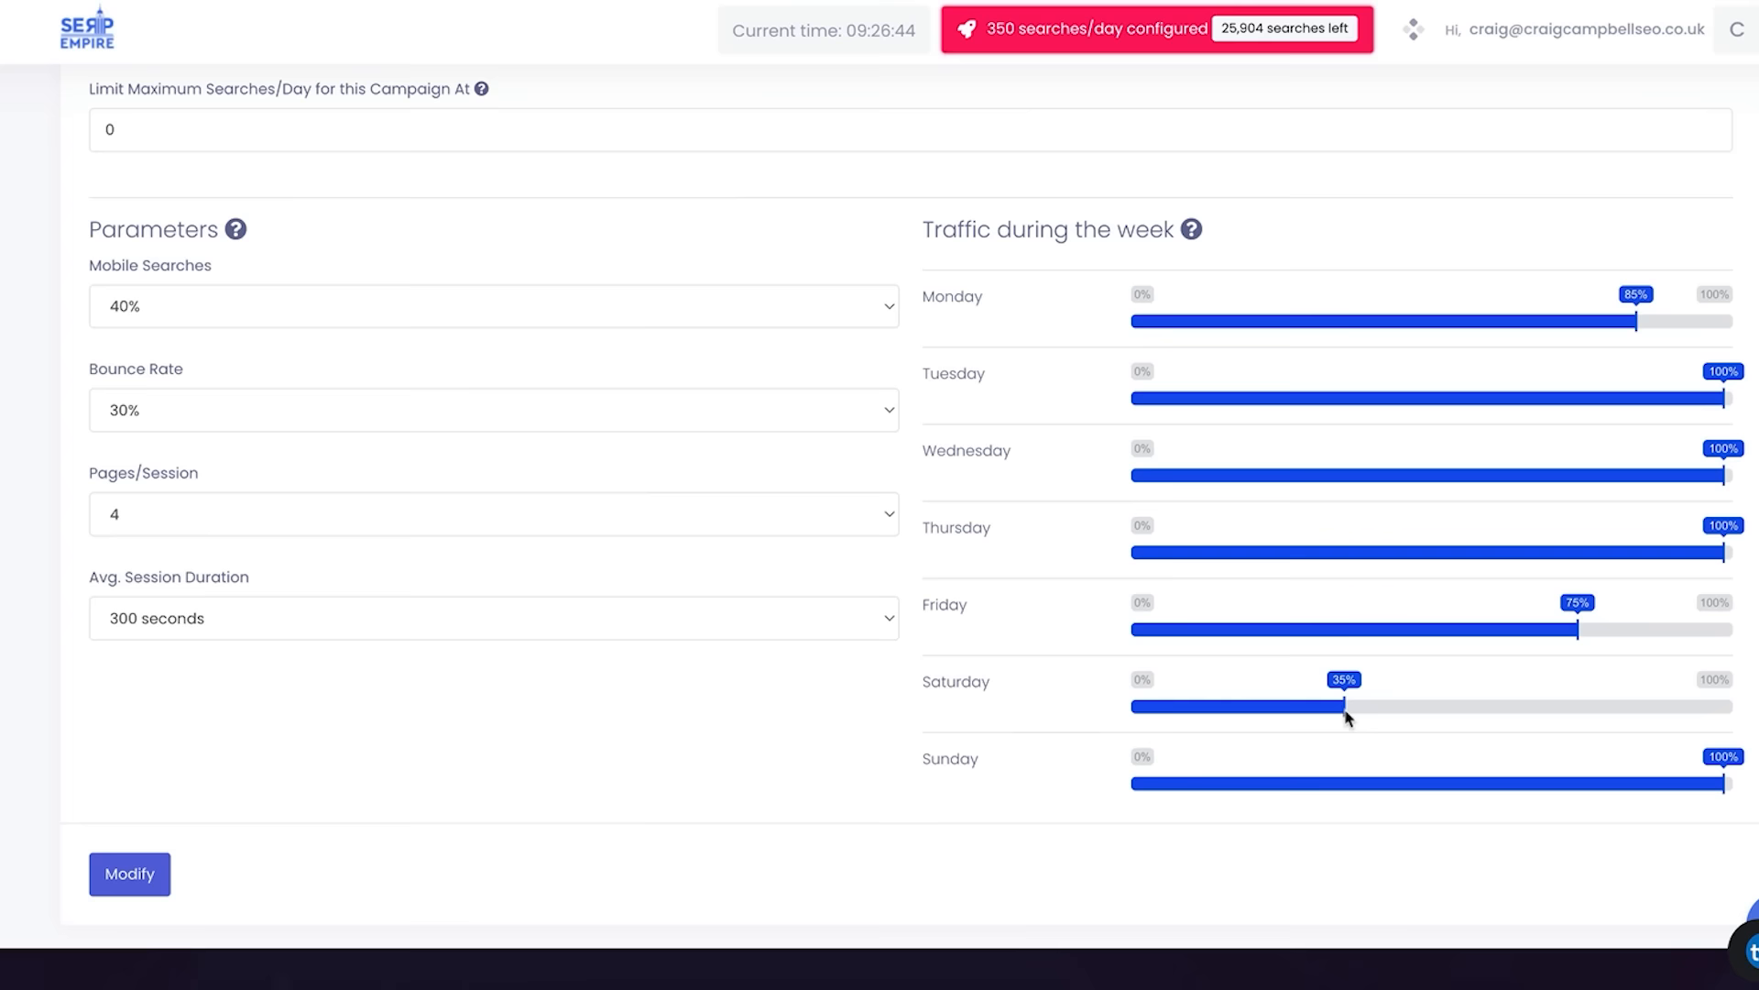
pyautogui.click(129, 874)
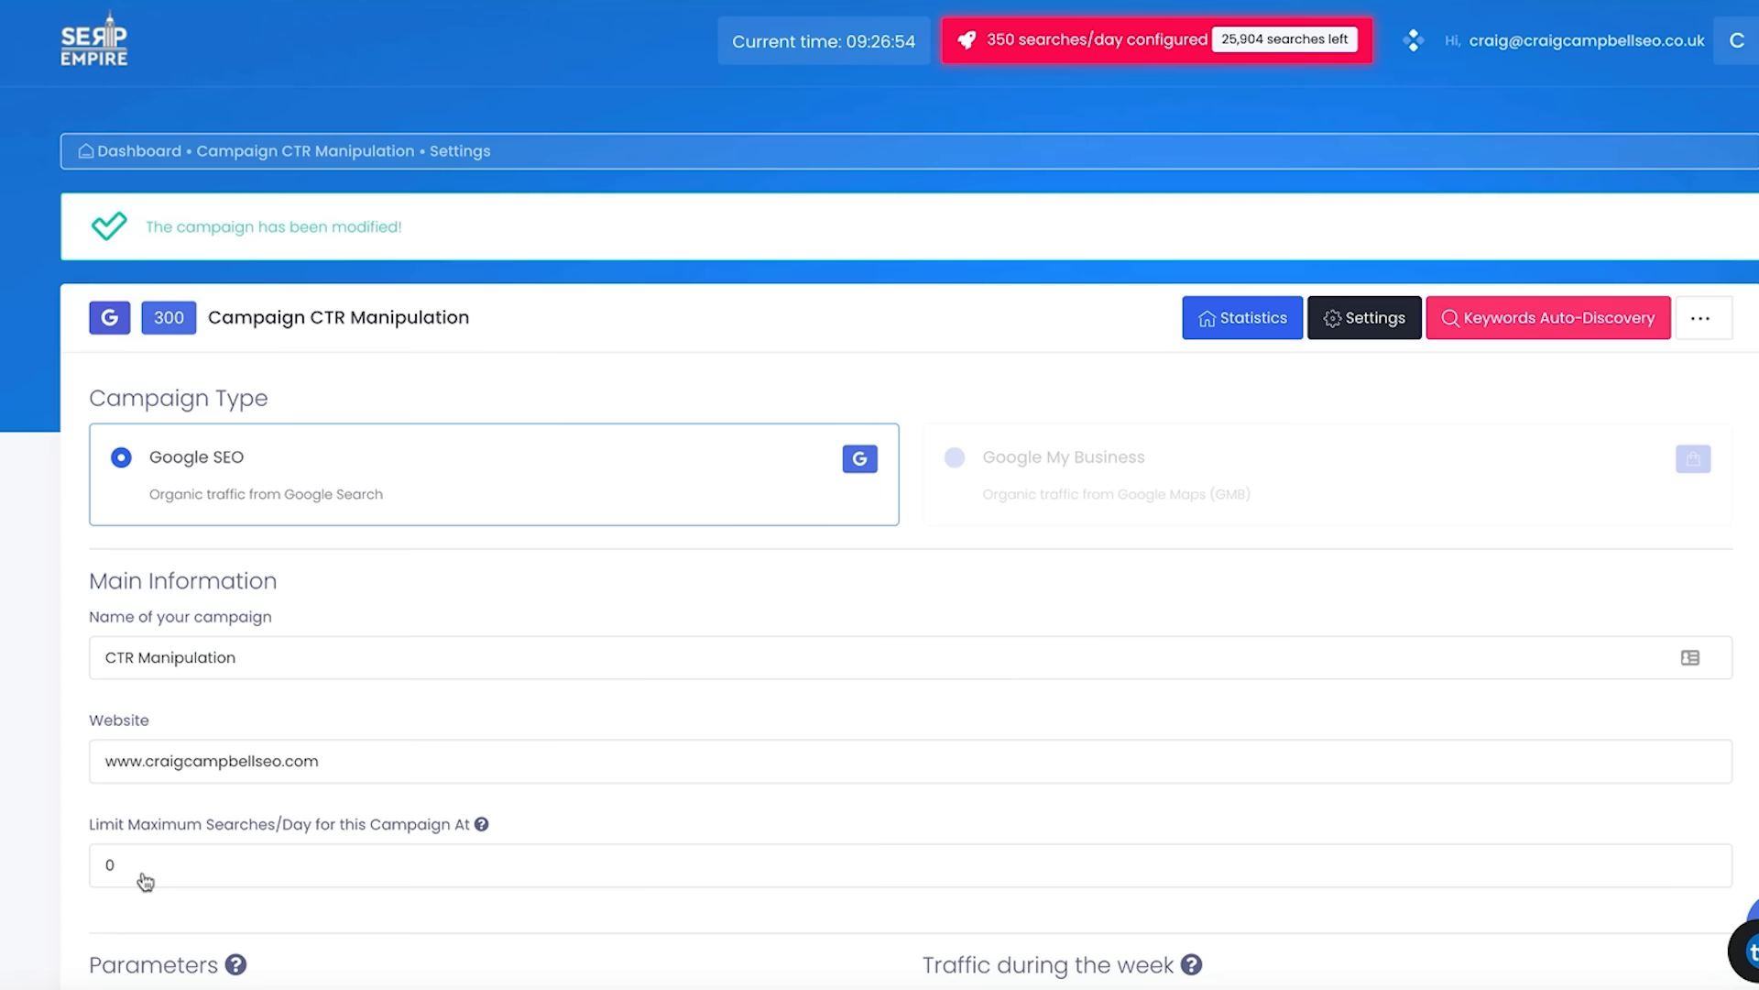
pyautogui.click(139, 150)
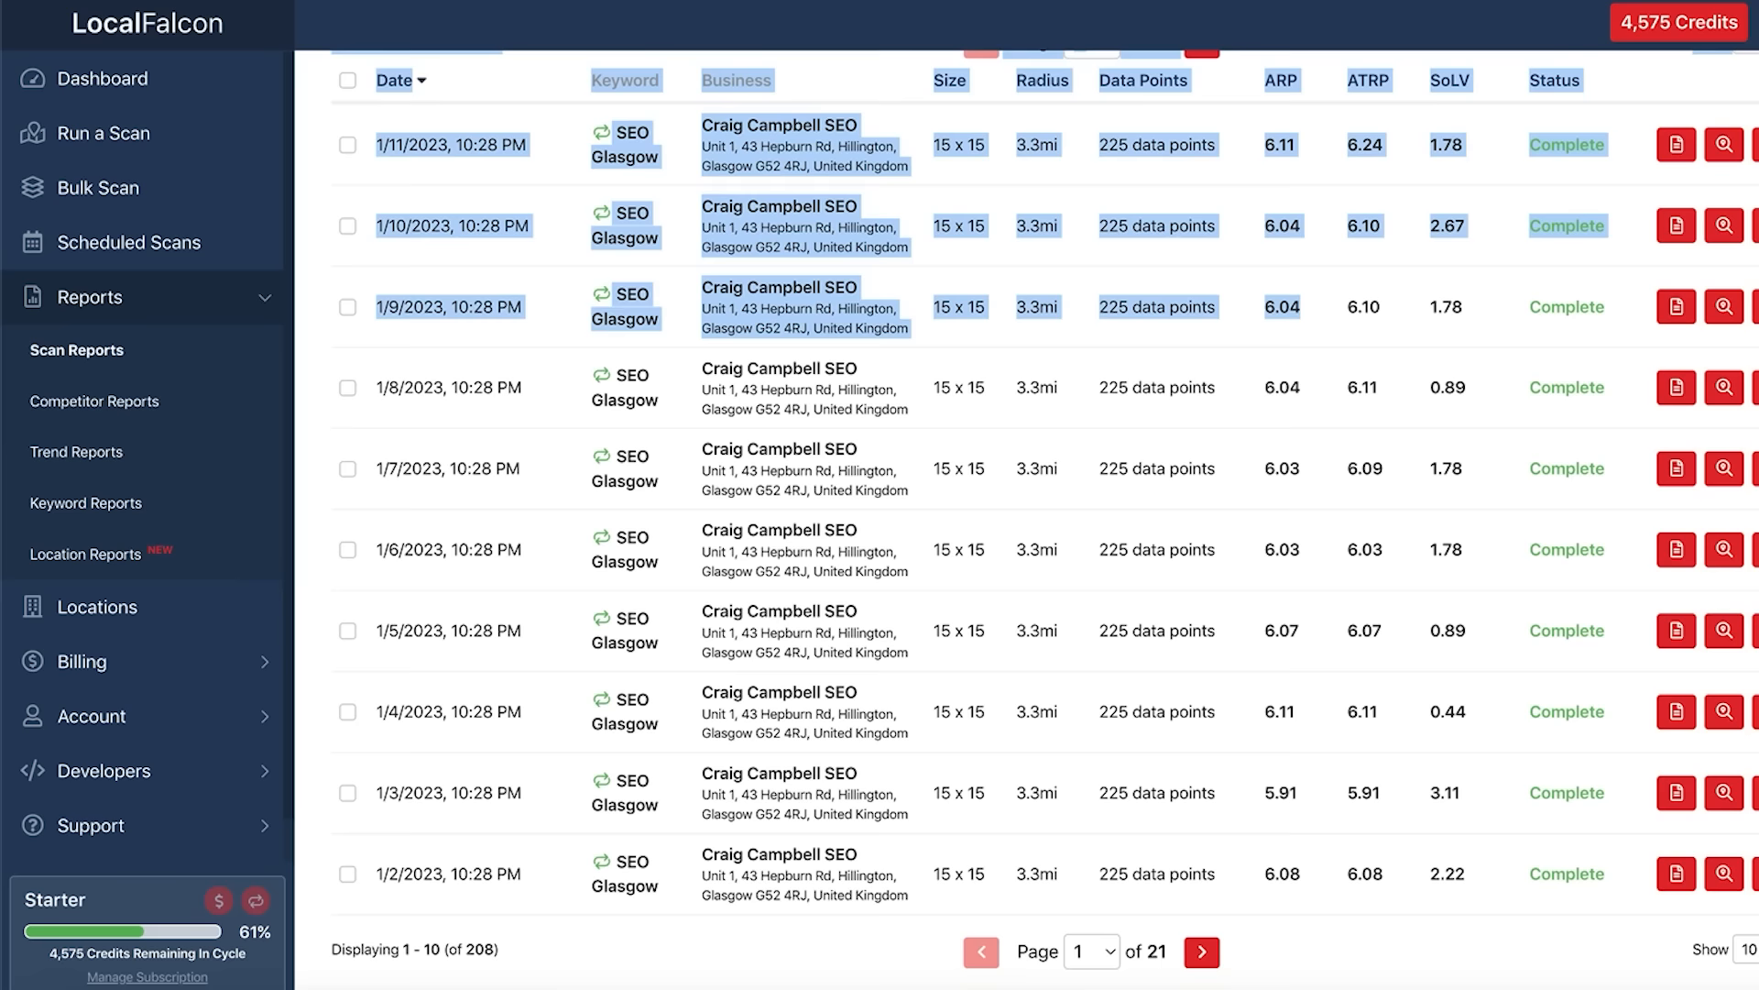
pyautogui.moveTo(501, 968)
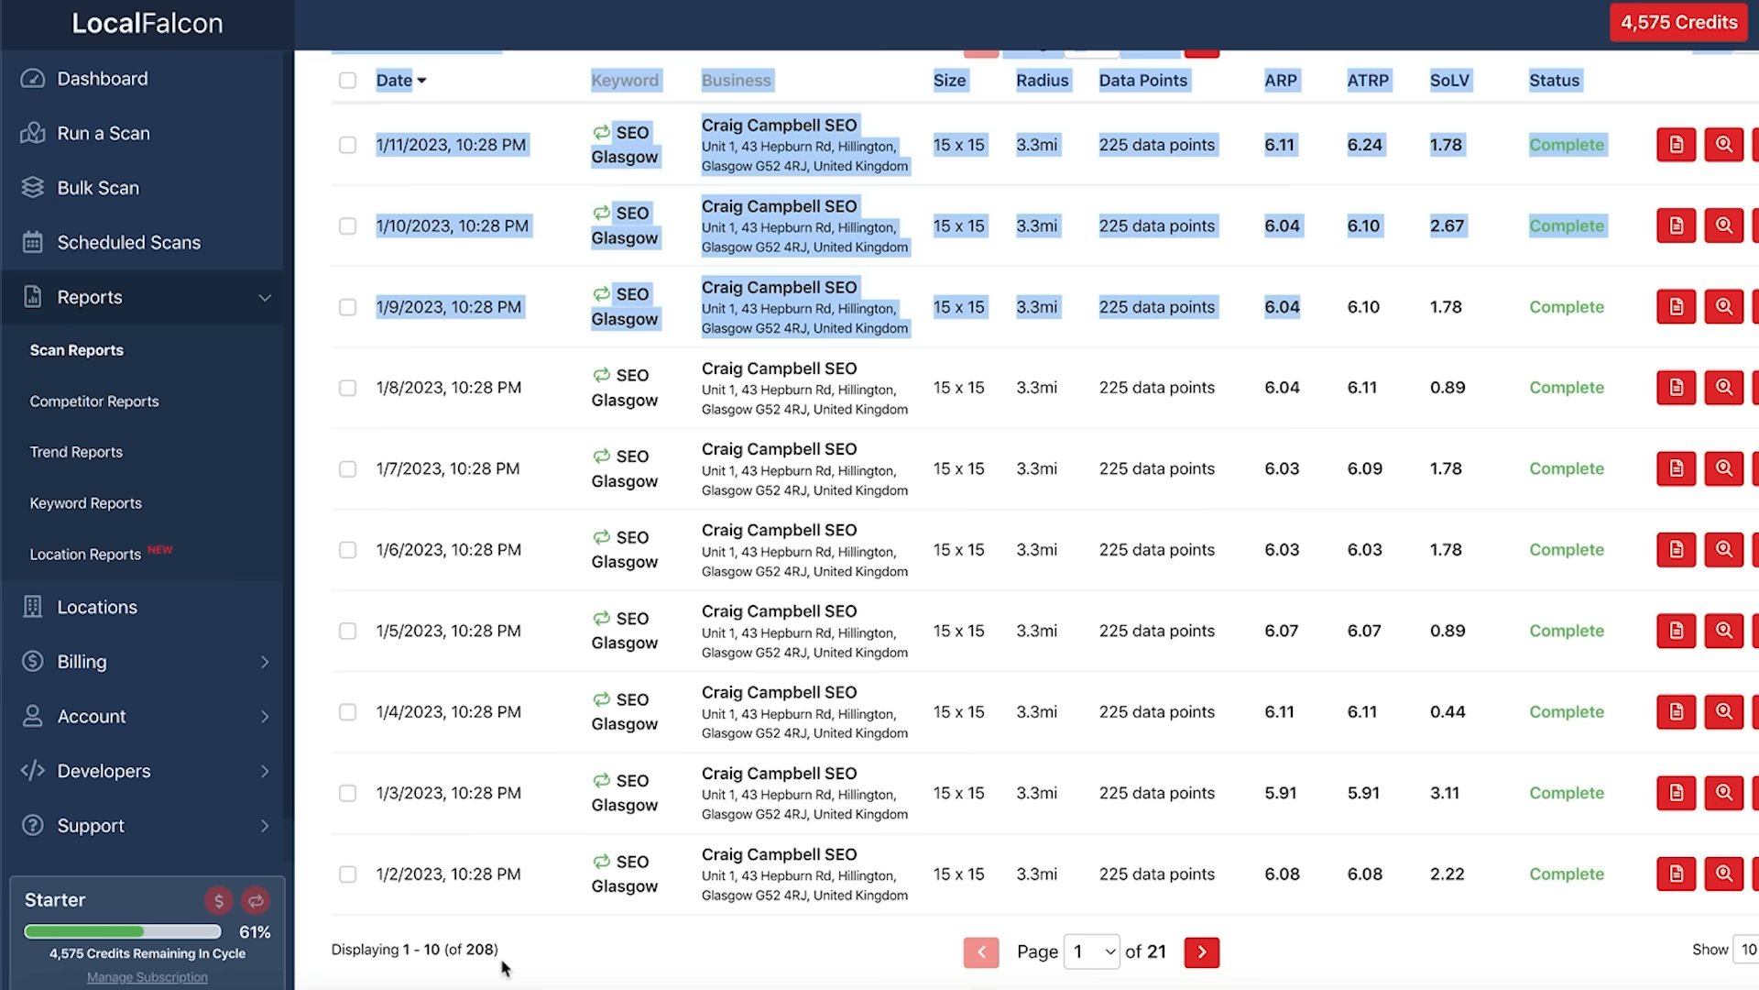
pyautogui.moveTo(1676, 874)
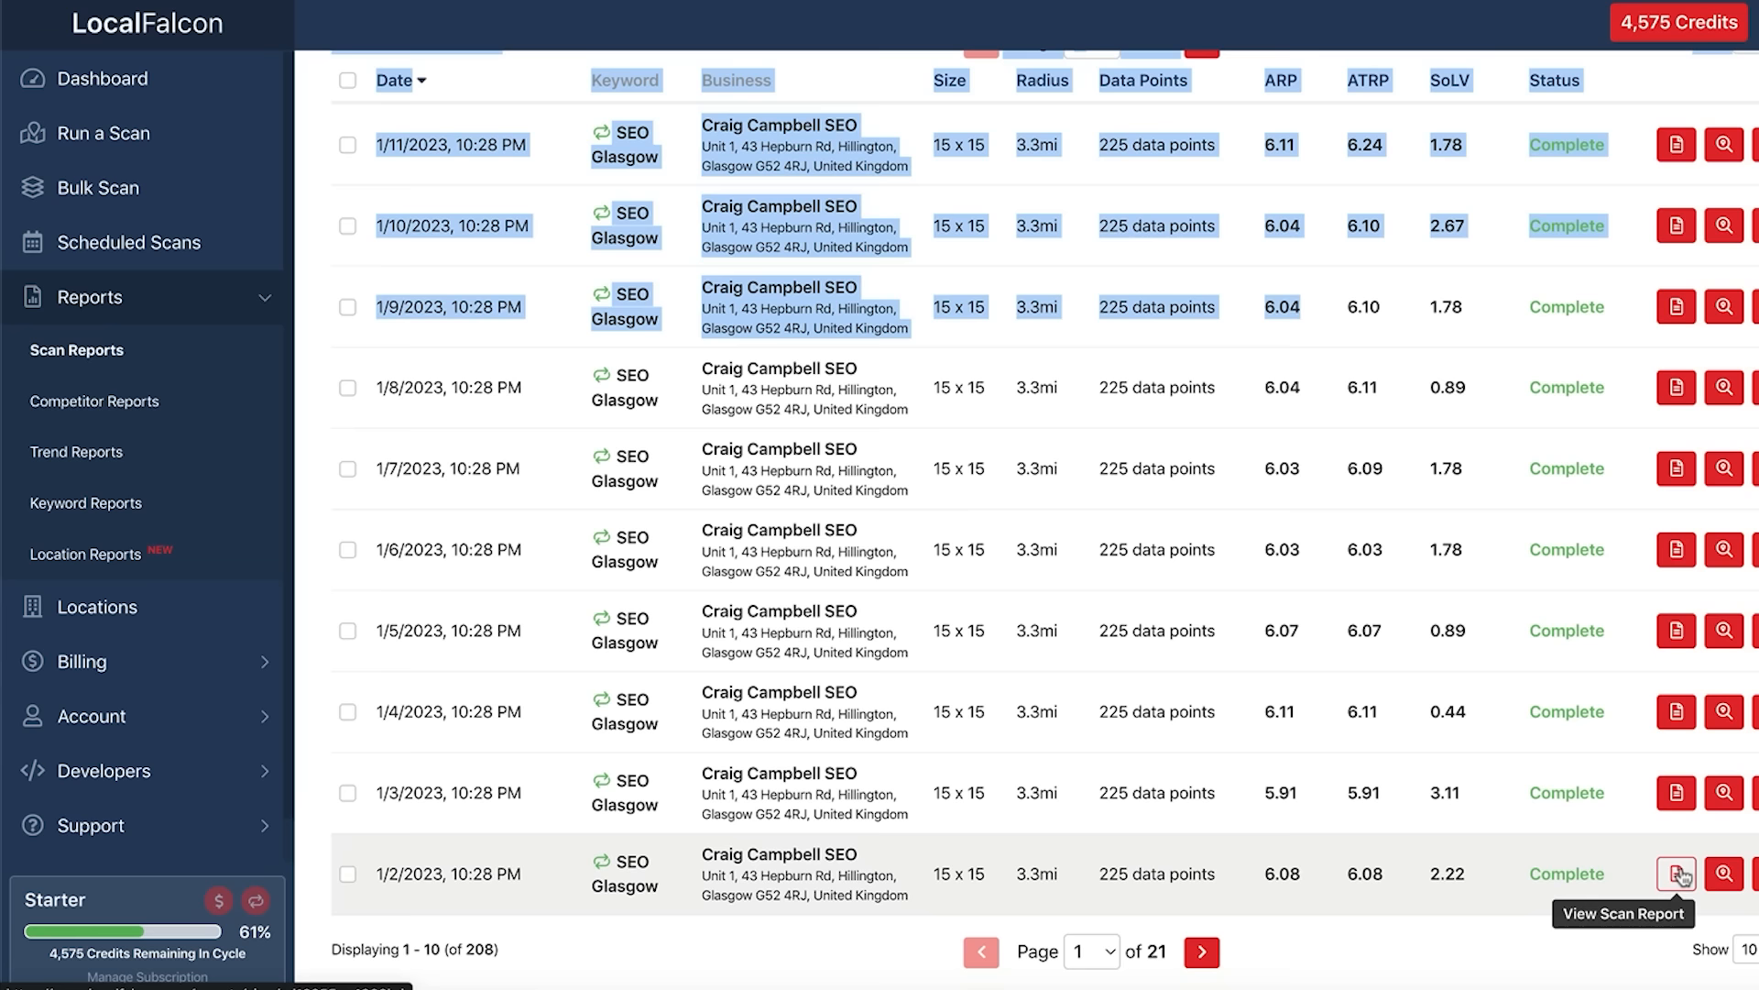
# Open the 1/2/2023 SEO Glasgow scan report from its View Scan Report icon.
pyautogui.click(1679, 874)
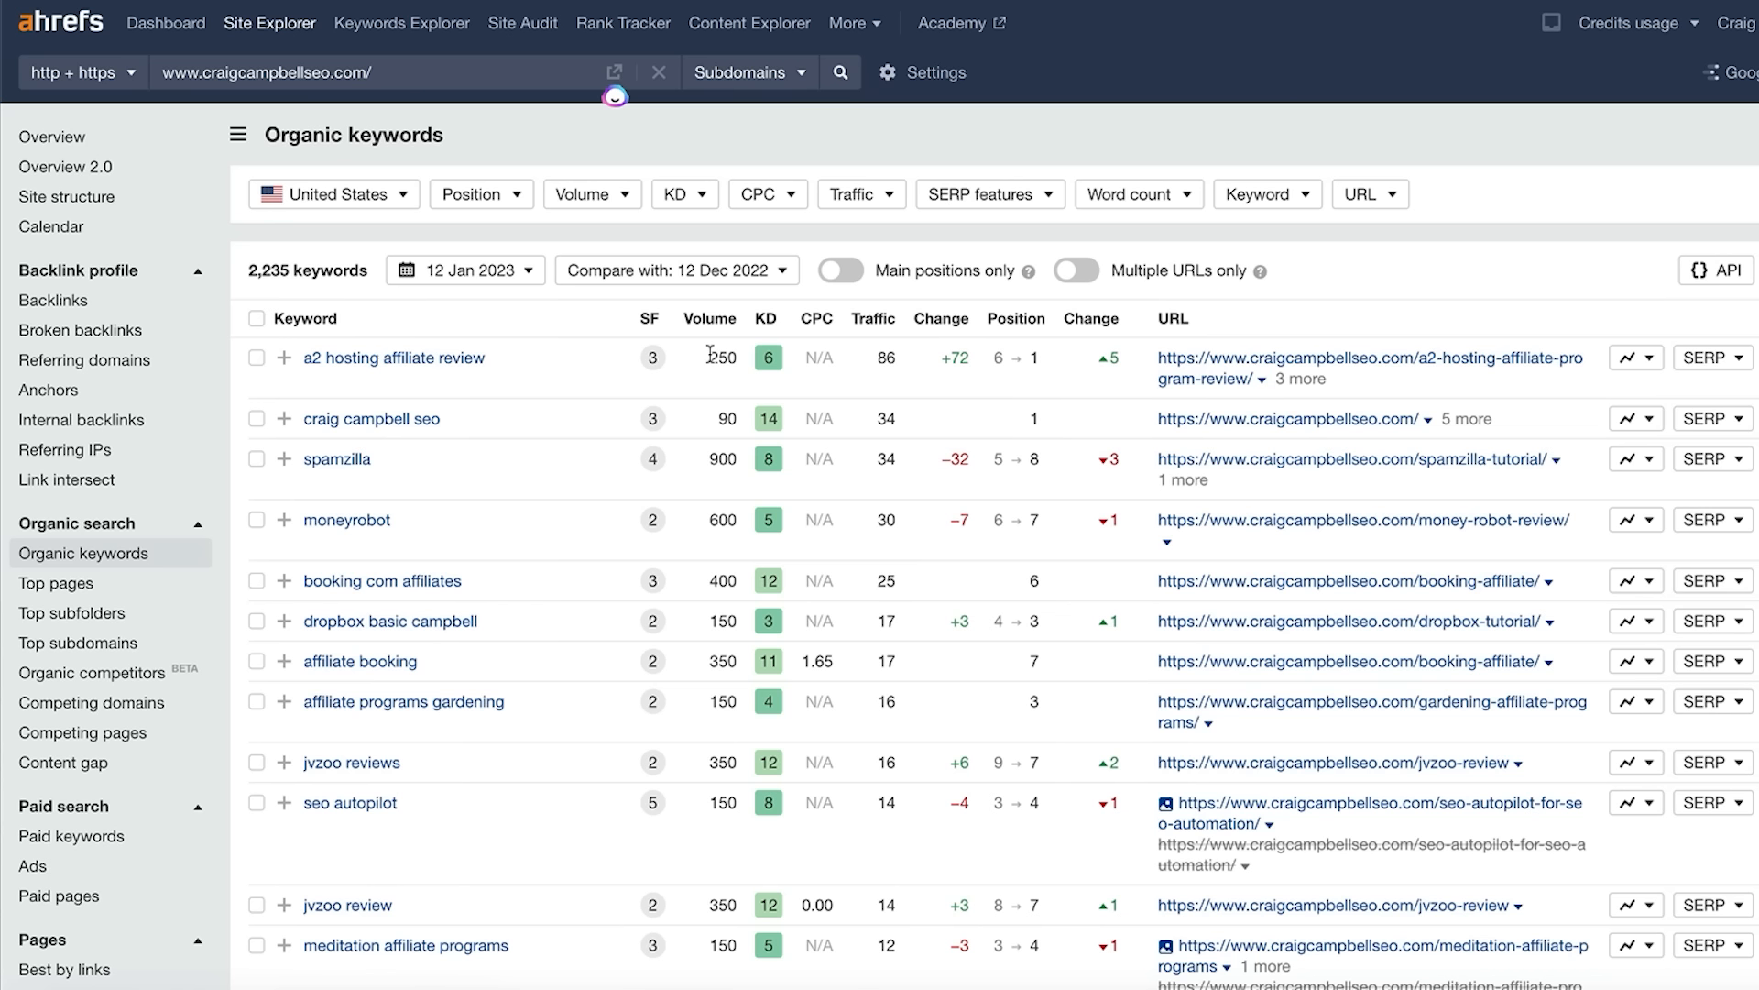
# Select the search volume figure for 'a2 hosting affiliate review' in Organic keywords.
pyautogui.doubleClick(720, 356)
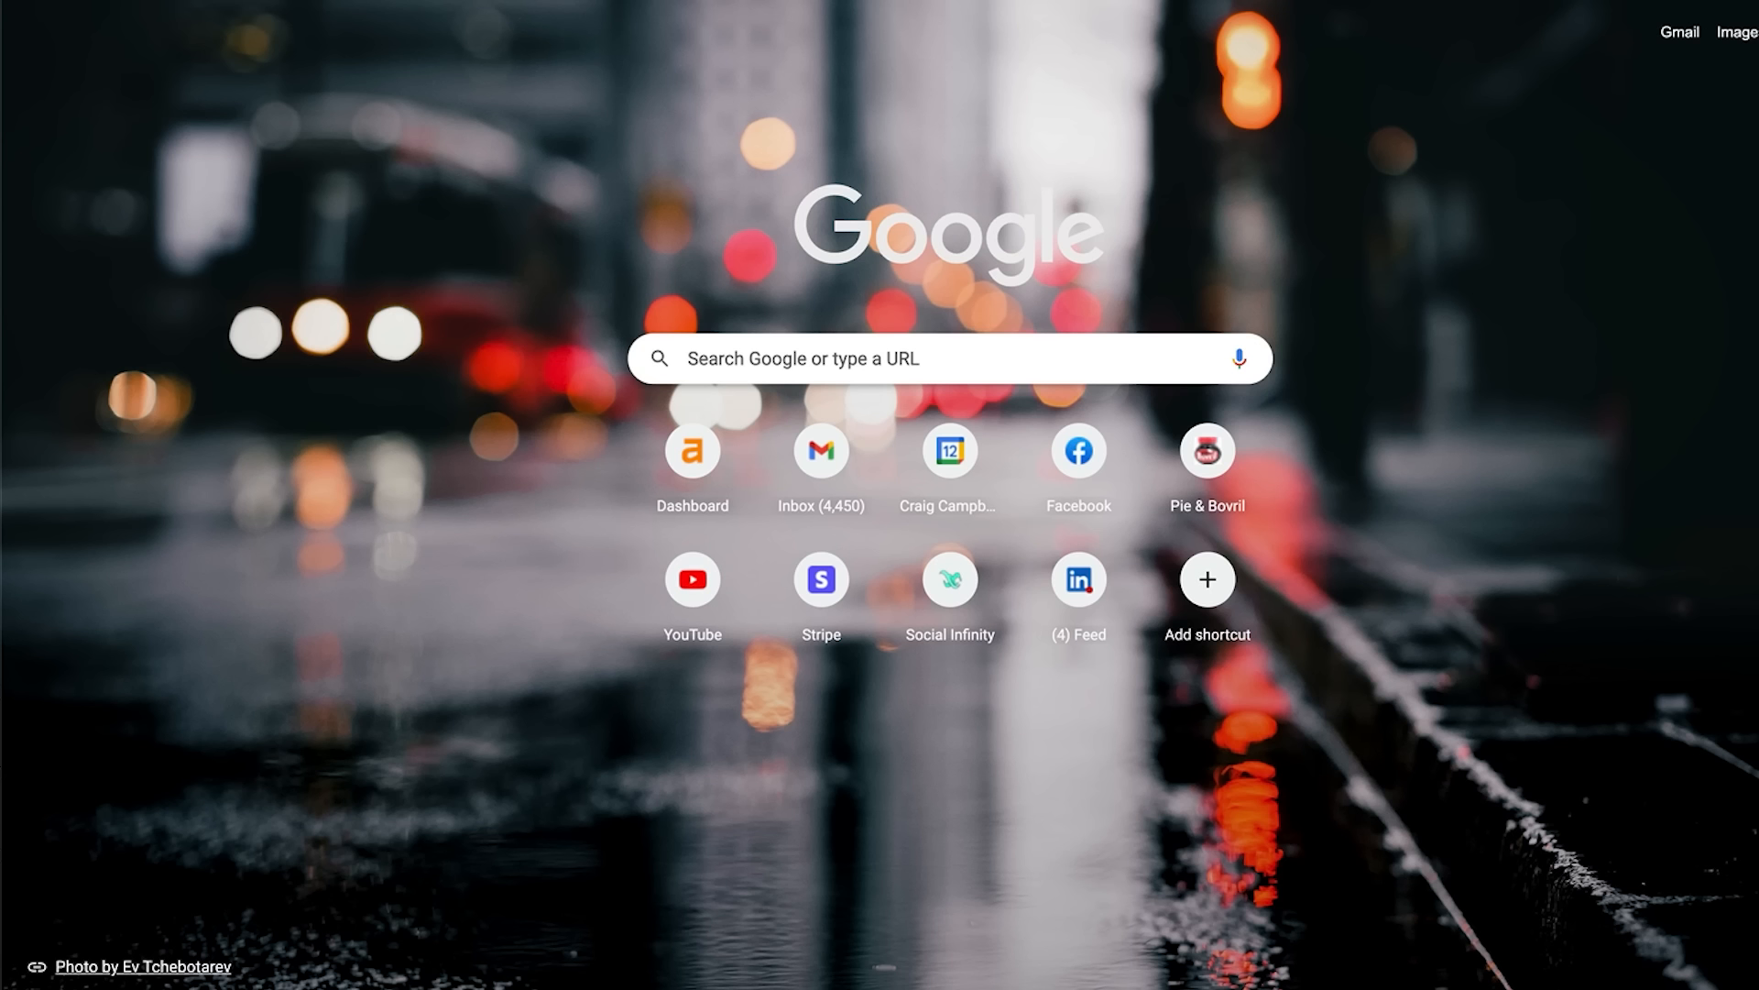
# Google 'a2 hosting affiliate review' and open the craigcampbellseo.com result.
pyautogui.write('a2 hosting affiliate review')
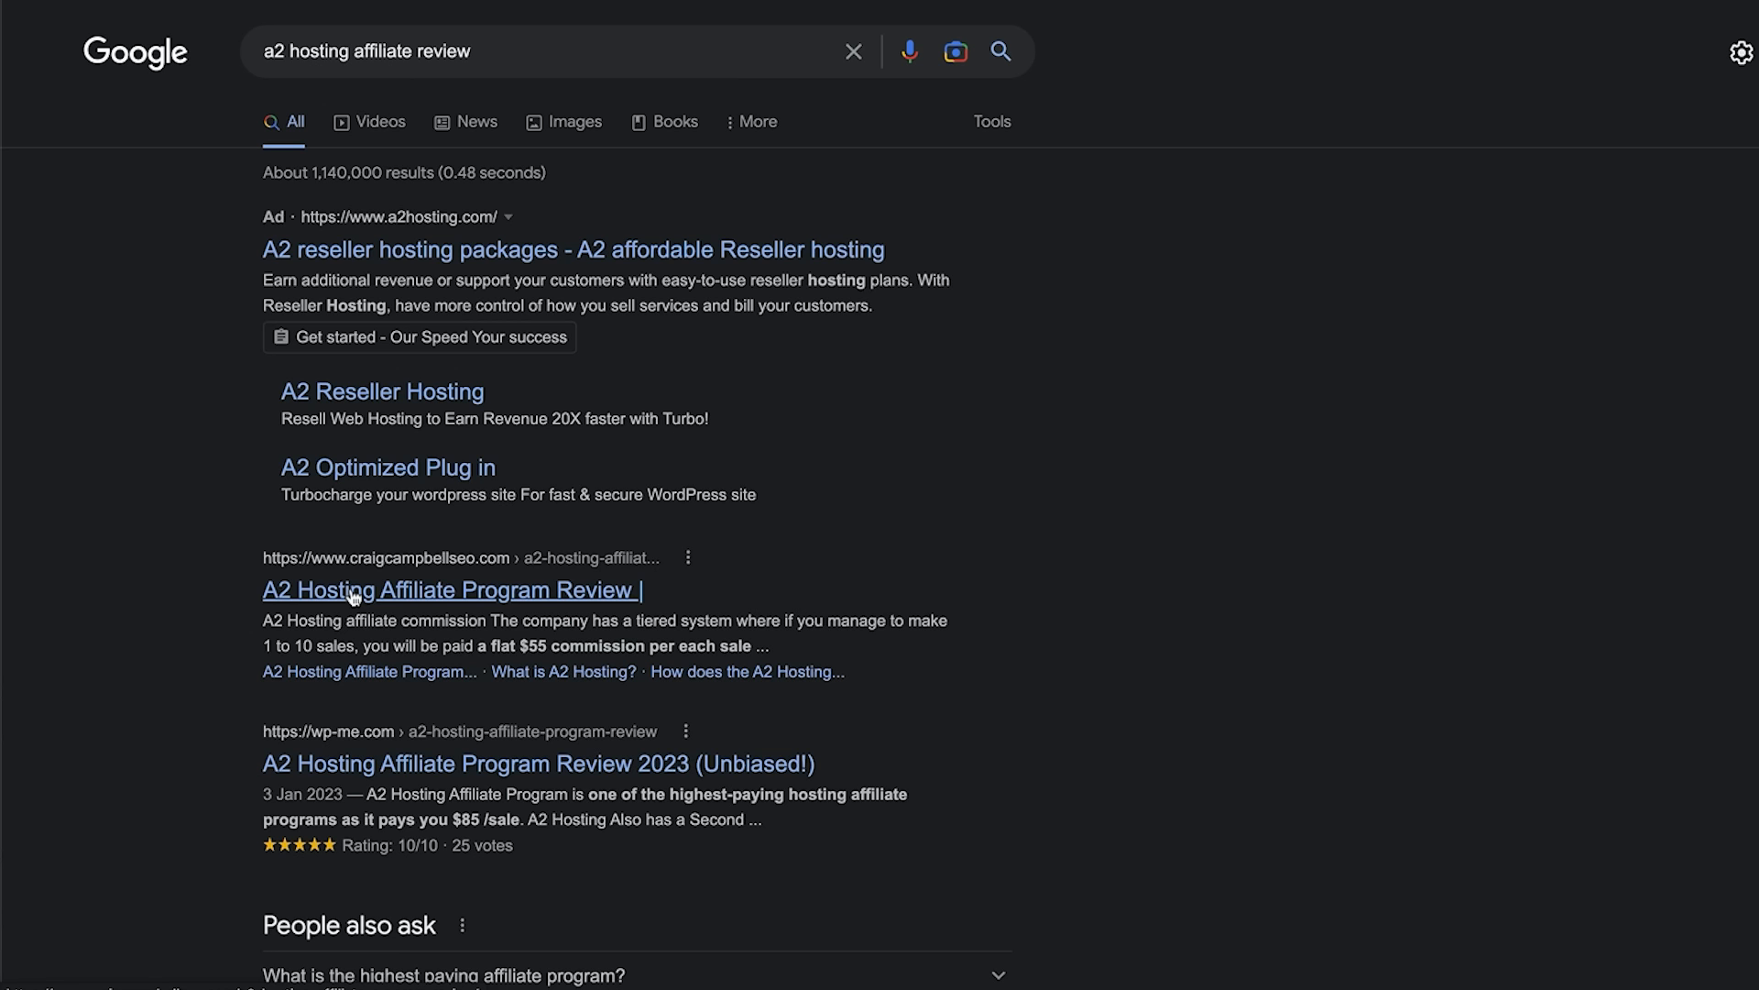
pyautogui.click(451, 590)
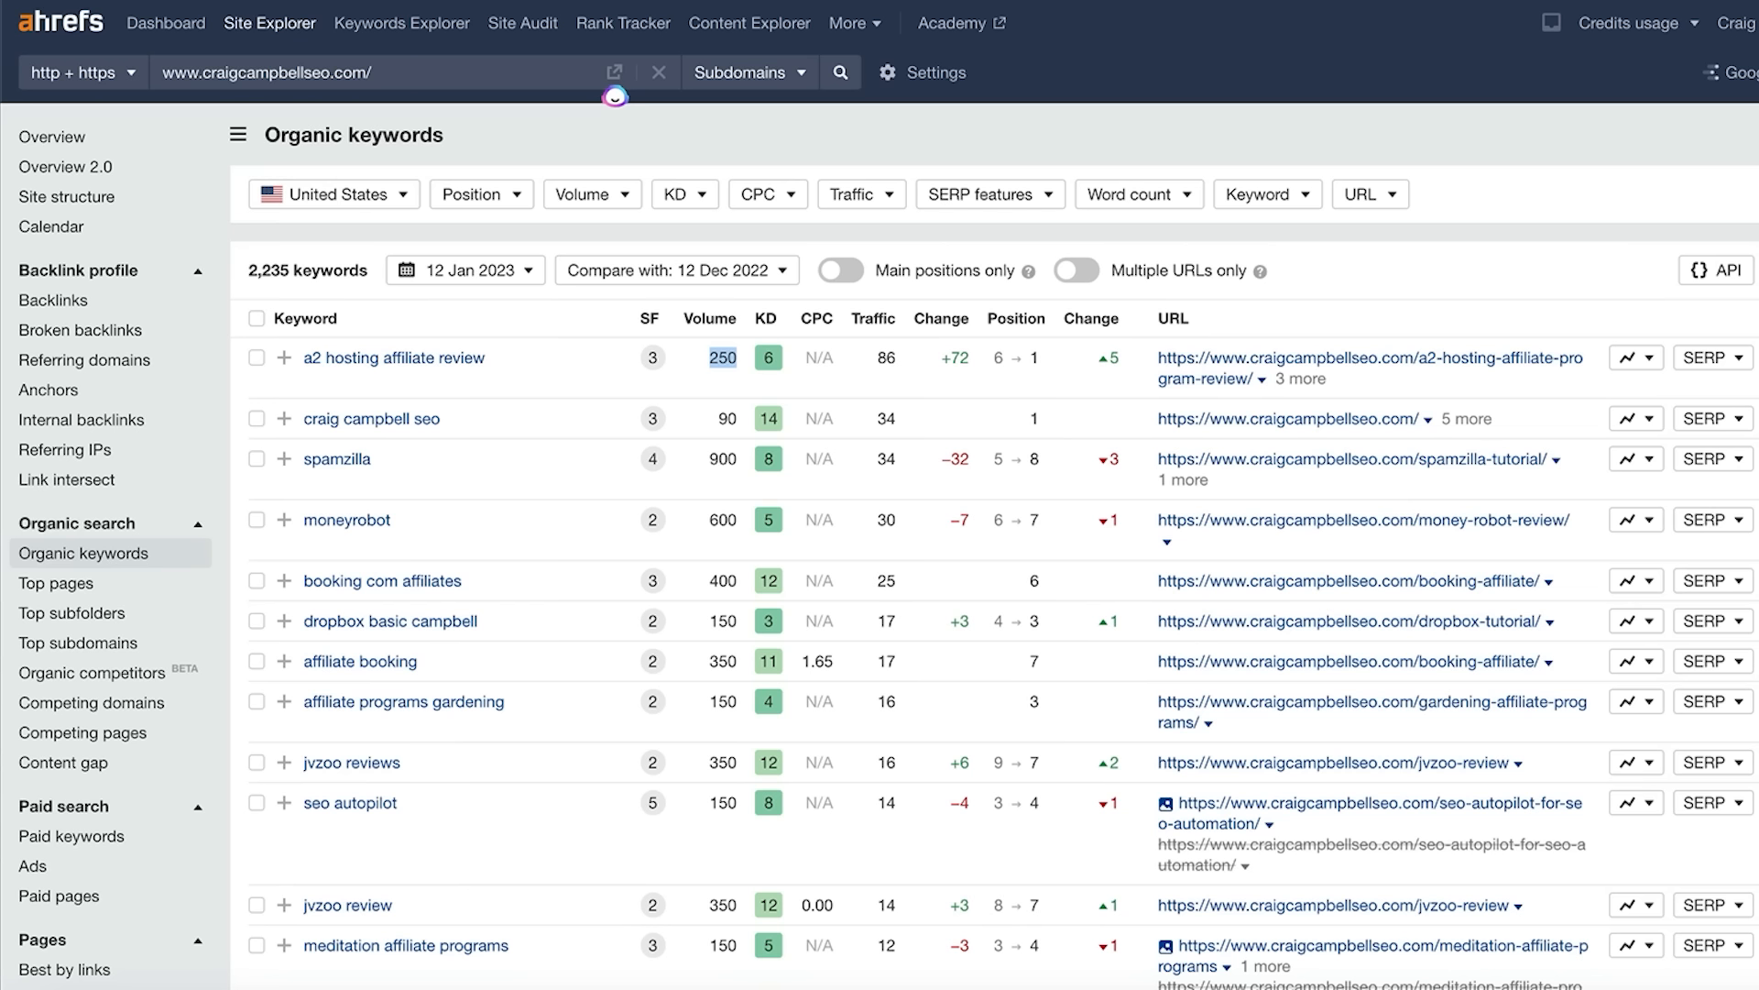
pyautogui.moveTo(897, 374)
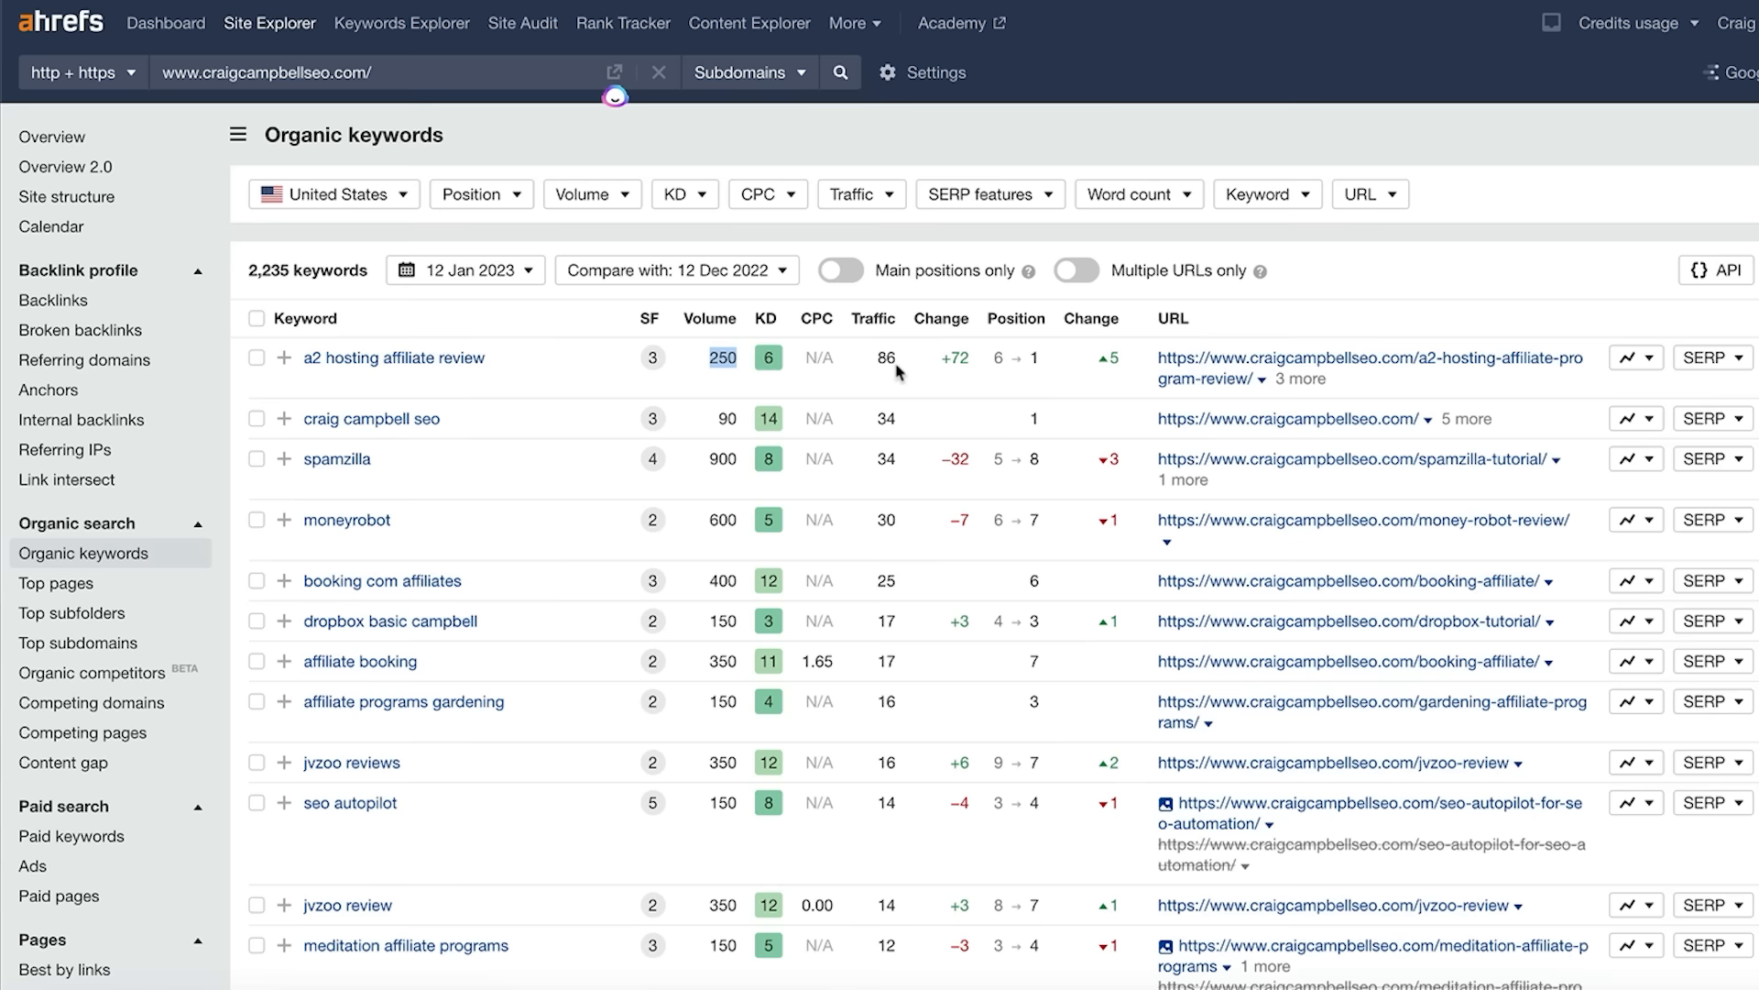